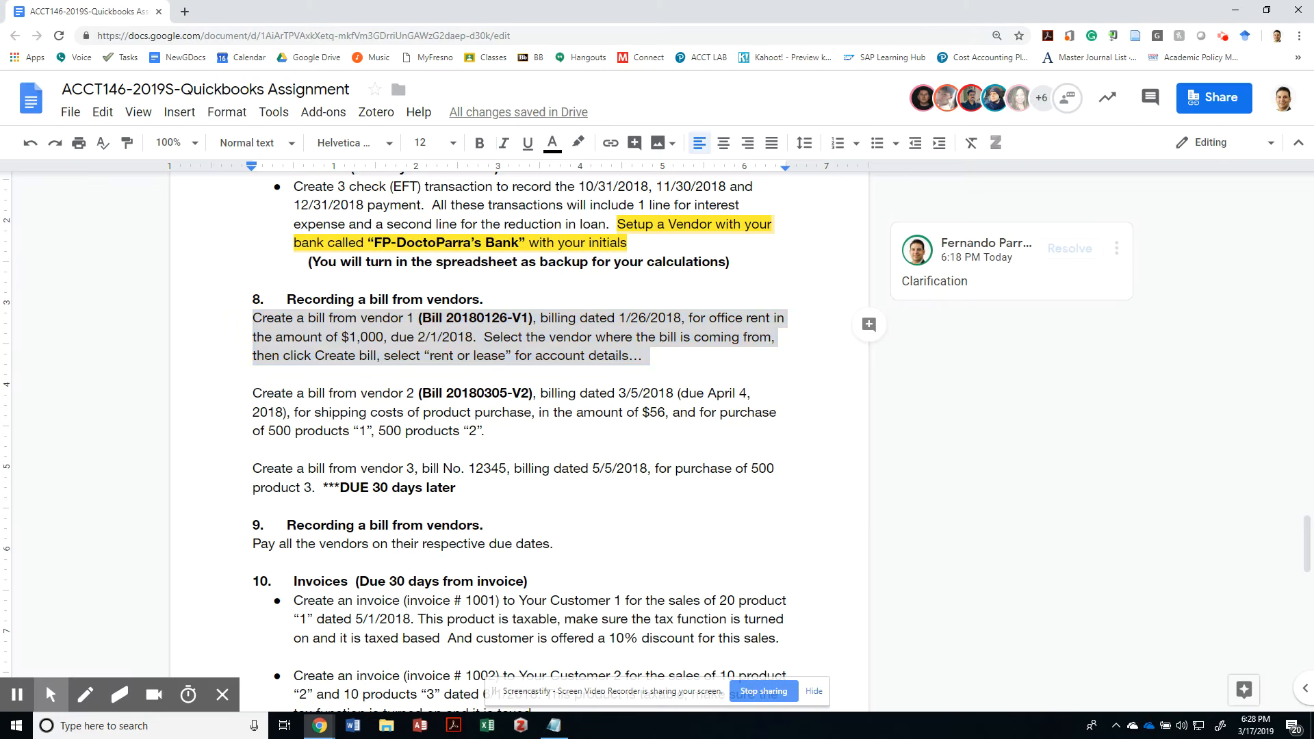
# Open a blank Bill from the expense transactions list's New transaction menu.
pyautogui.click(517, 317)
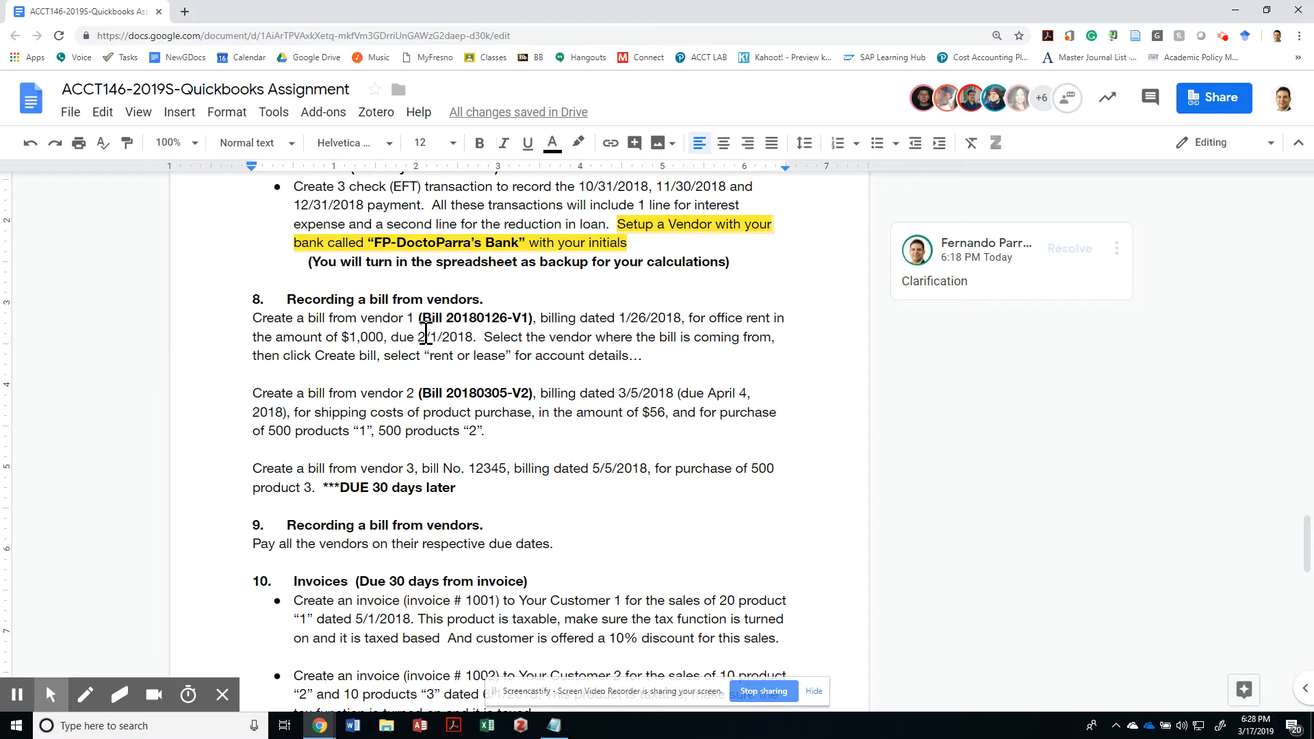
pyautogui.moveTo(372, 318)
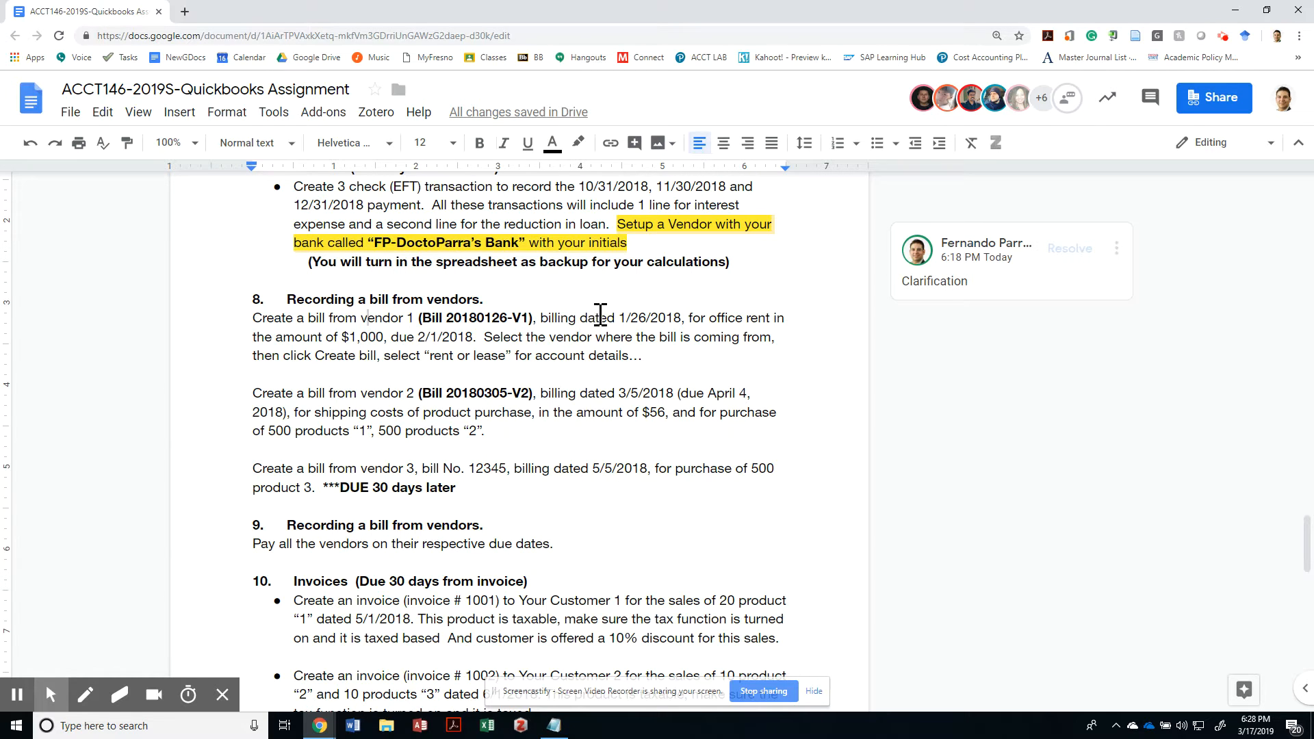
pyautogui.click(628, 318)
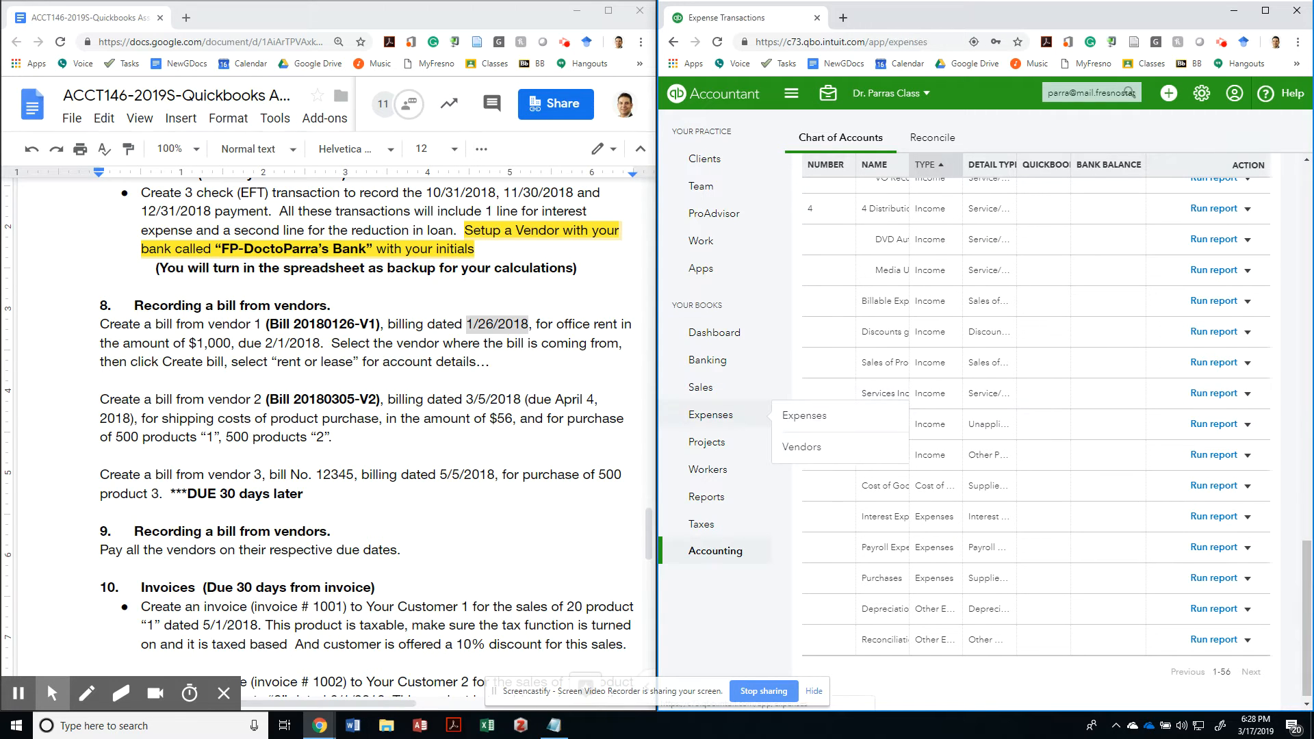
pyautogui.click(805, 416)
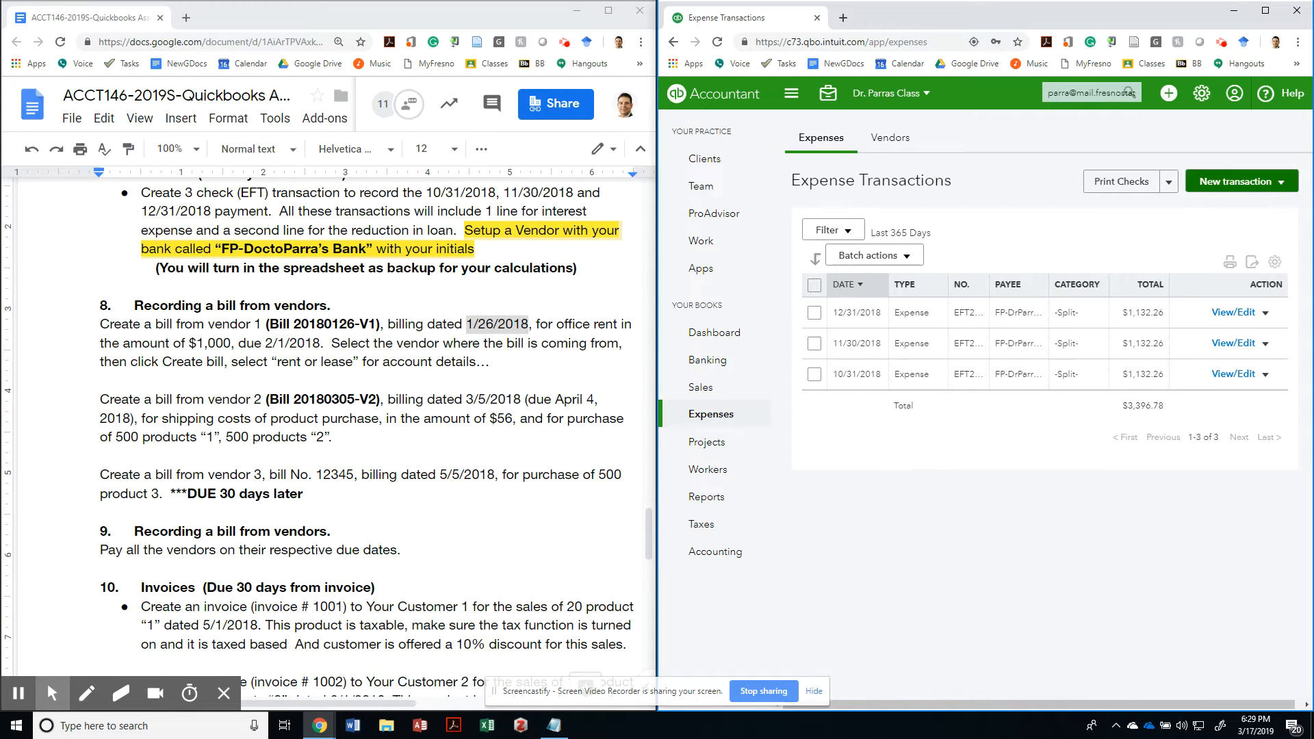
pyautogui.click(1241, 181)
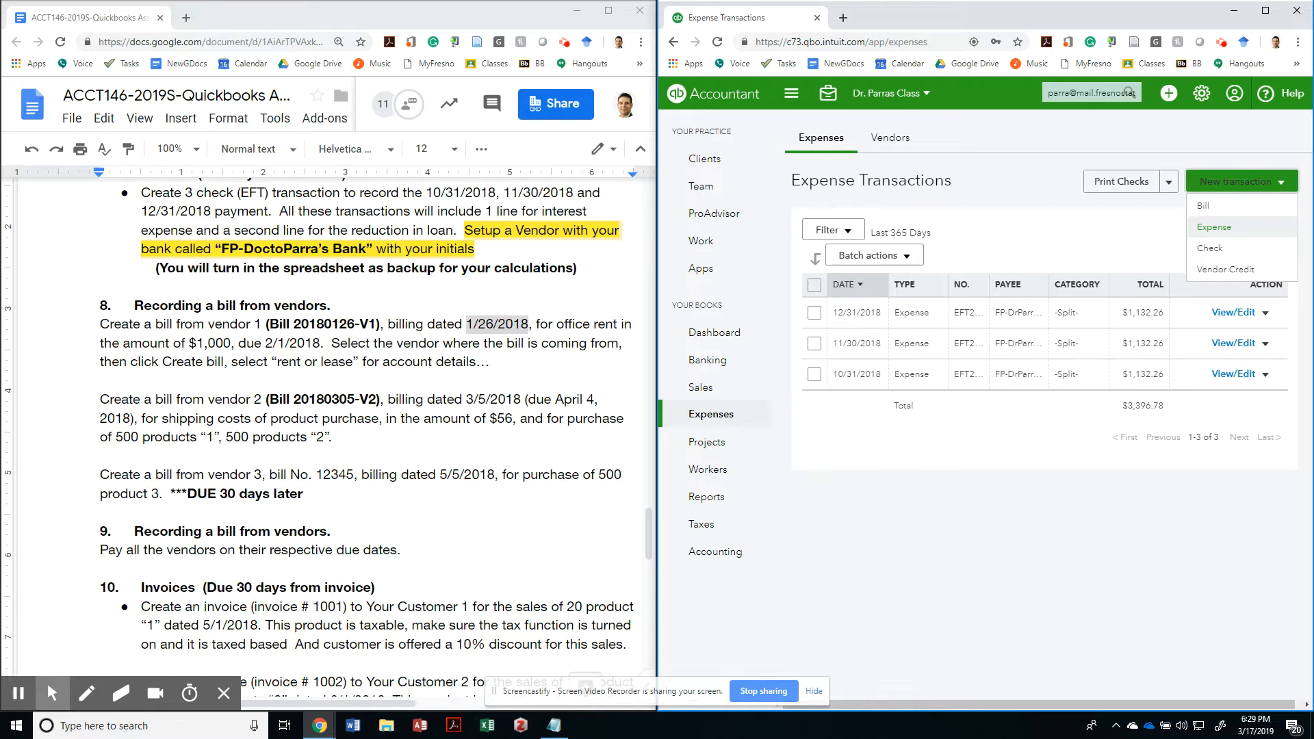
pyautogui.click(1204, 206)
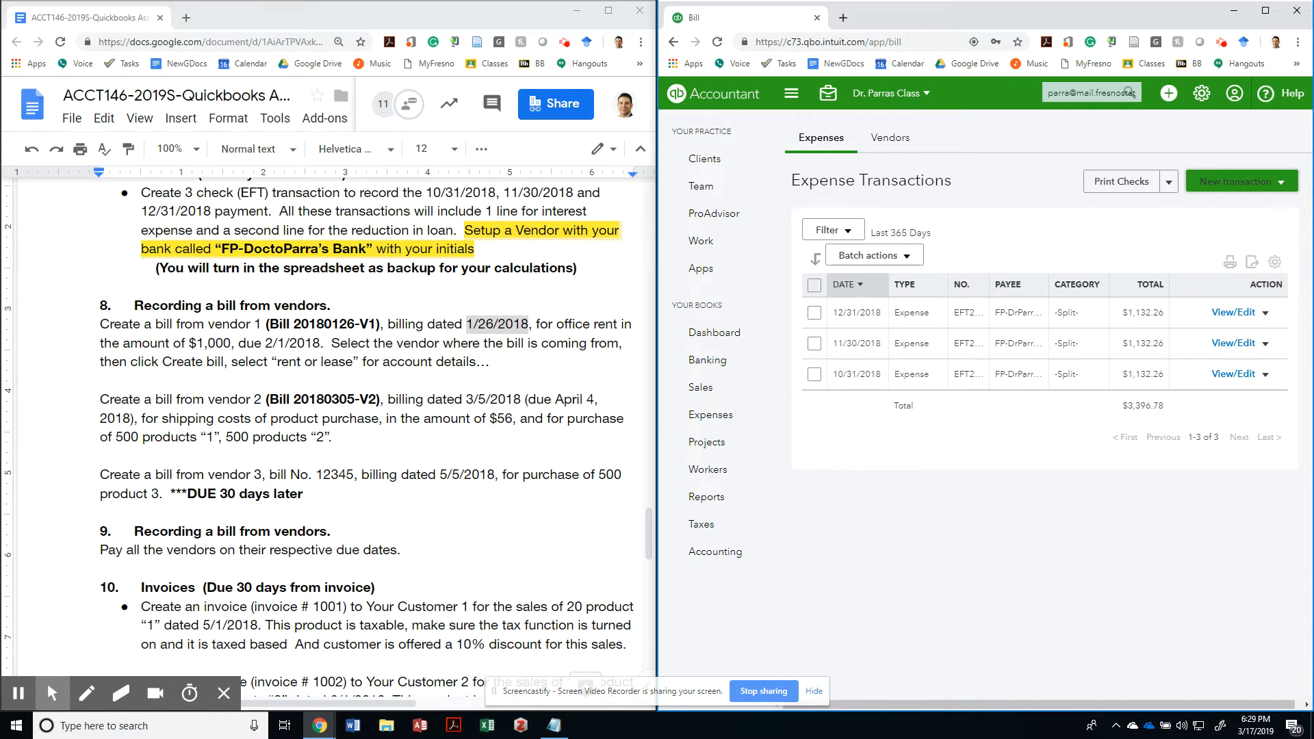
pyautogui.click(1234, 181)
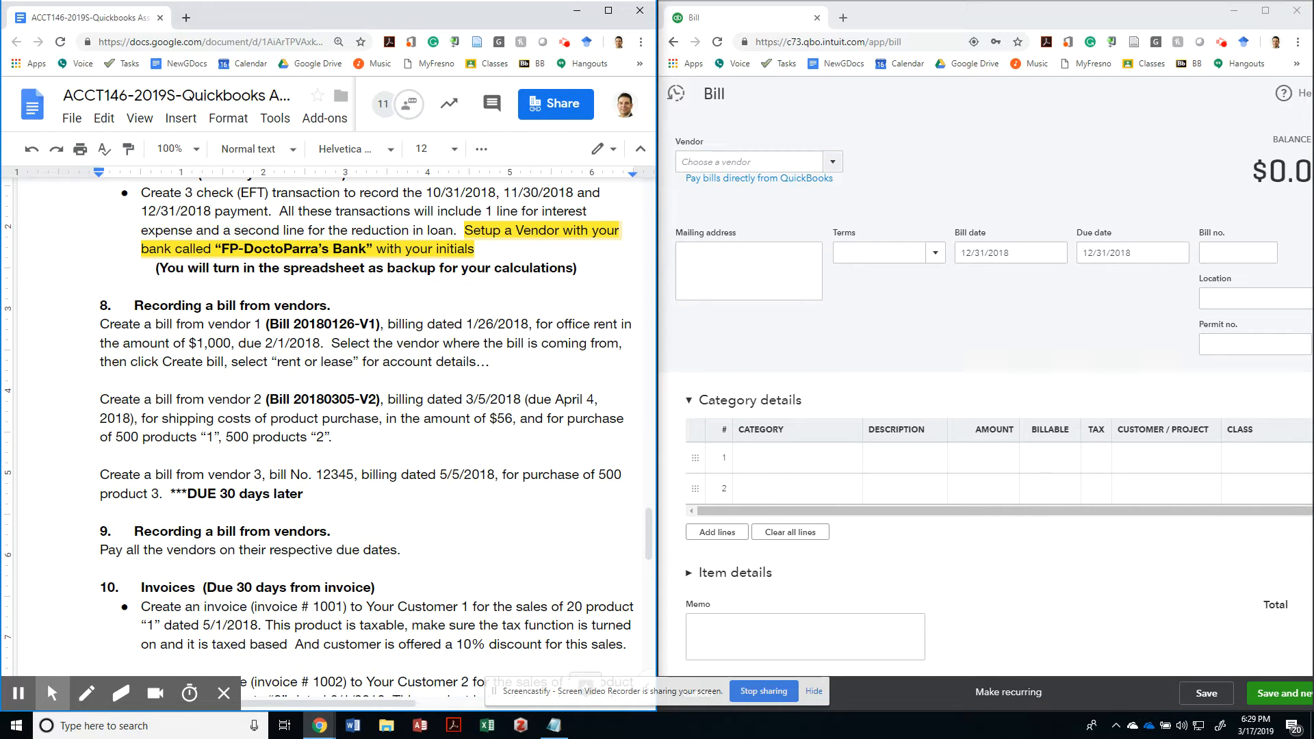
# Enter vendor FP-Barack Obama, bill date 01/26/2018 and due date 02/01/2018.
pyautogui.click(758, 161)
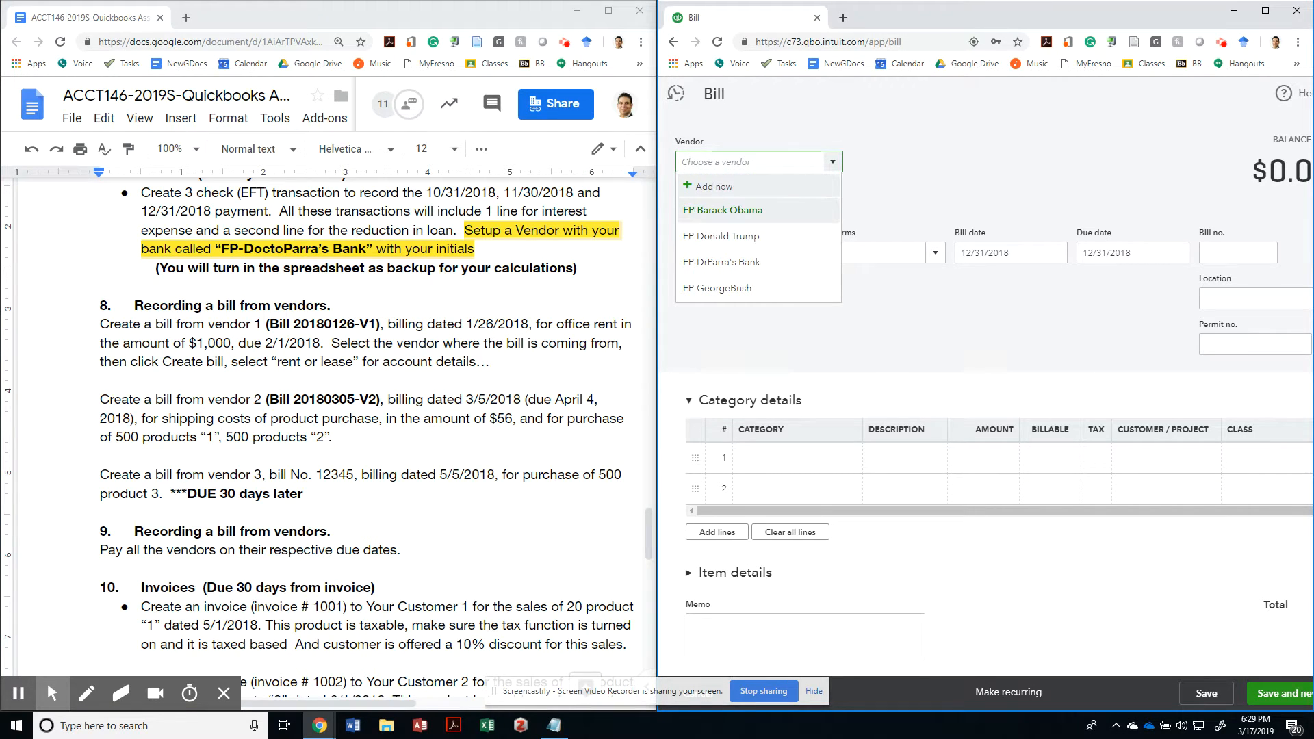
pyautogui.moveTo(721, 237)
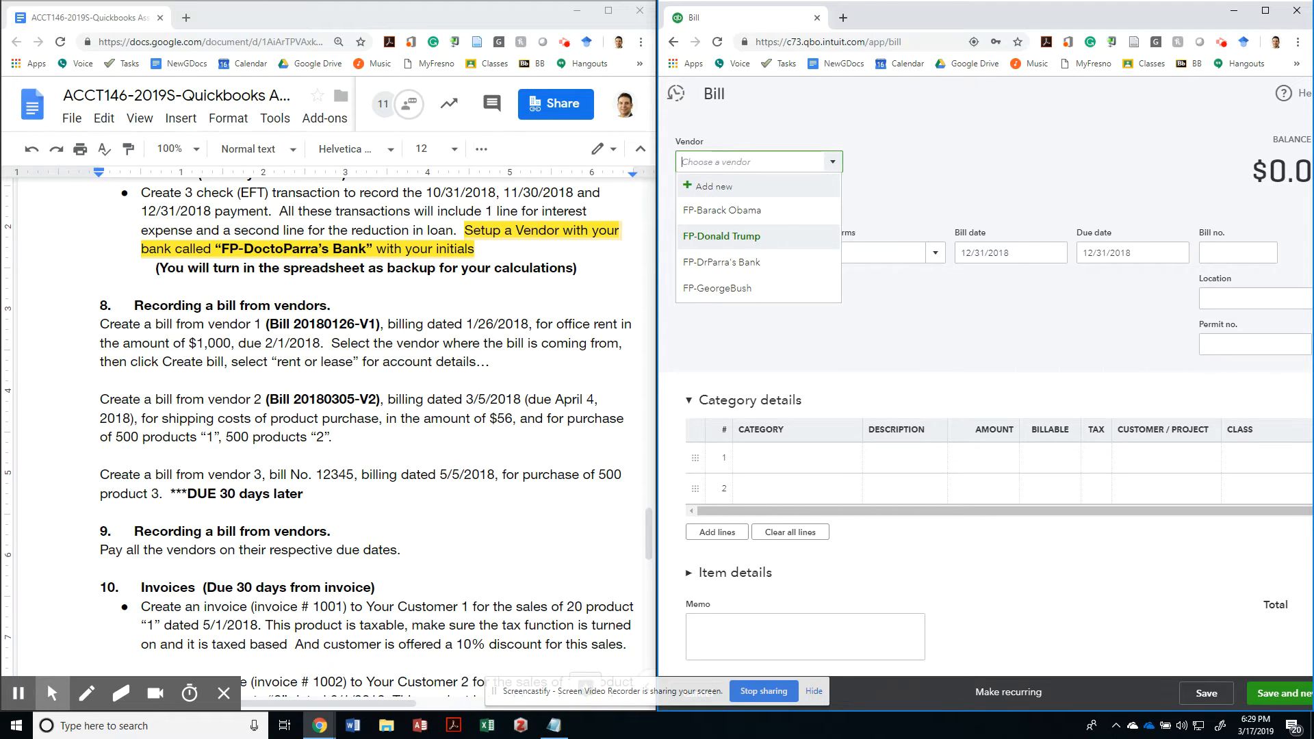
pyautogui.moveTo(722, 210)
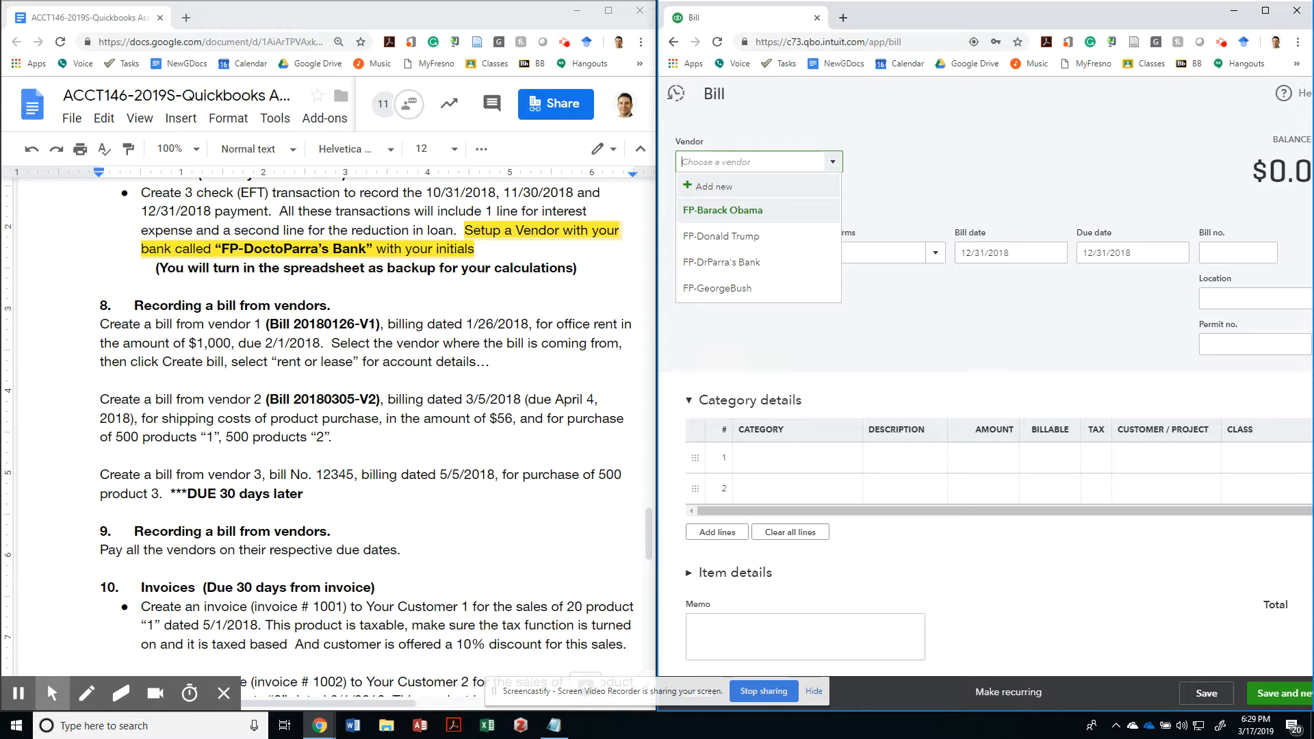
pyautogui.click(723, 210)
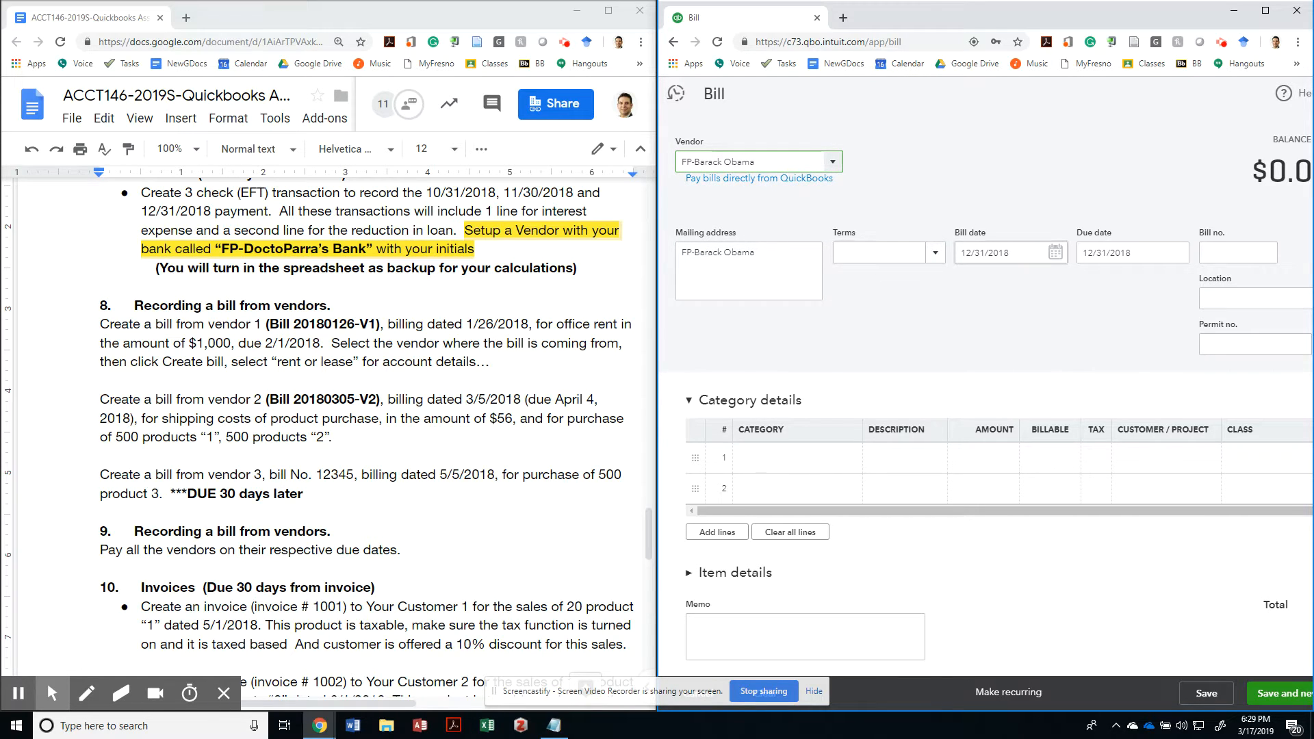
pyautogui.write('1/26')
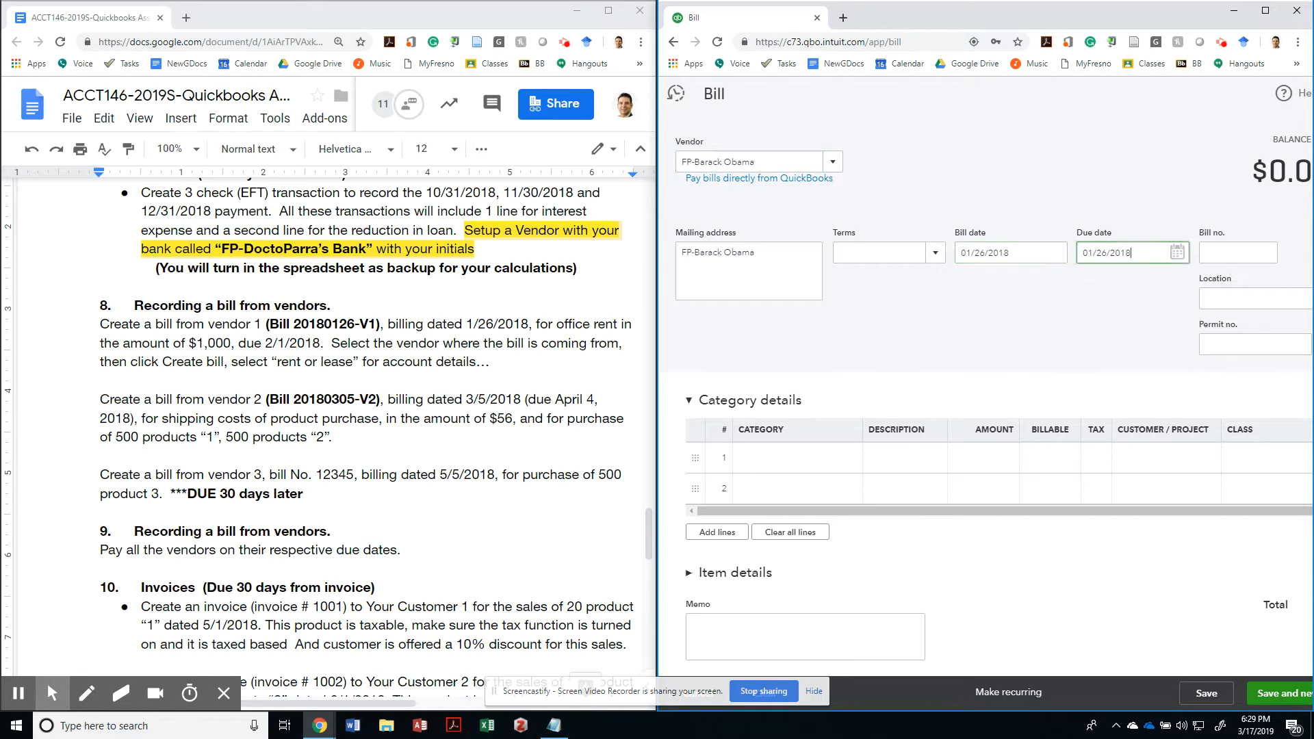
pyautogui.write('2/1')
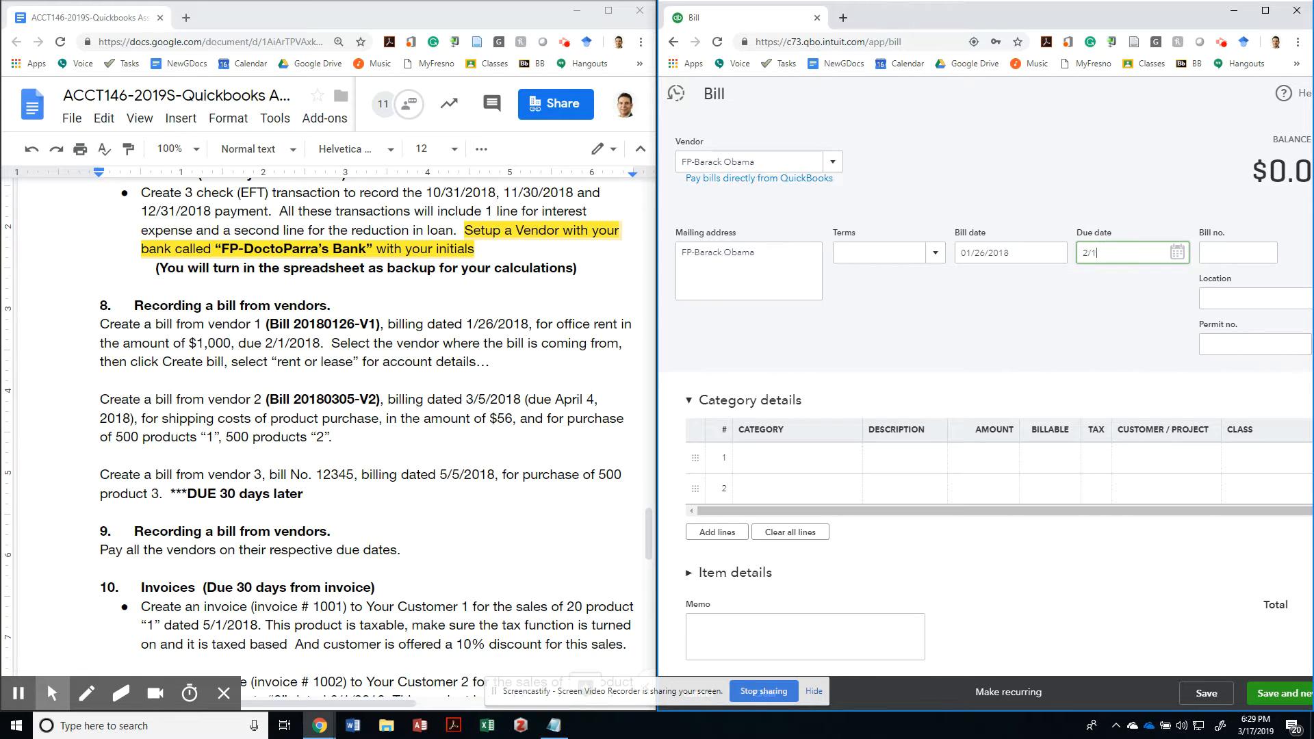
pyautogui.click(1238, 253)
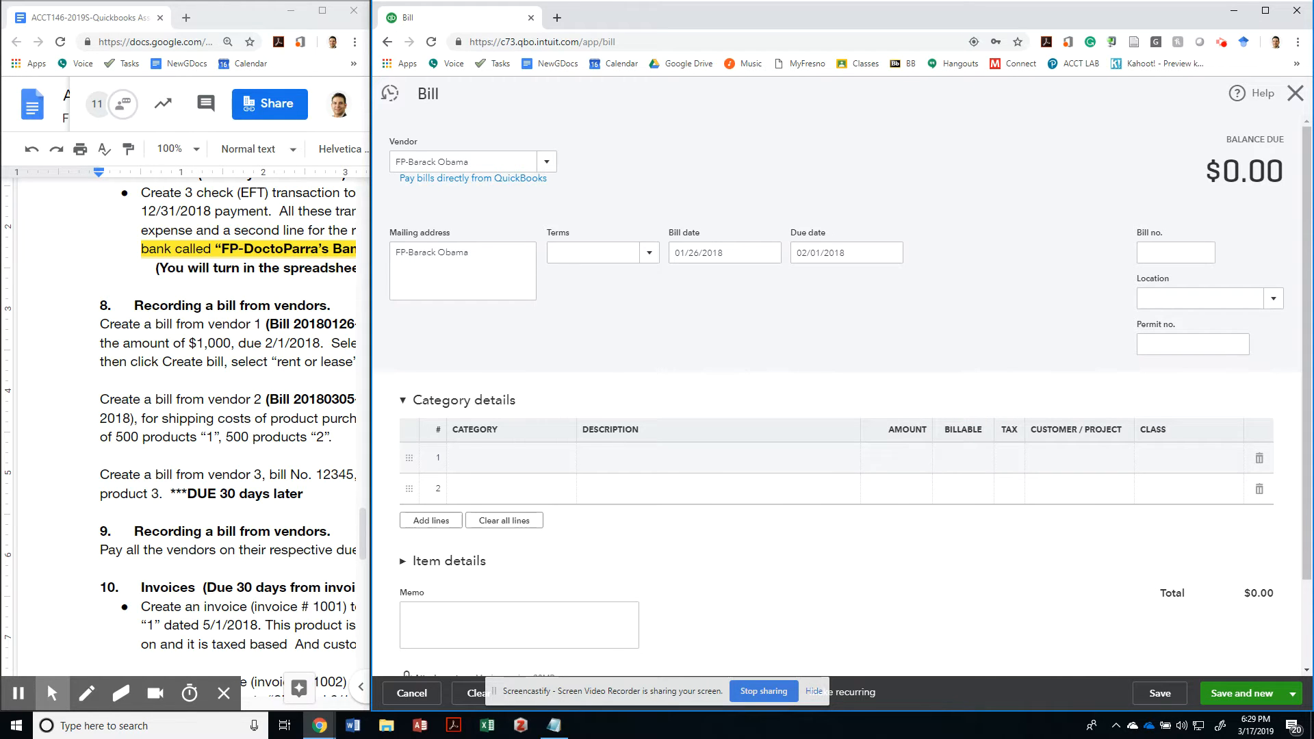
# Enter 1,000.00 on bill line 1 and search 'Rent' in its Category field.
pyautogui.write('1000')
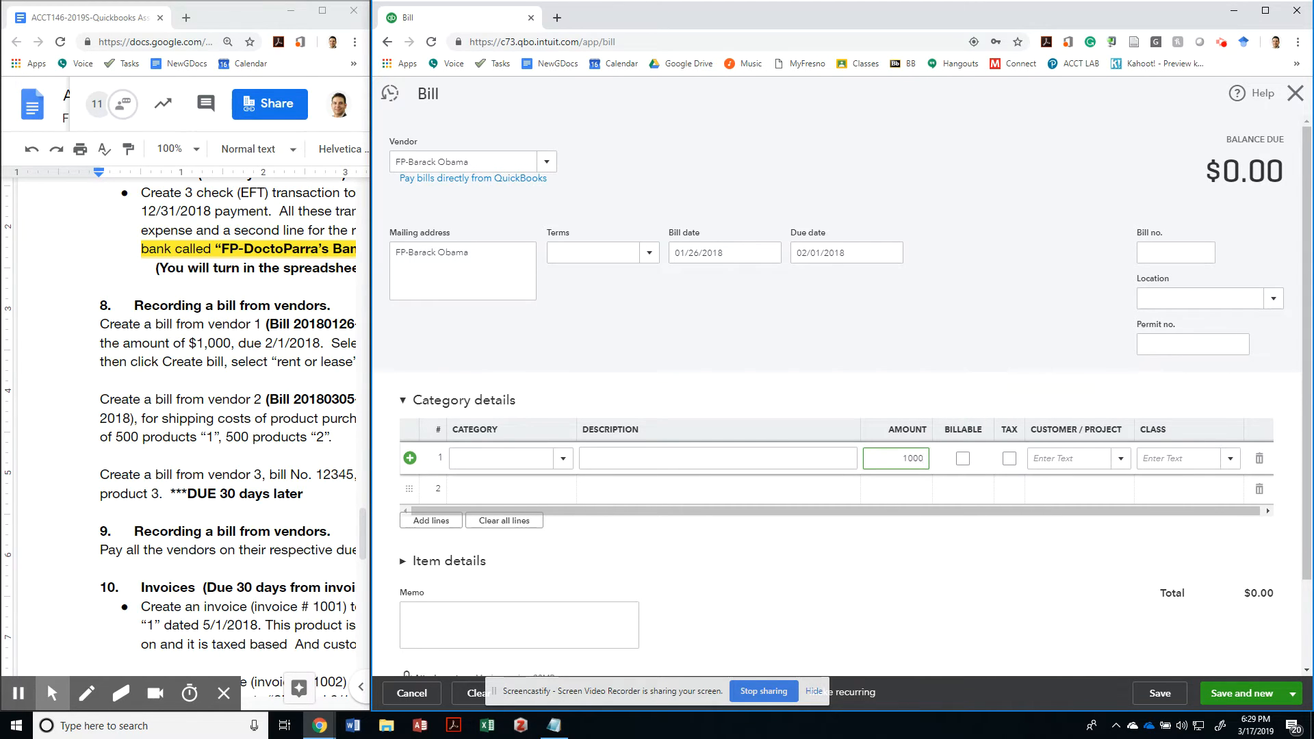
pyautogui.click(503, 458)
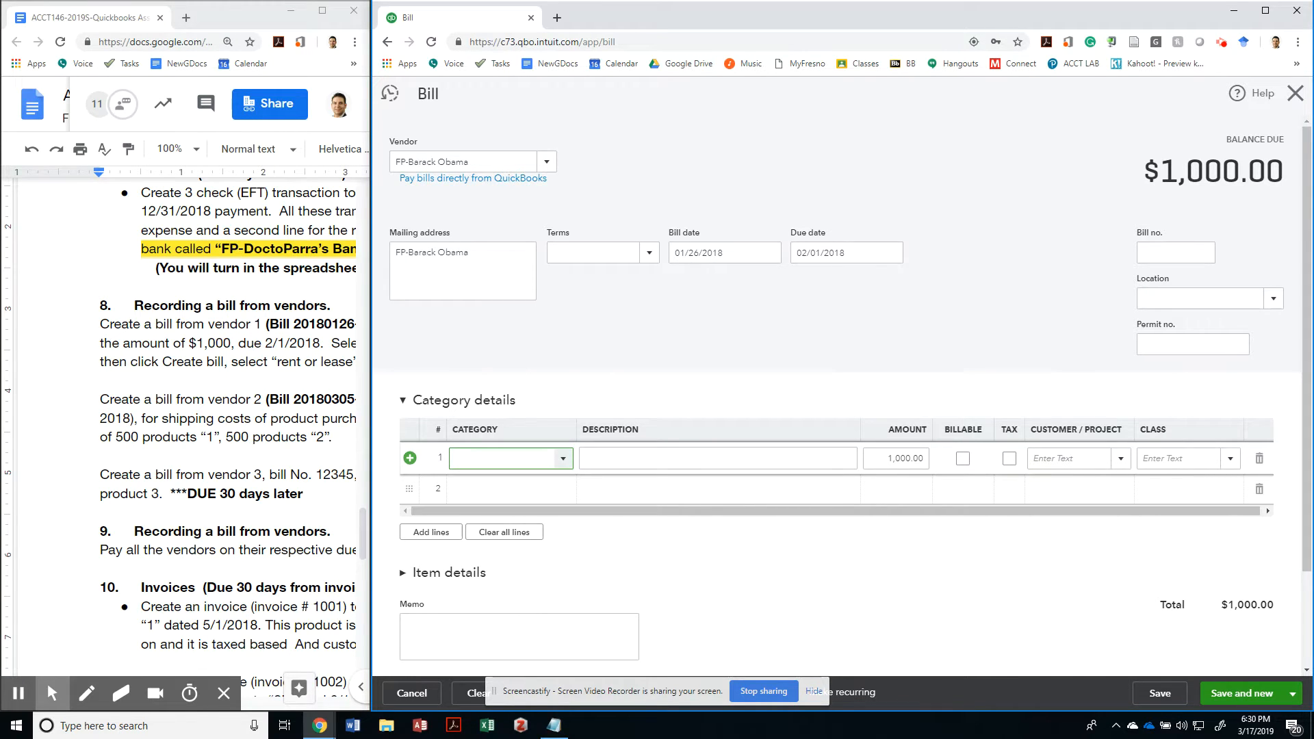
pyautogui.write('rent')
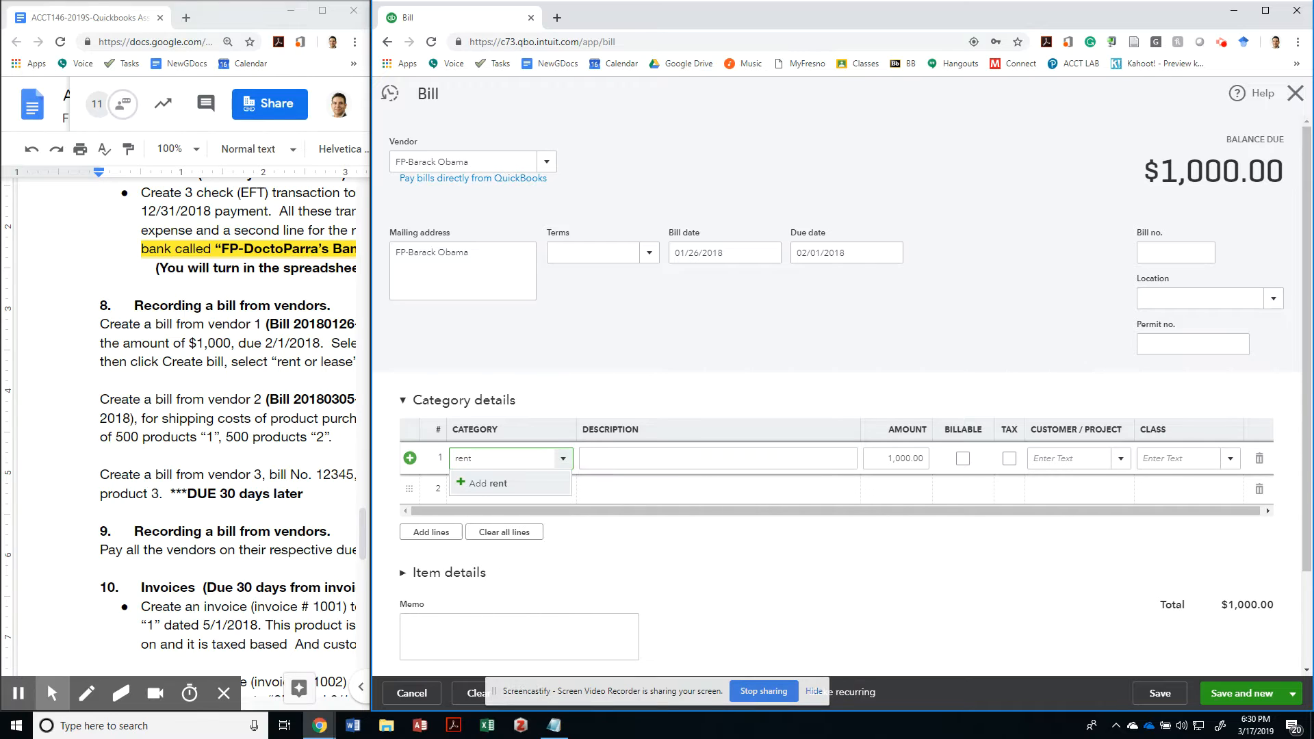
pyautogui.click(504, 458)
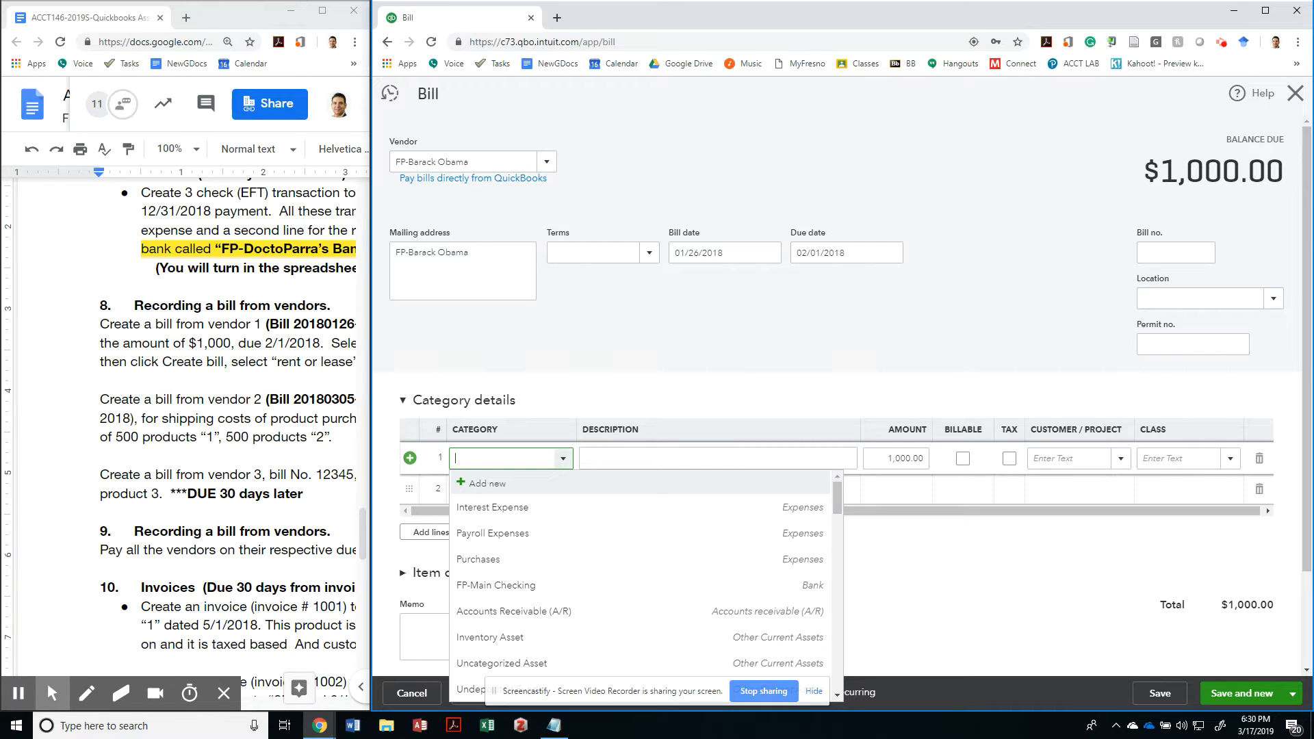
pyautogui.write('Rent or Lease')
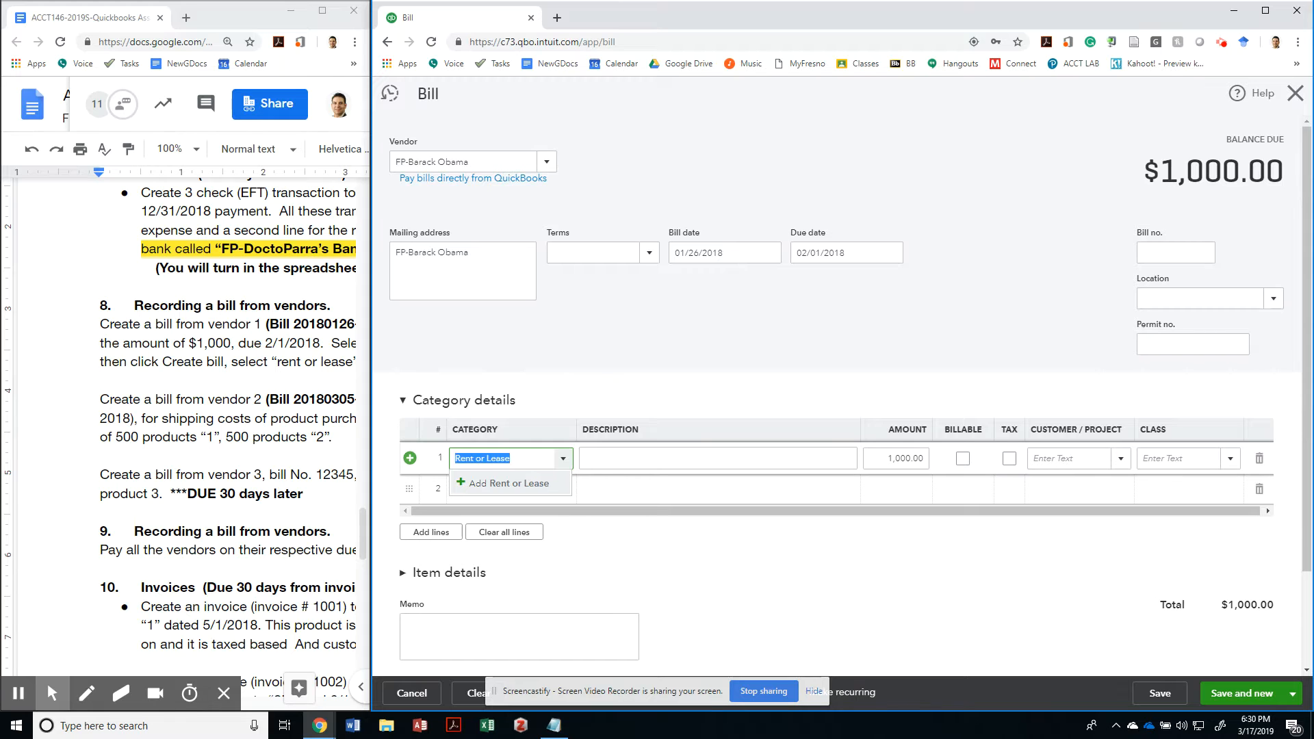
# Add a 'Rent or Lease' account with detail type Rent or Lease of Buildings.
pyautogui.click(507, 483)
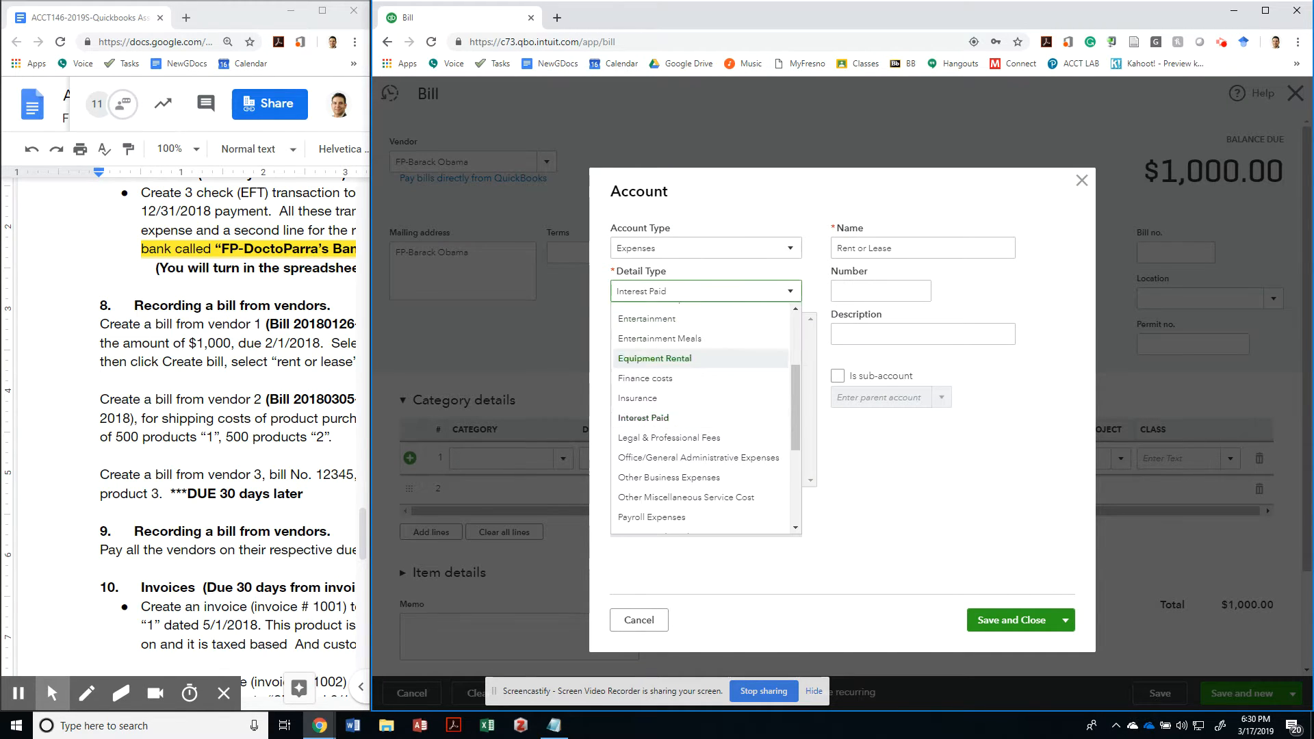
pyautogui.scroll(-3)
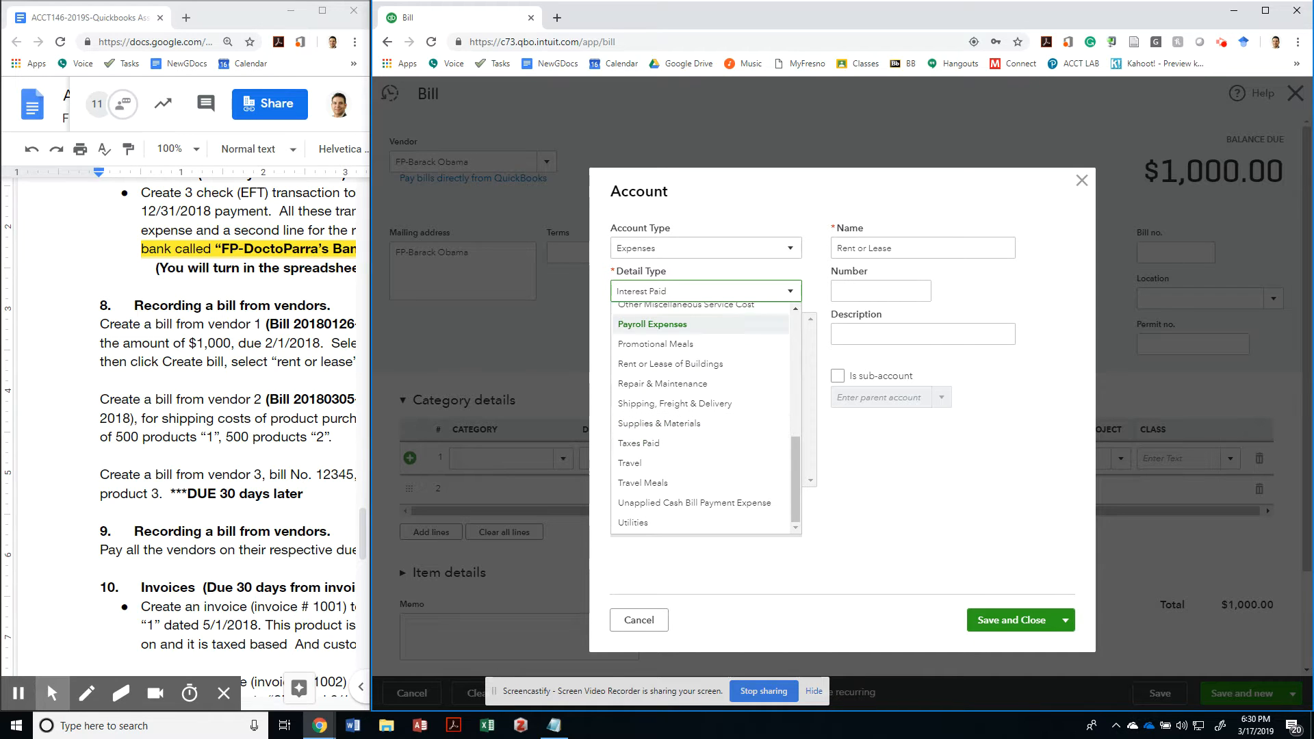
pyautogui.click(677, 363)
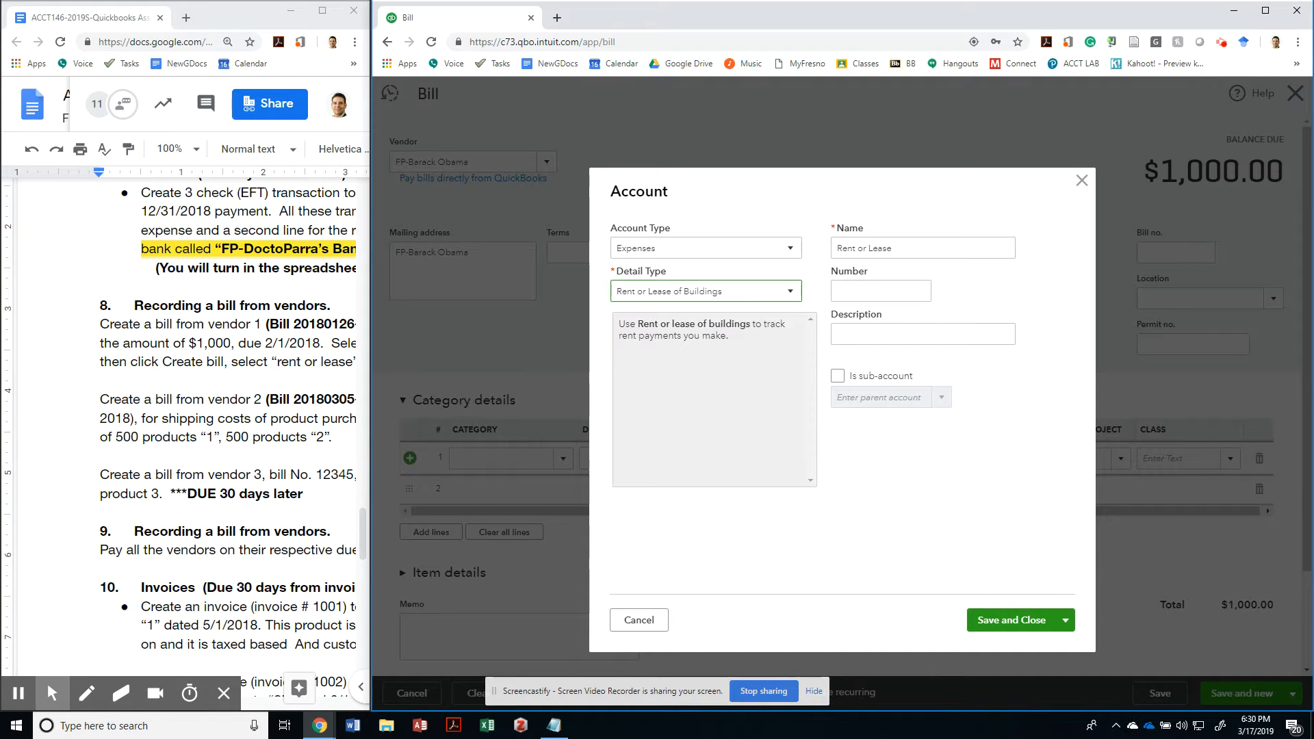
pyautogui.click(880, 290)
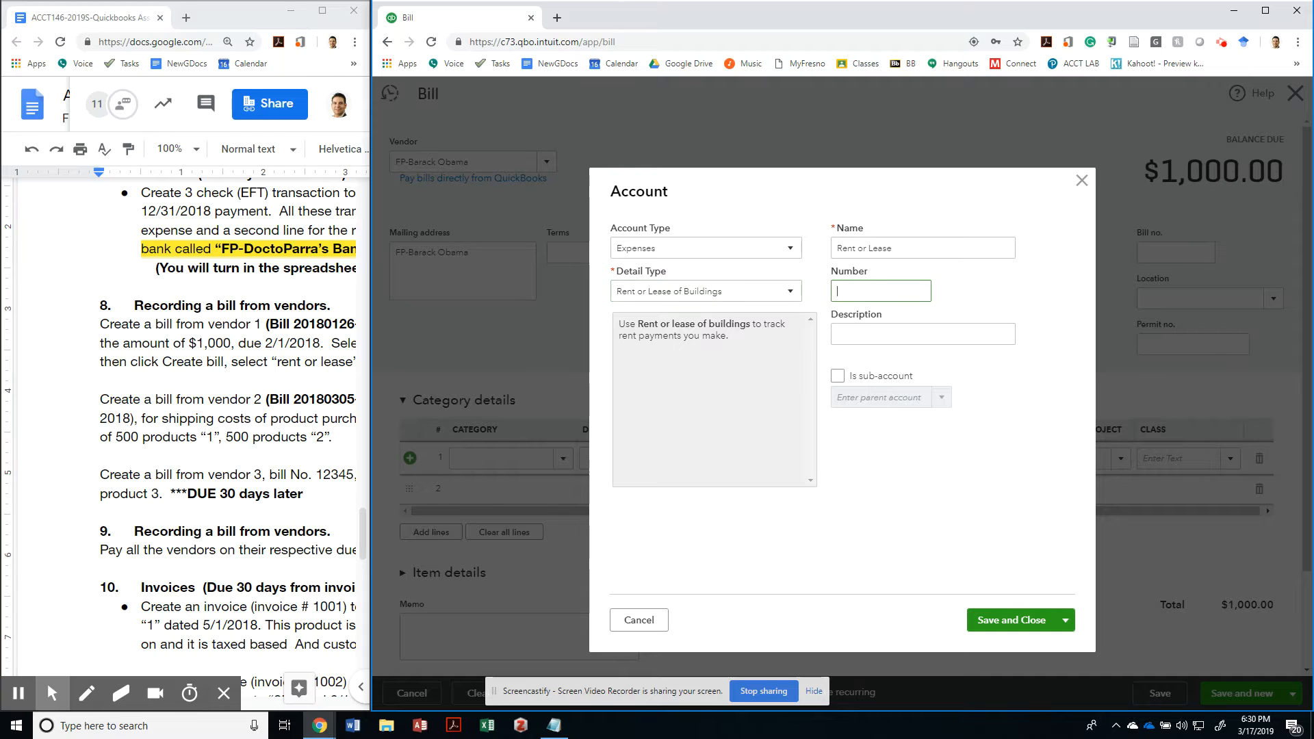
pyautogui.click(1011, 619)
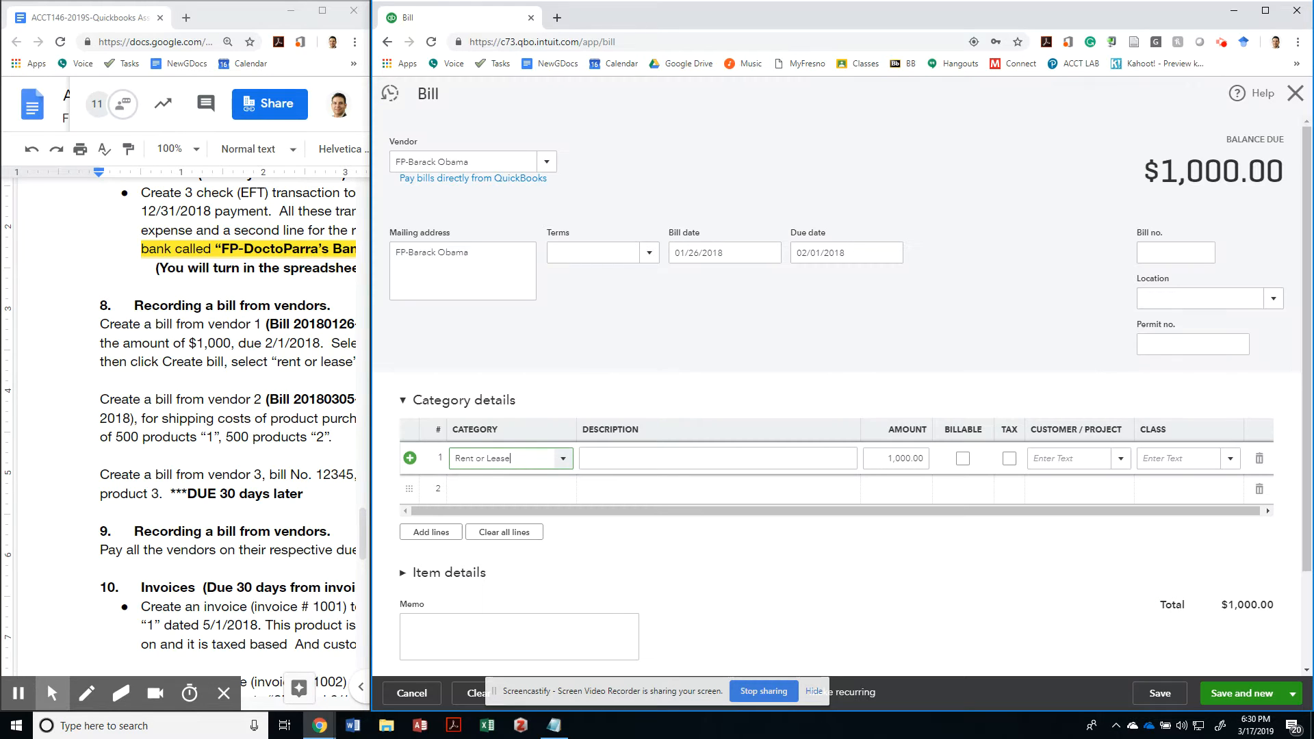
# Describe the first bill line as 'Monthly Rent'.
pyautogui.click(718, 458)
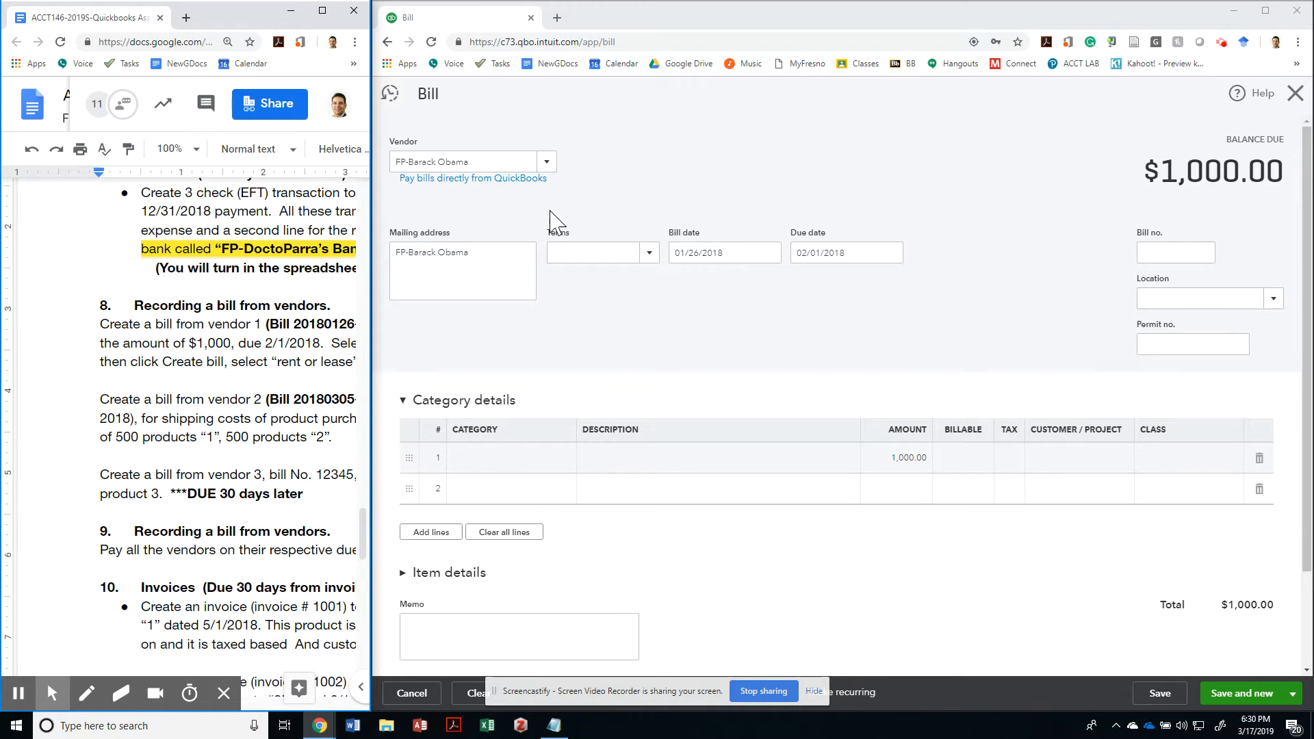
pyautogui.click(506, 458)
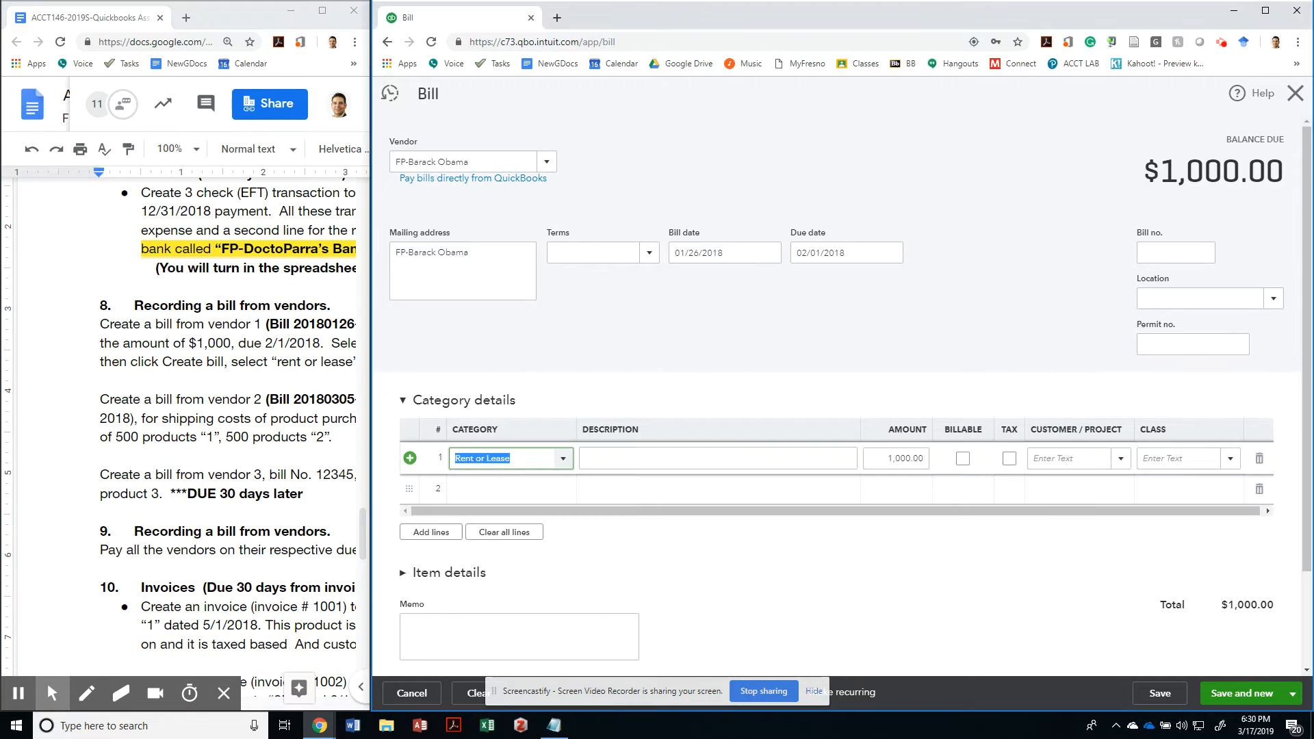
pyautogui.click(717, 458)
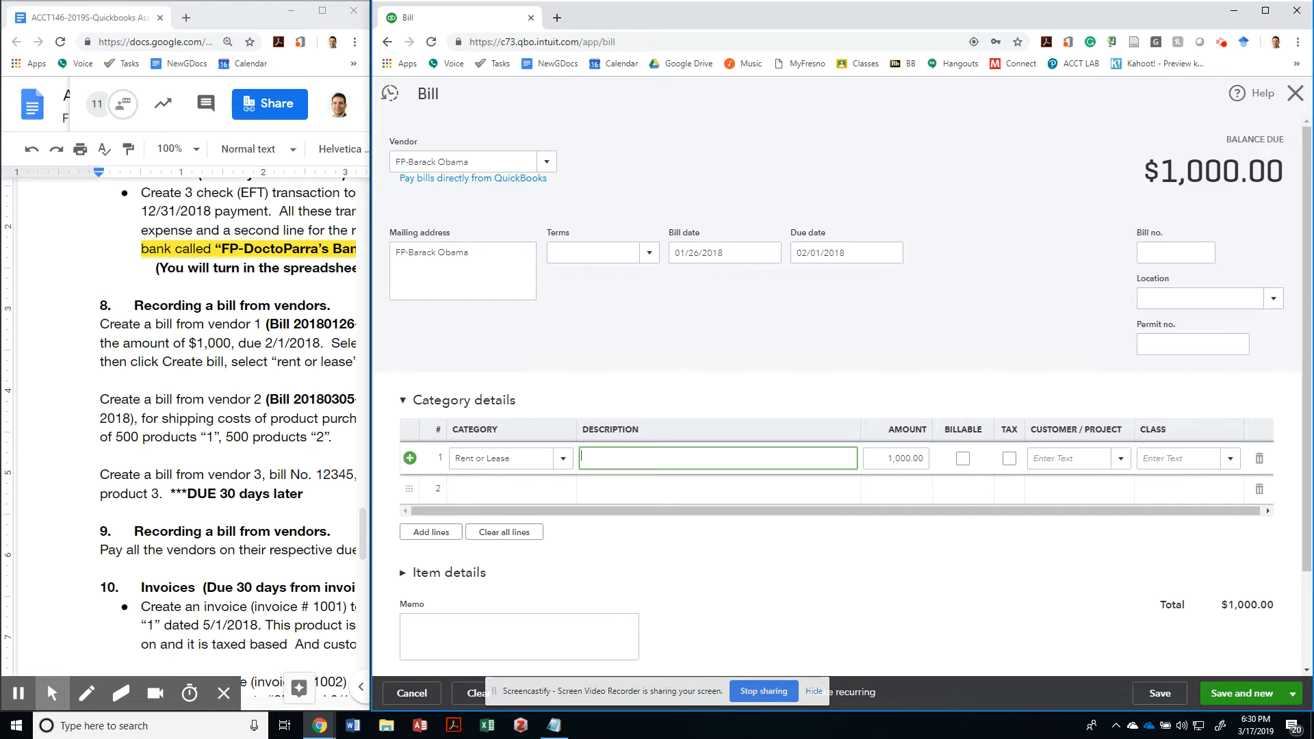
pyautogui.write('Monthly Rent')
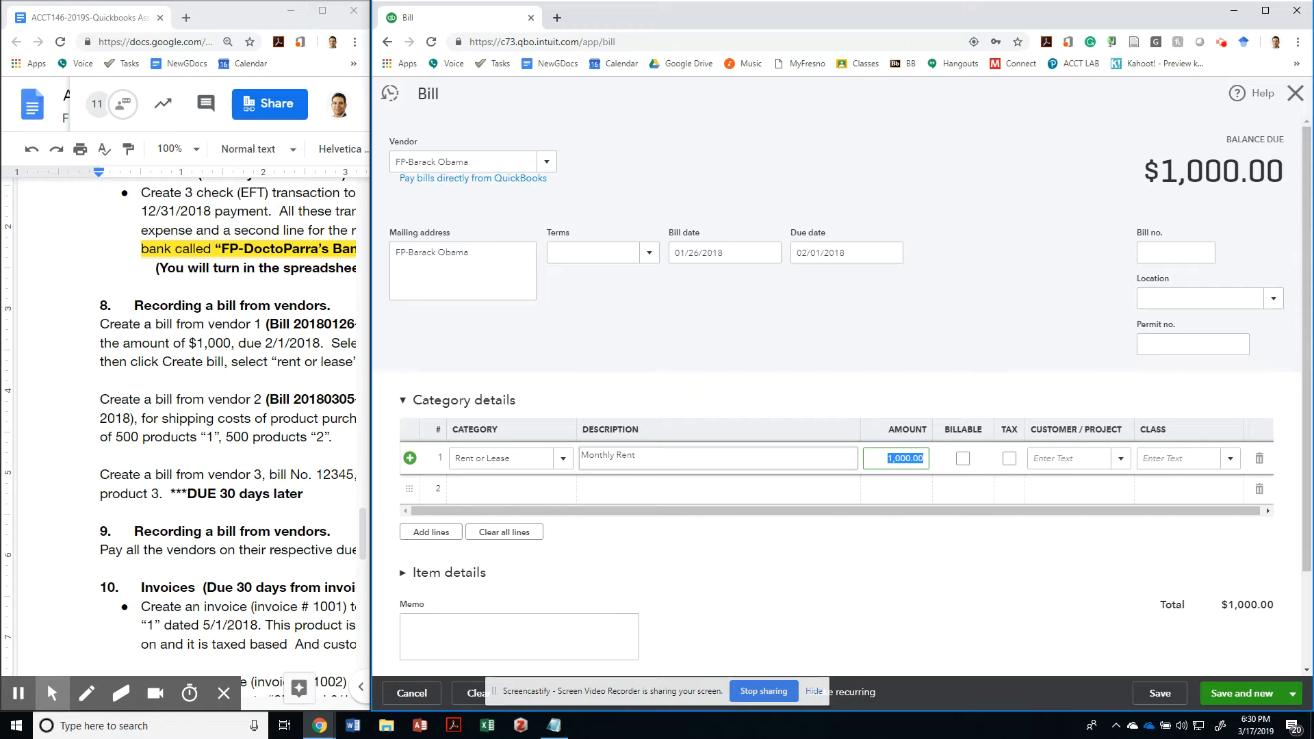
# Enter bill number 20180126-V1, taken from the Google Docs instructions.
pyautogui.click(1176, 253)
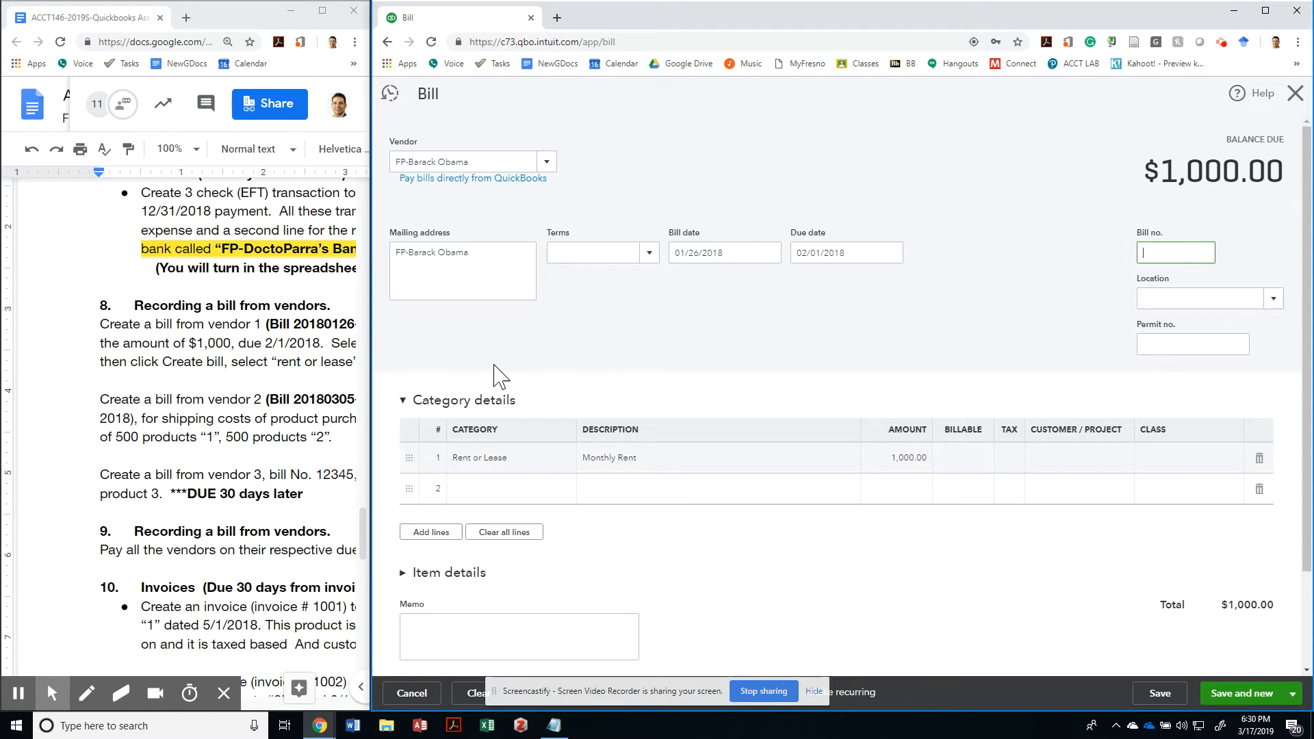
pyautogui.click(311, 343)
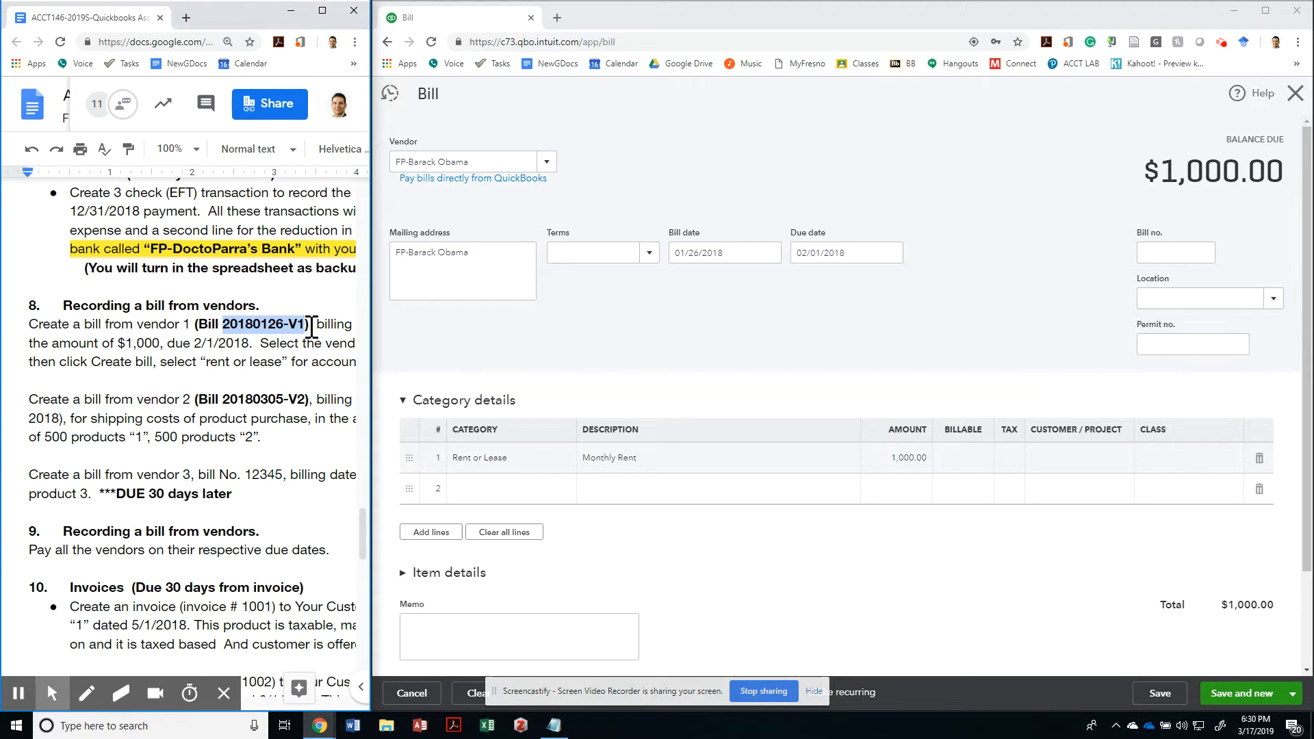
pyautogui.write('20180126-V1')
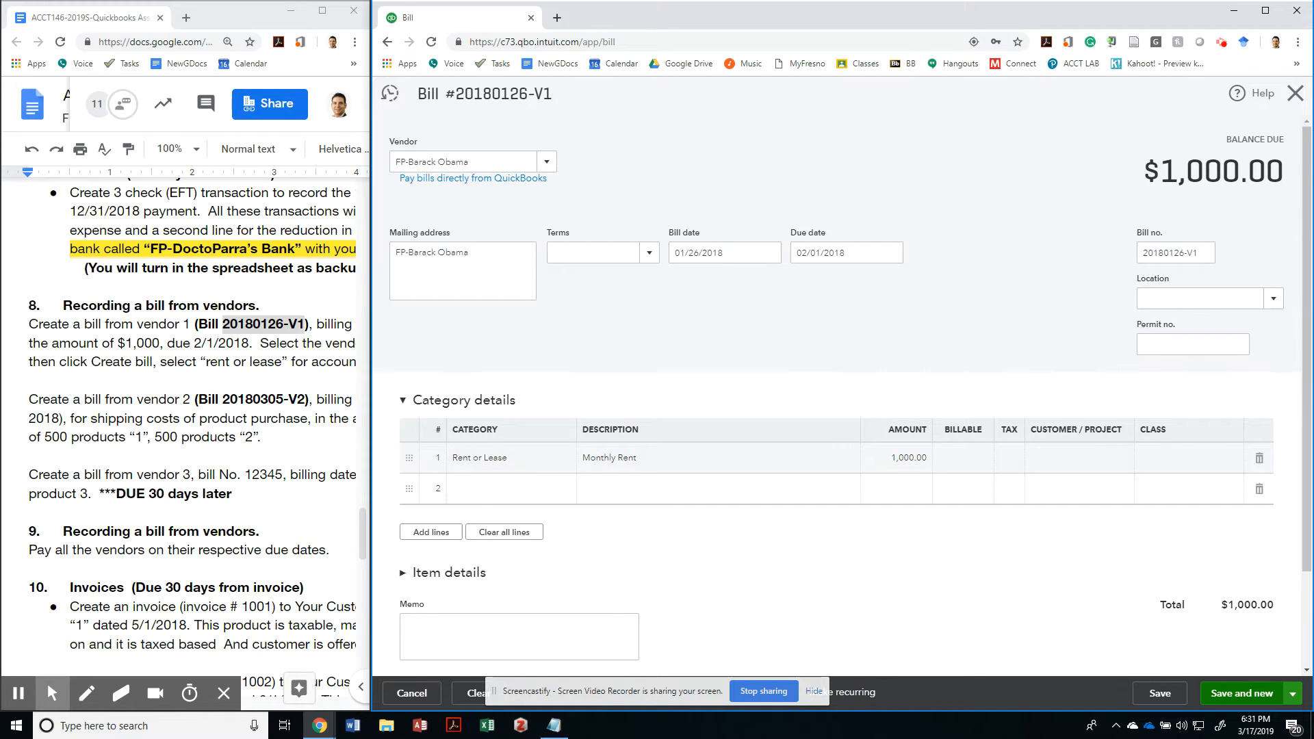
# Save the rent bill and start bill 20180305-V2 for vendor FP-Donald Trump.
pyautogui.click(1242, 693)
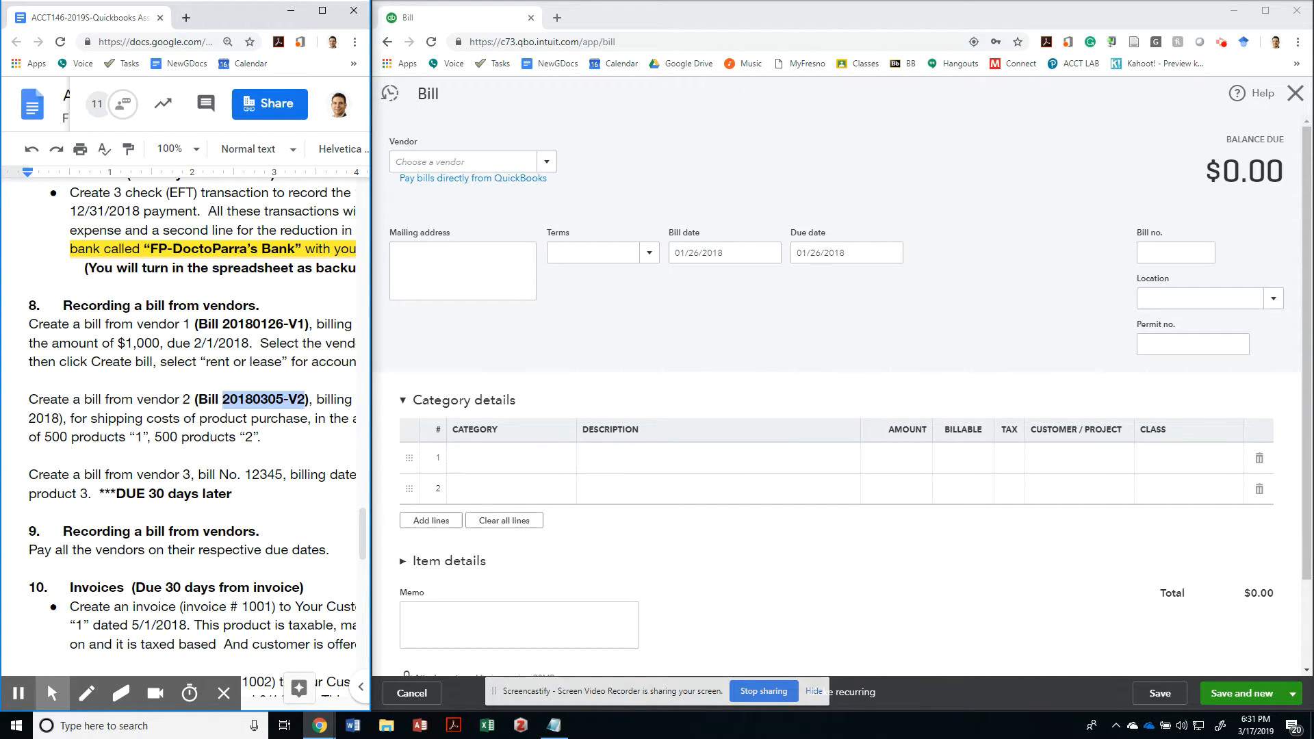
pyautogui.write('20180305-V2')
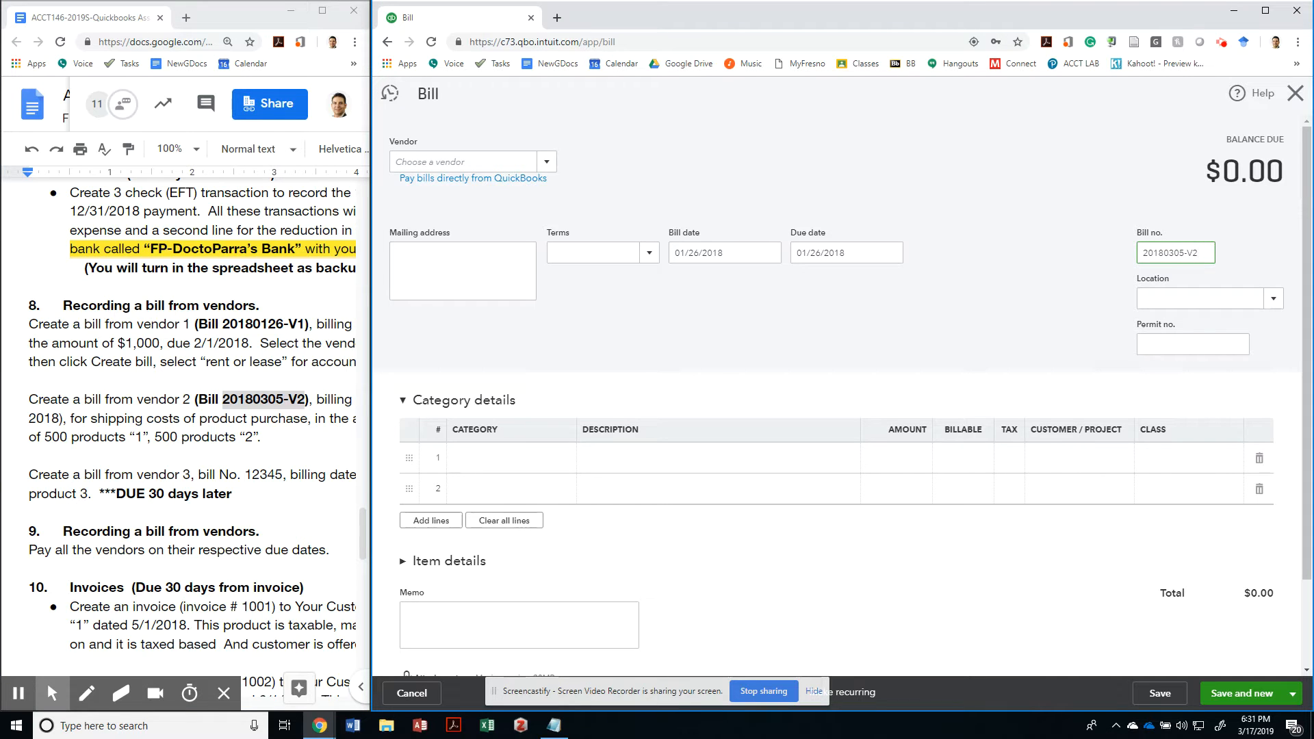
pyautogui.moveTo(436, 189)
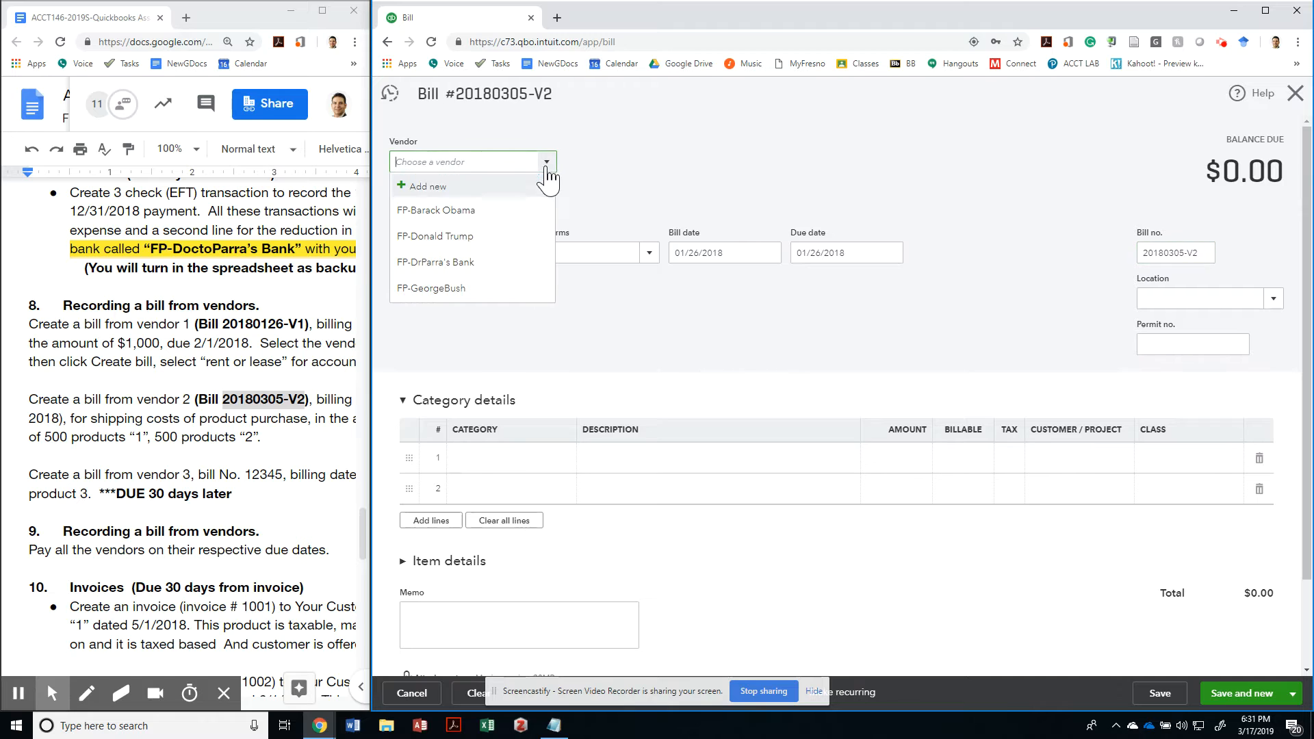
pyautogui.click(435, 237)
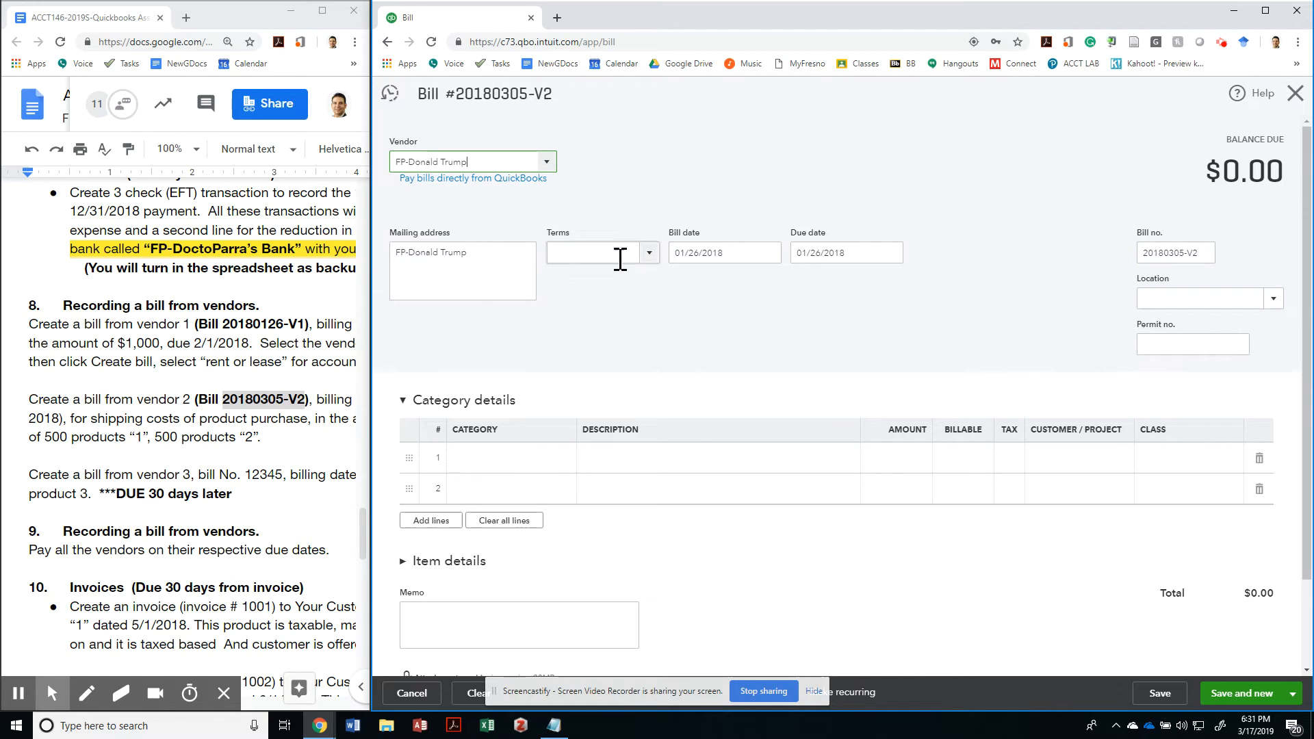
pyautogui.click(714, 253)
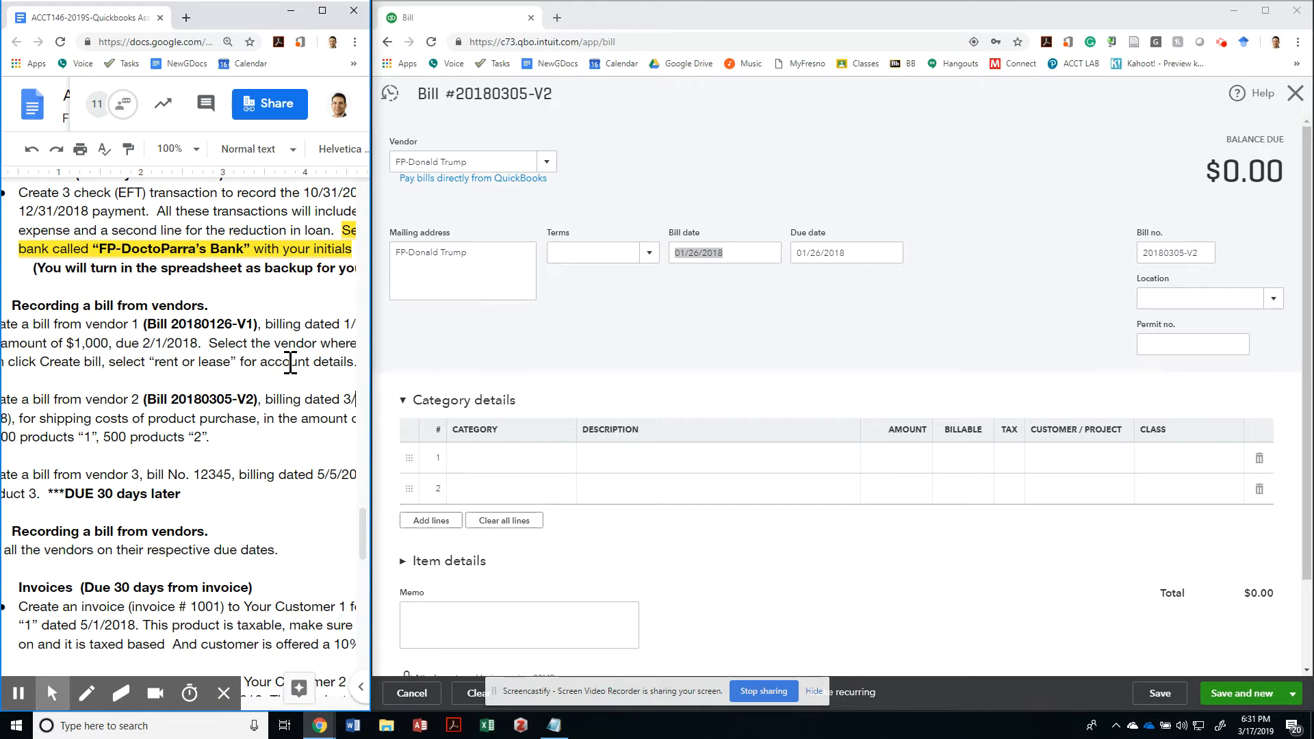
# Set the bill date to 03/05/2018 and the due date to 04/04/2018.
pyautogui.hscroll(3)
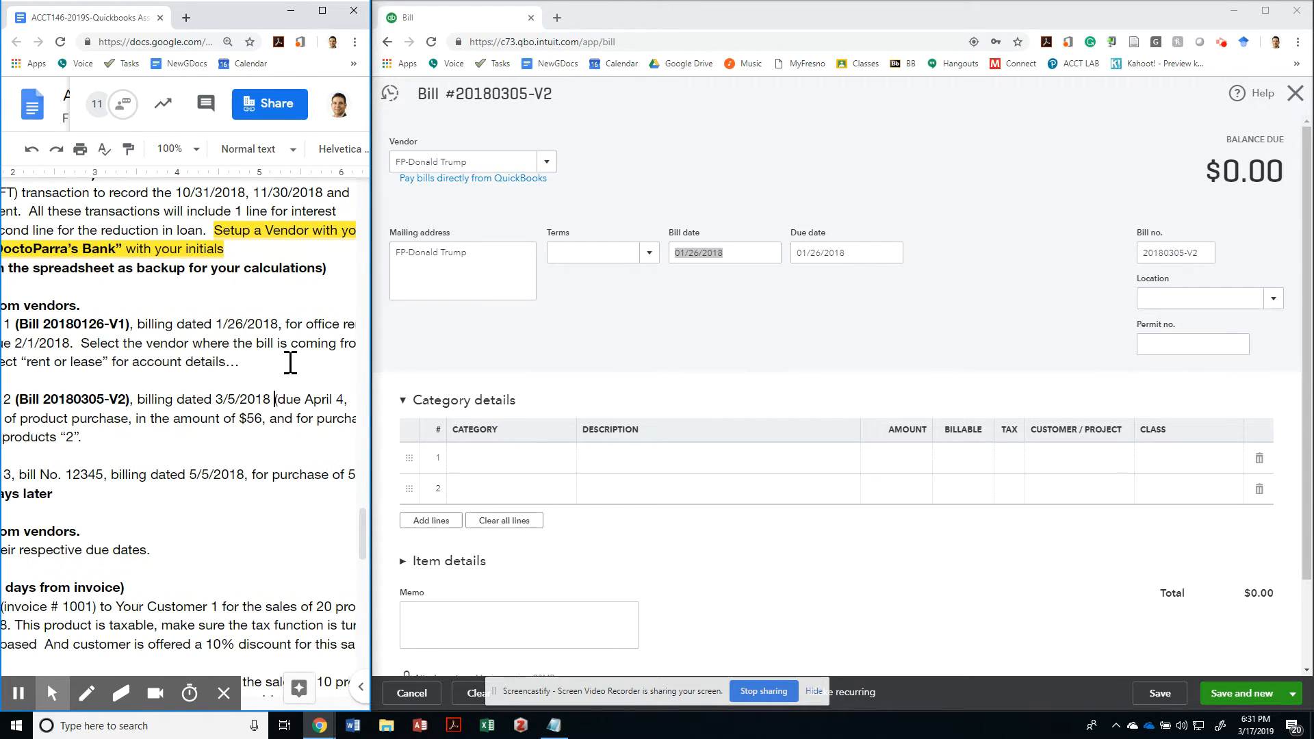
pyautogui.doubleClick(241, 399)
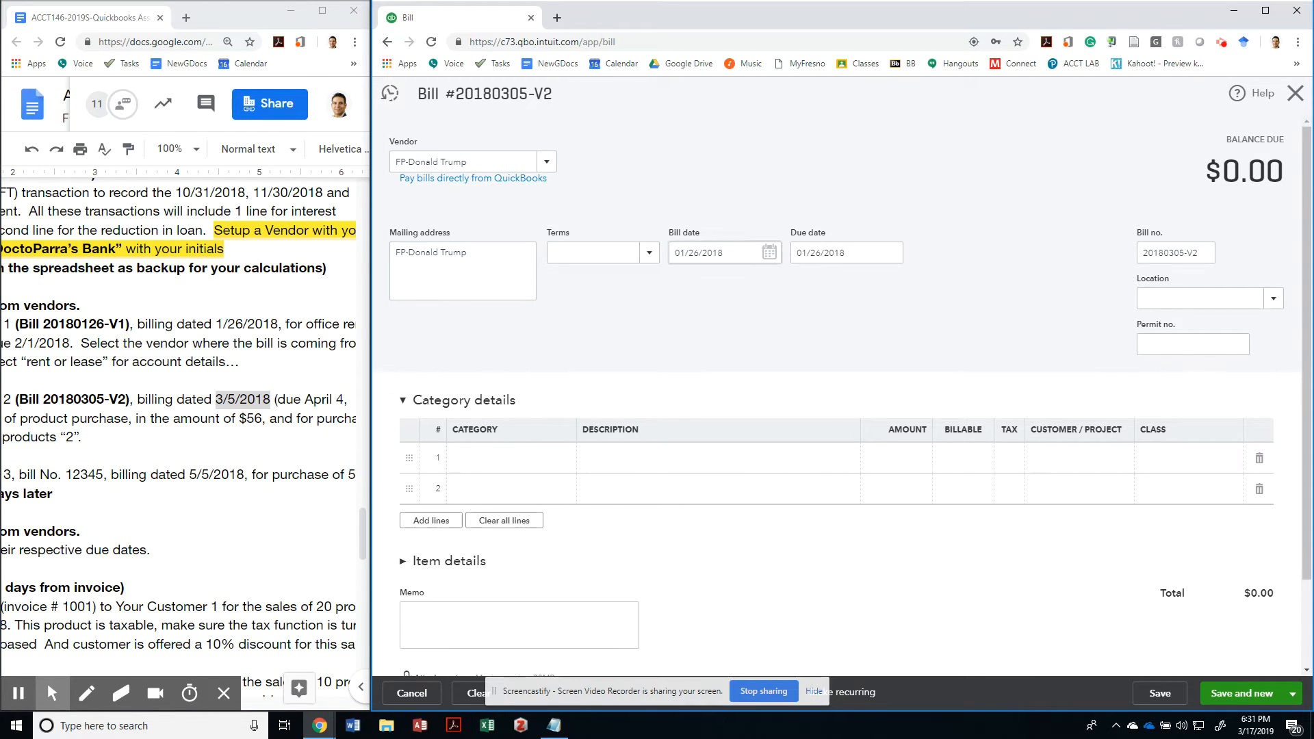
pyautogui.write('03/05/2018')
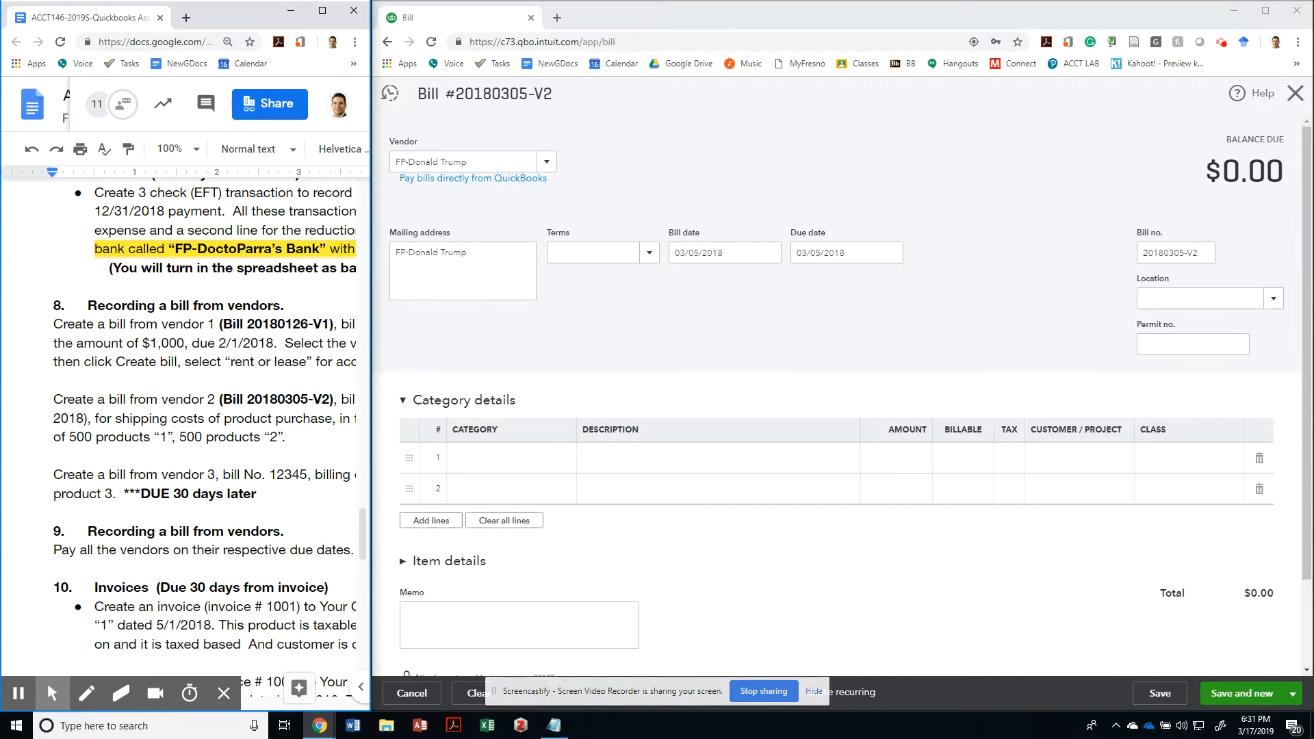
pyautogui.click(845, 253)
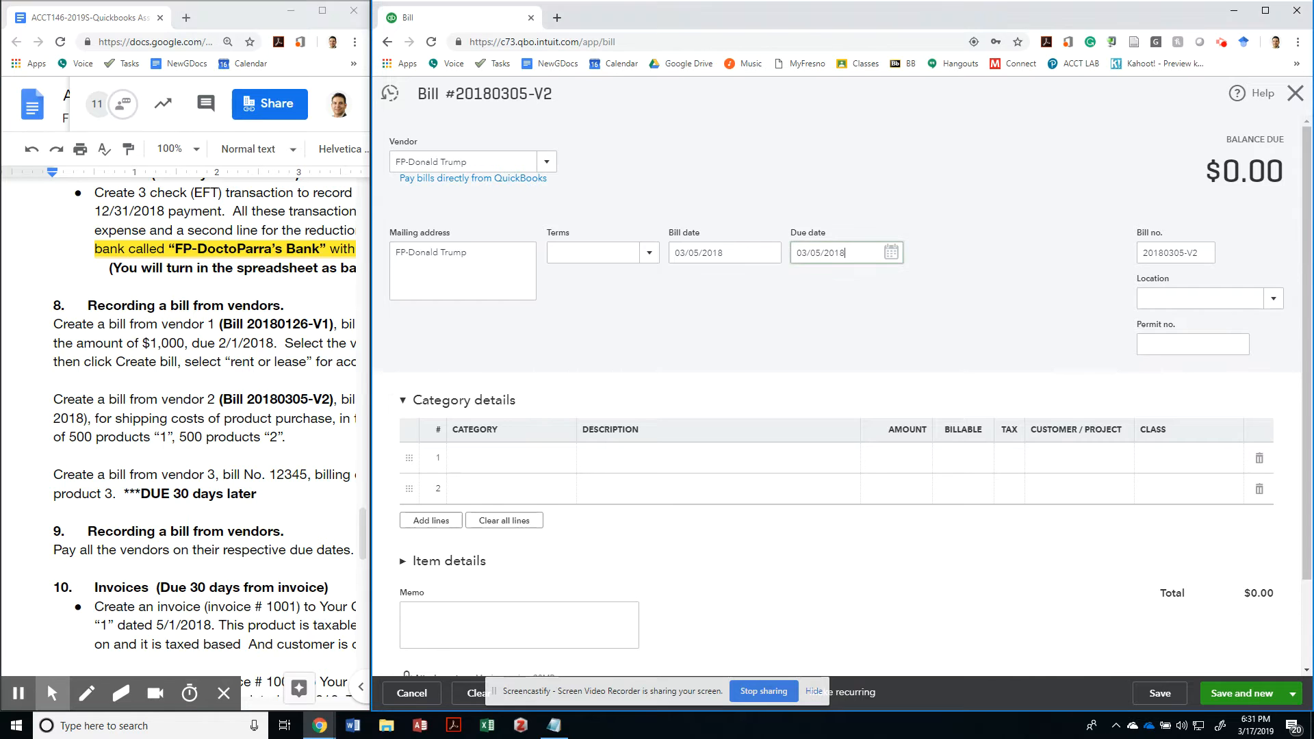
pyautogui.write('4/')
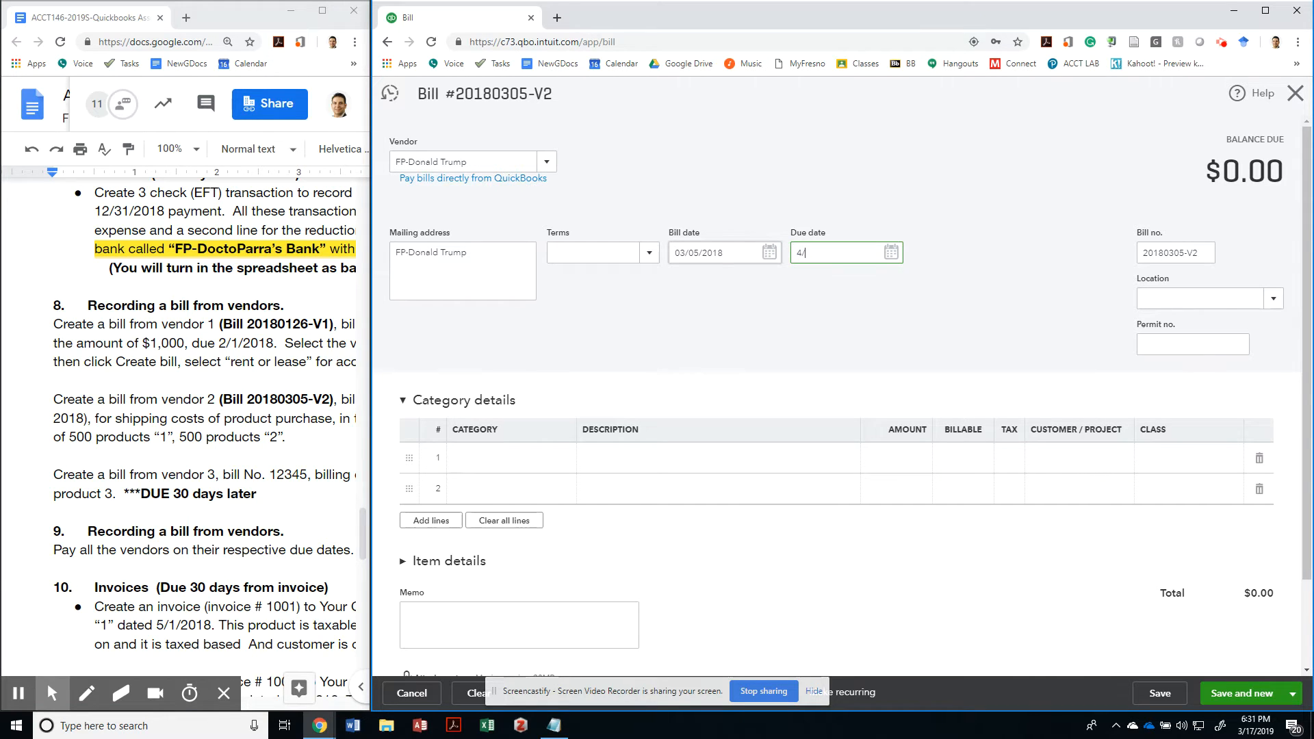
pyautogui.click(1176, 253)
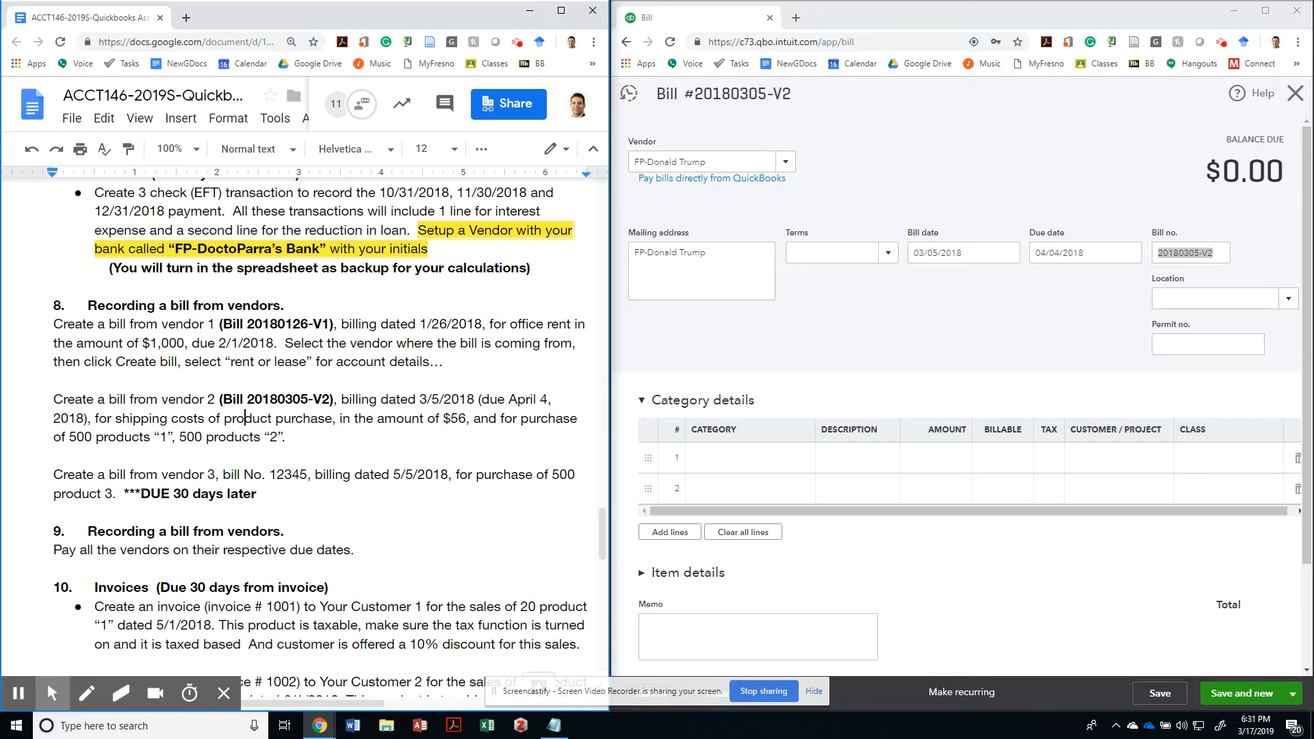
pyautogui.scroll(-3)
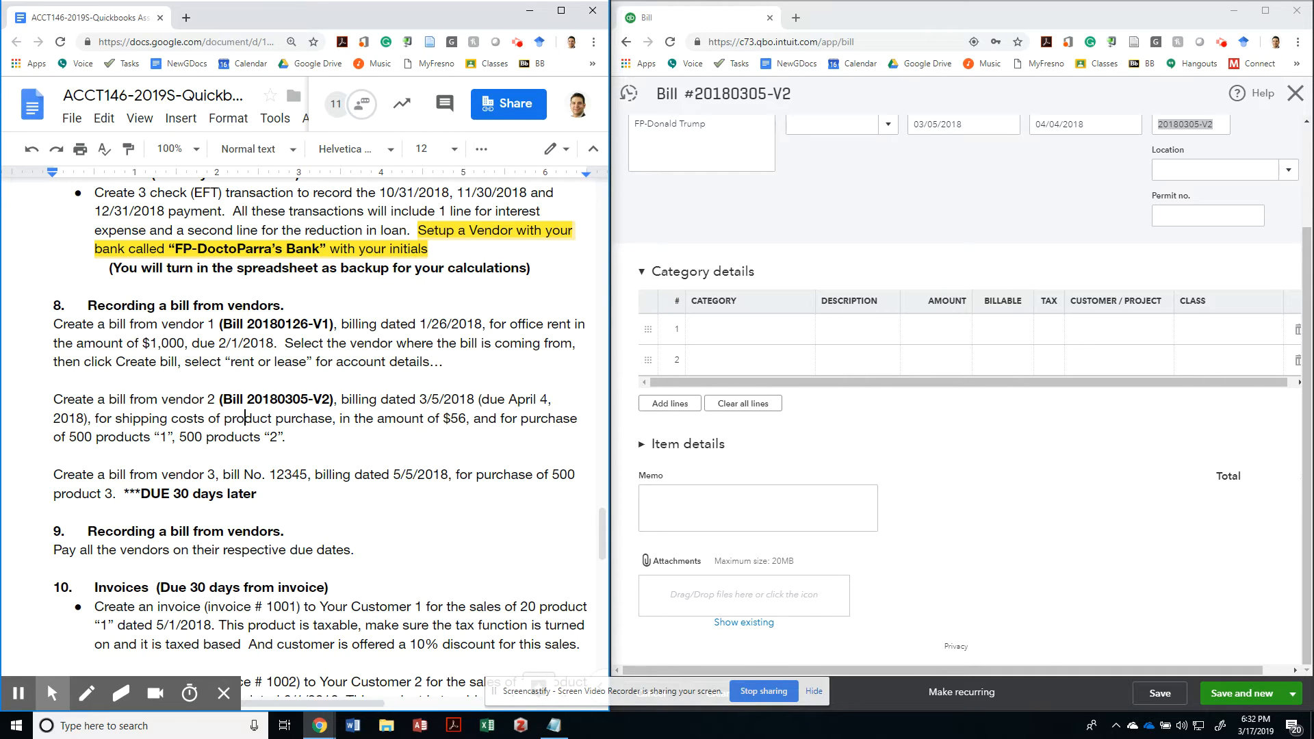
# Expand Item details and type 'Sh' into the first Category line to find Shipping.
pyautogui.click(644, 444)
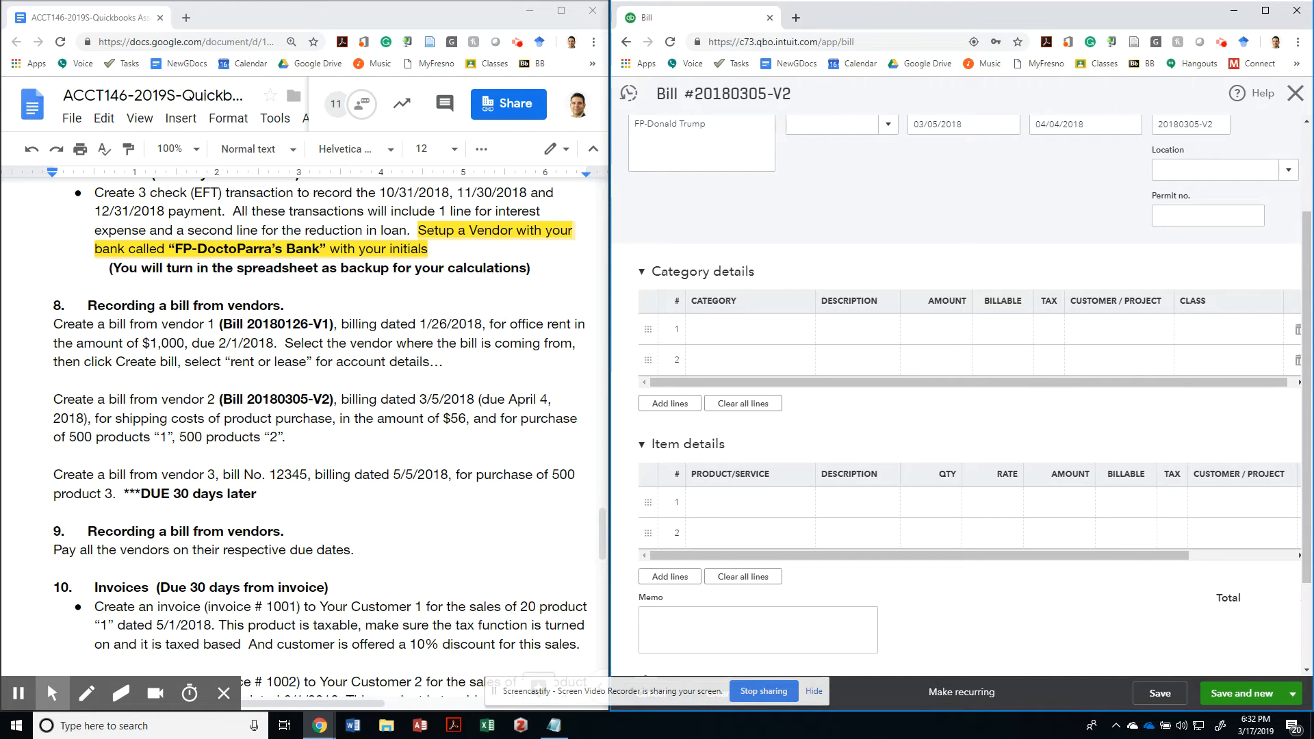
pyautogui.write('s')
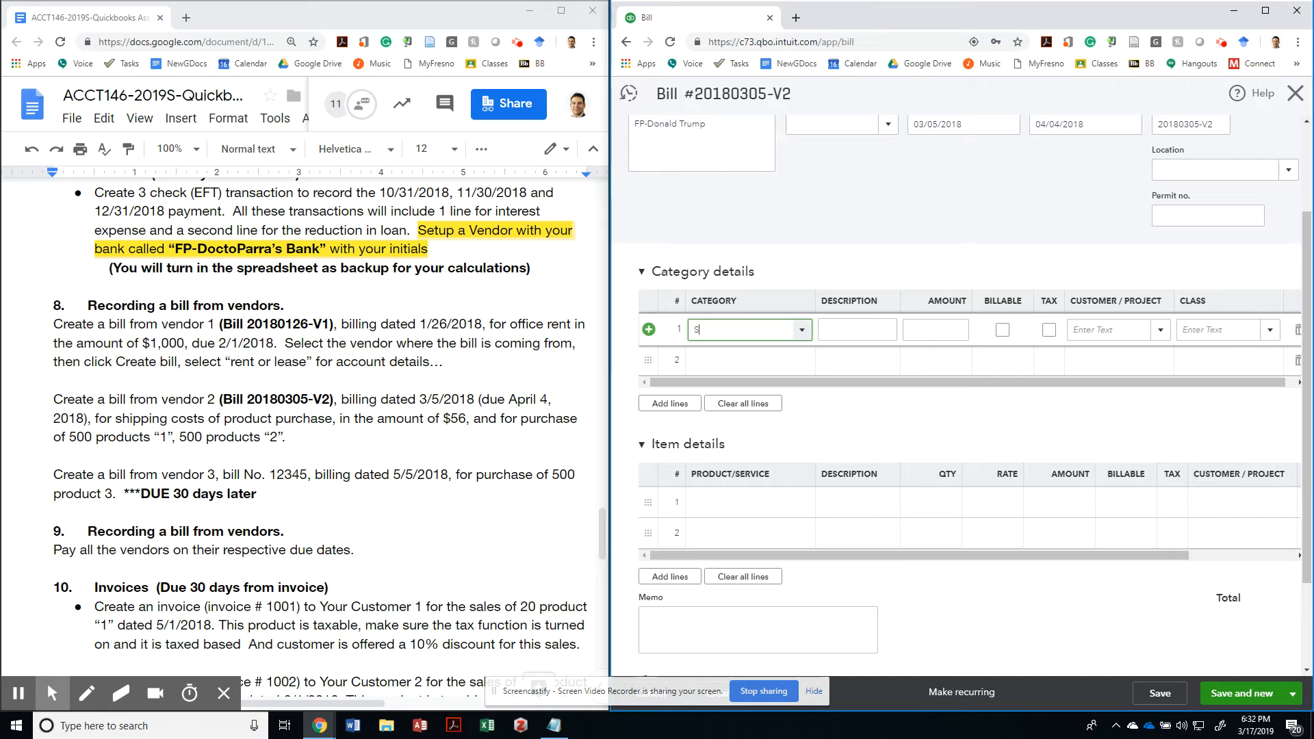
pyautogui.write('hipping')
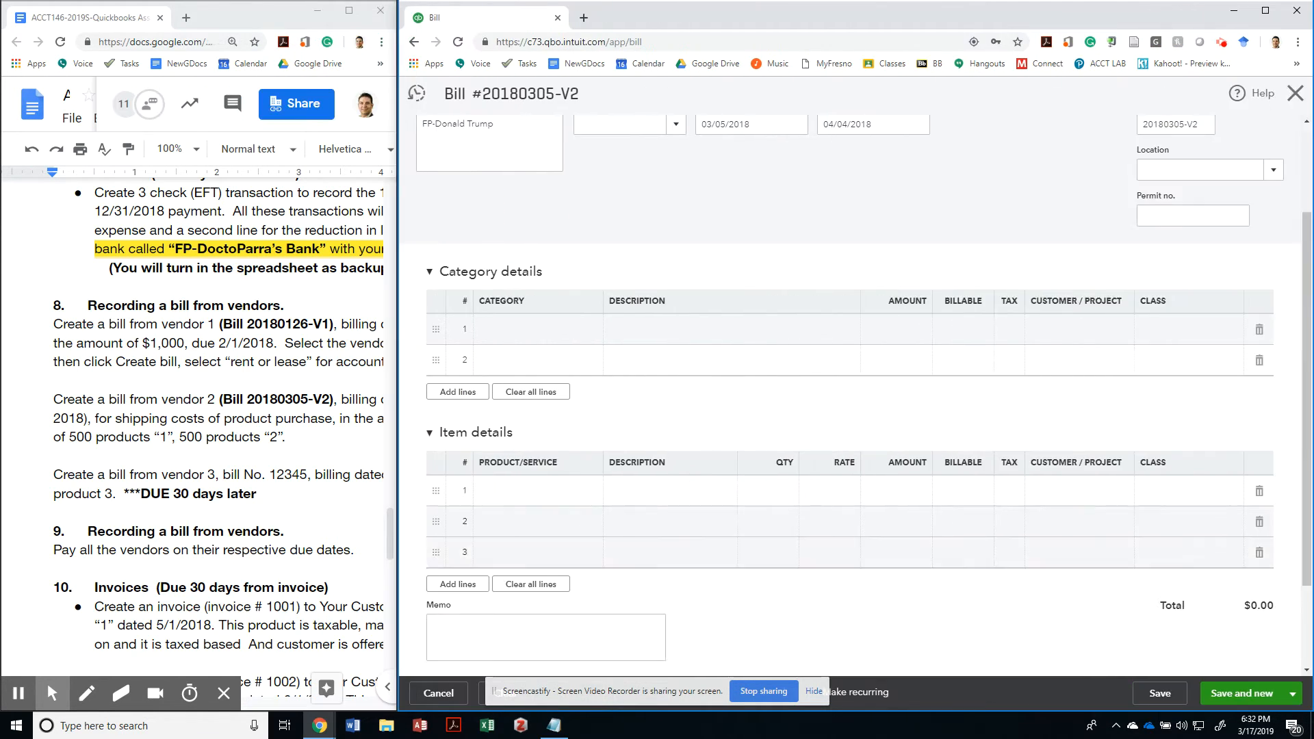
pyautogui.scroll(-3)
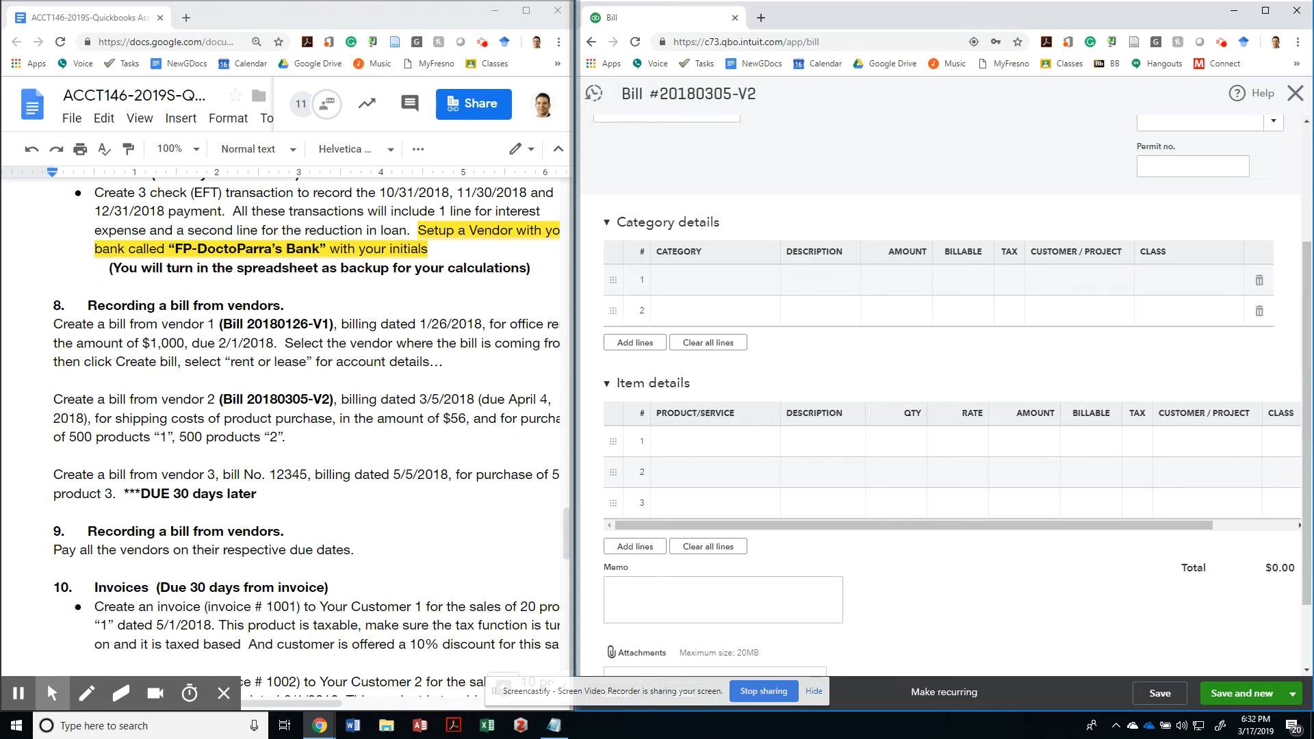
pyautogui.click(712, 280)
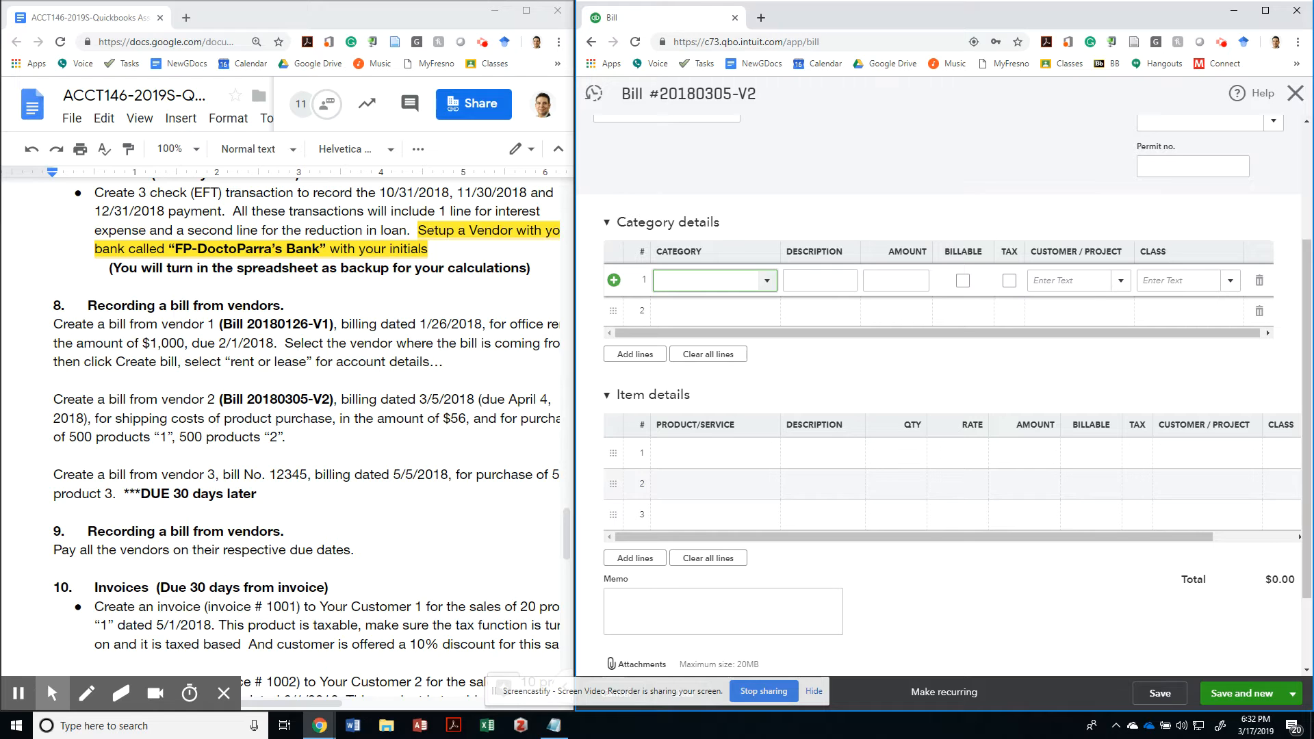
pyautogui.write('Shipping')
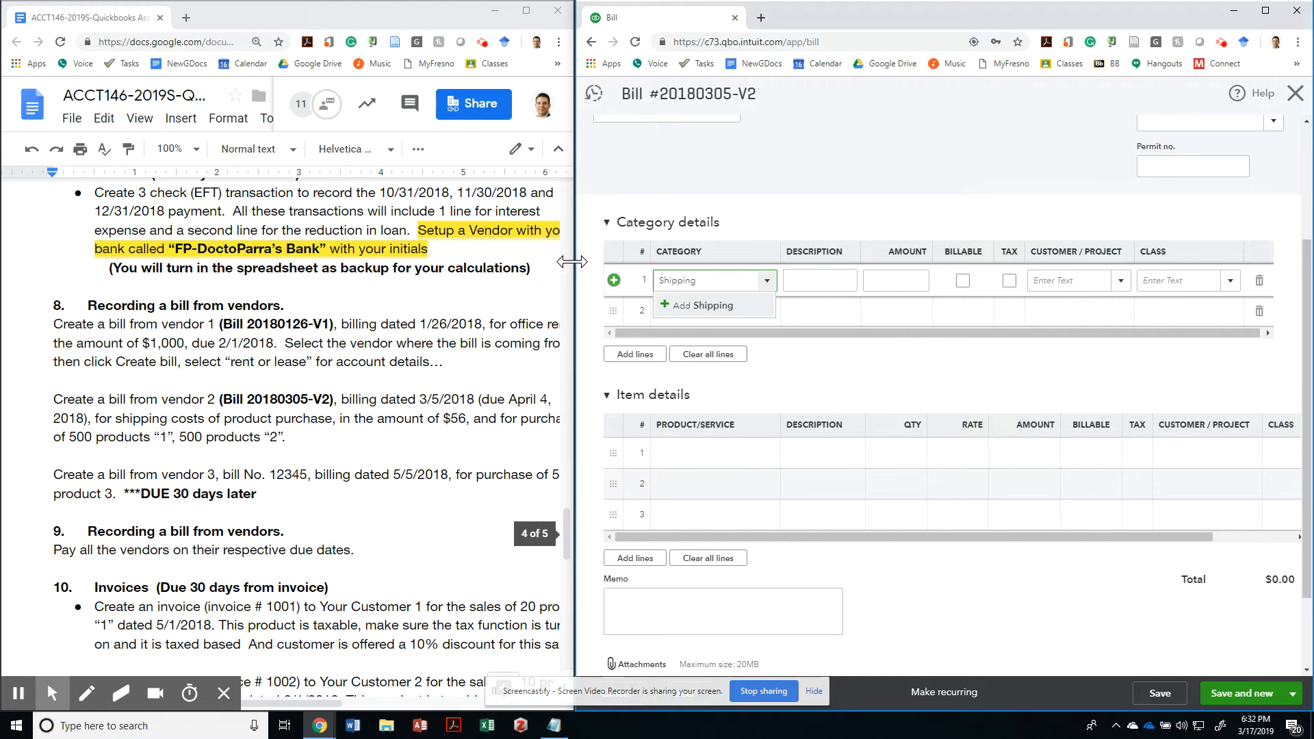
# Add a 'Shipping' Cost of Goods Sold account with detail type Shipping, Freight & Delivery - COS.
pyautogui.click(701, 306)
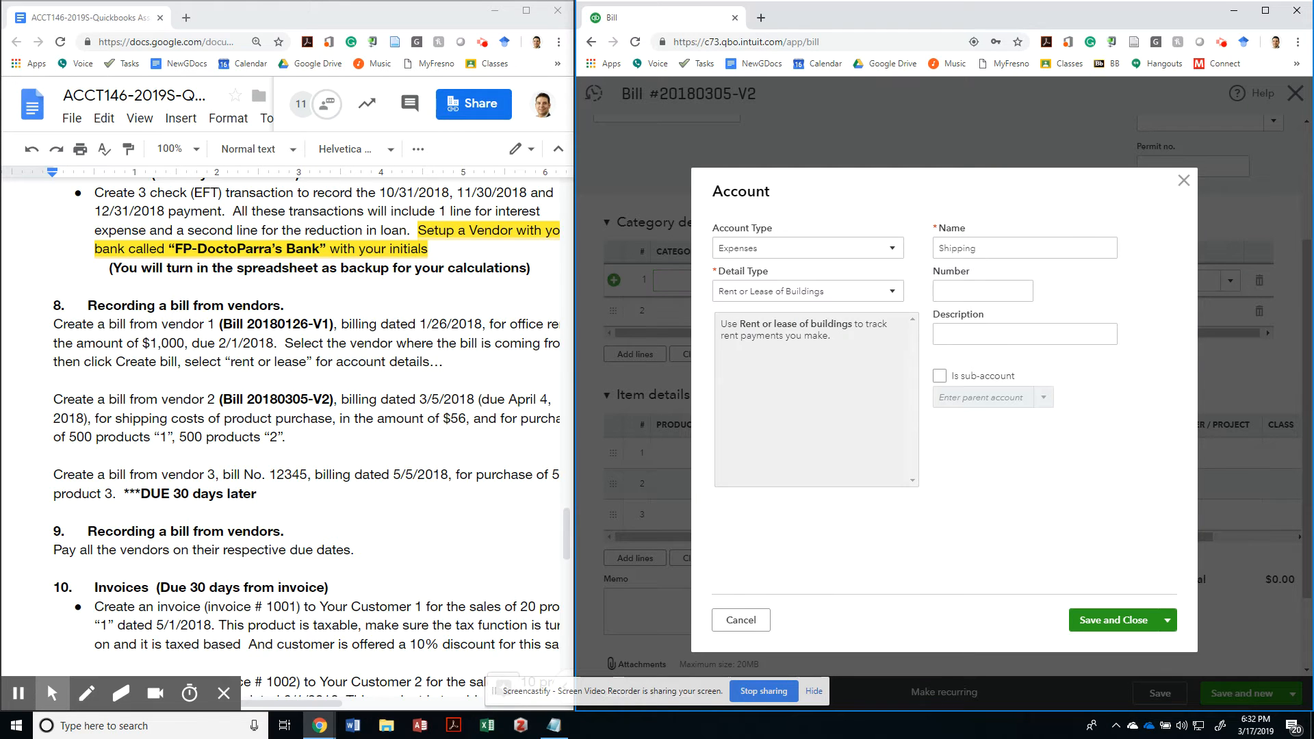
pyautogui.click(807, 248)
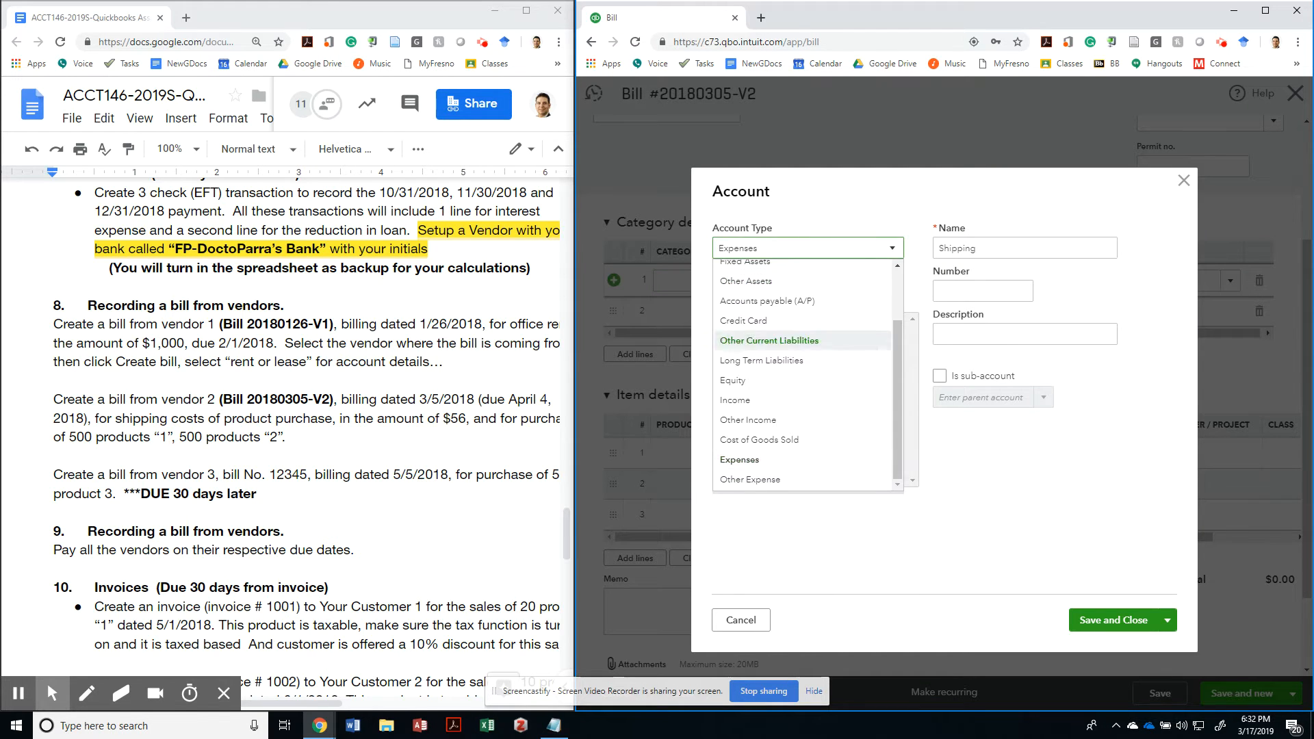
pyautogui.click(759, 439)
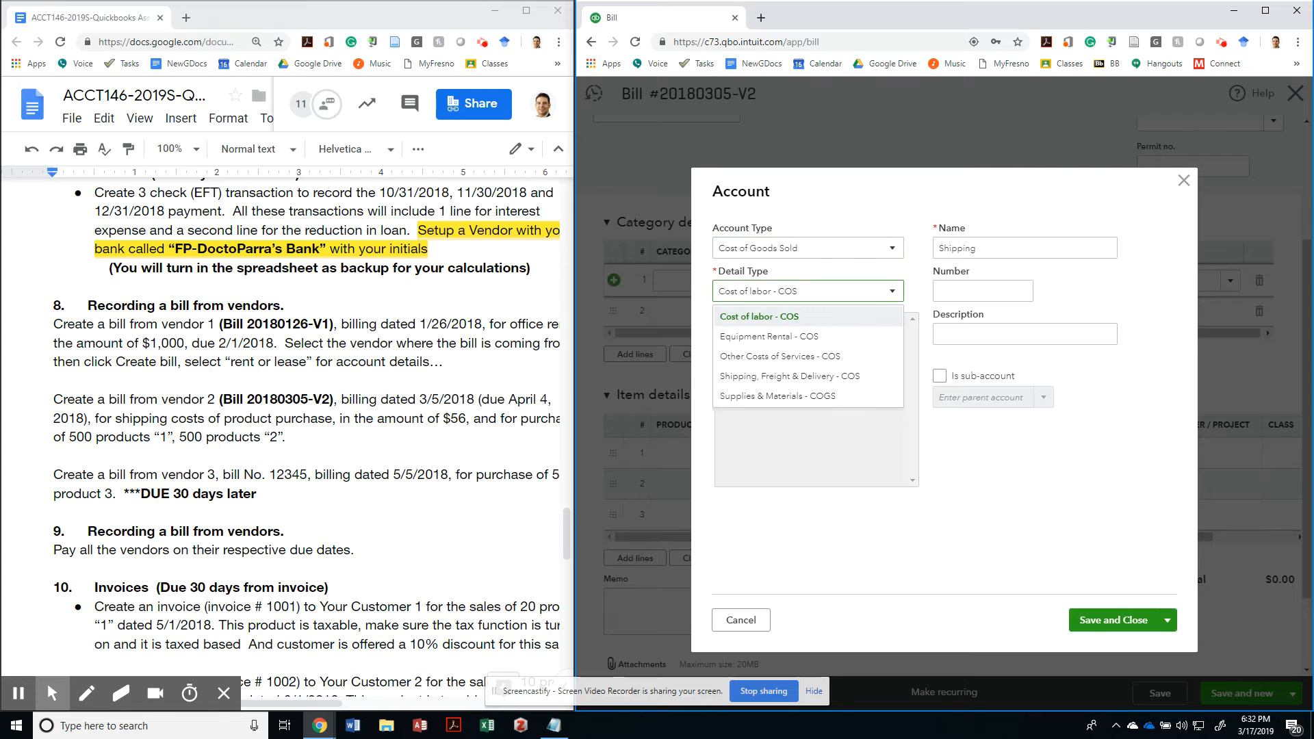
pyautogui.moveTo(790, 376)
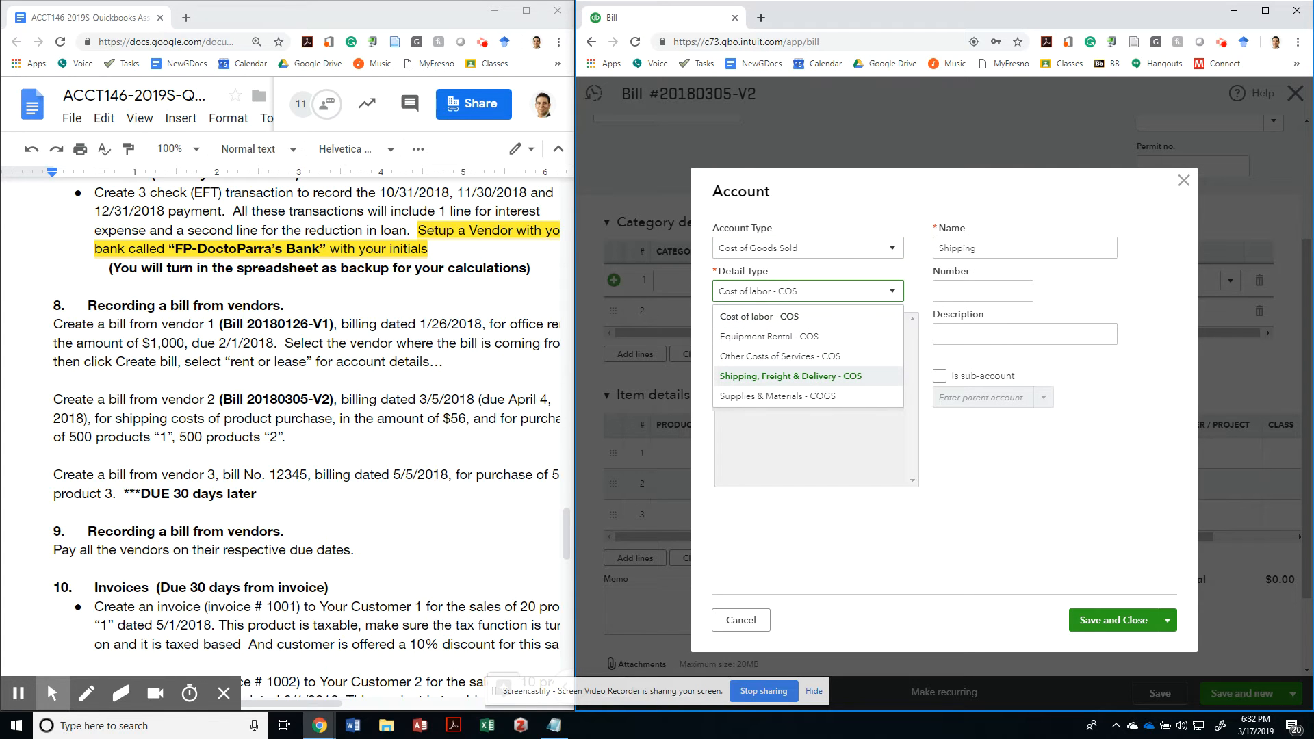
pyautogui.click(790, 376)
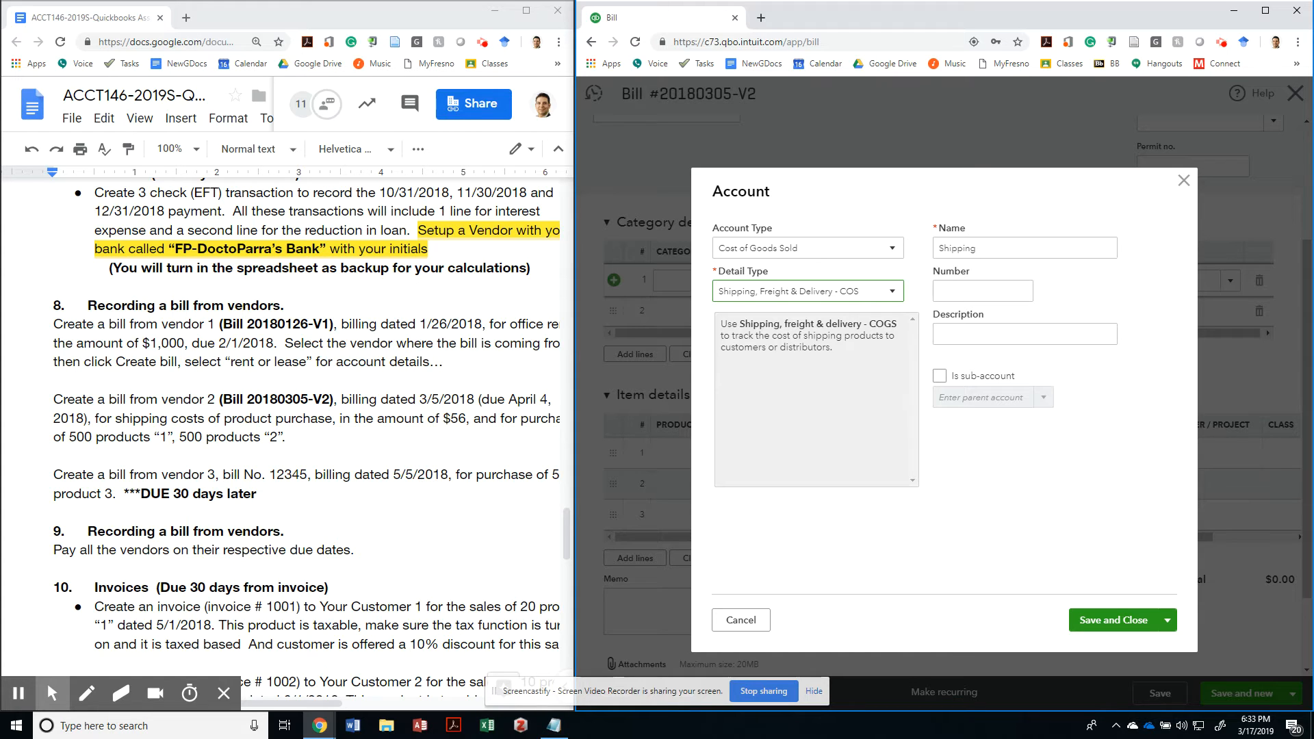
pyautogui.click(1114, 620)
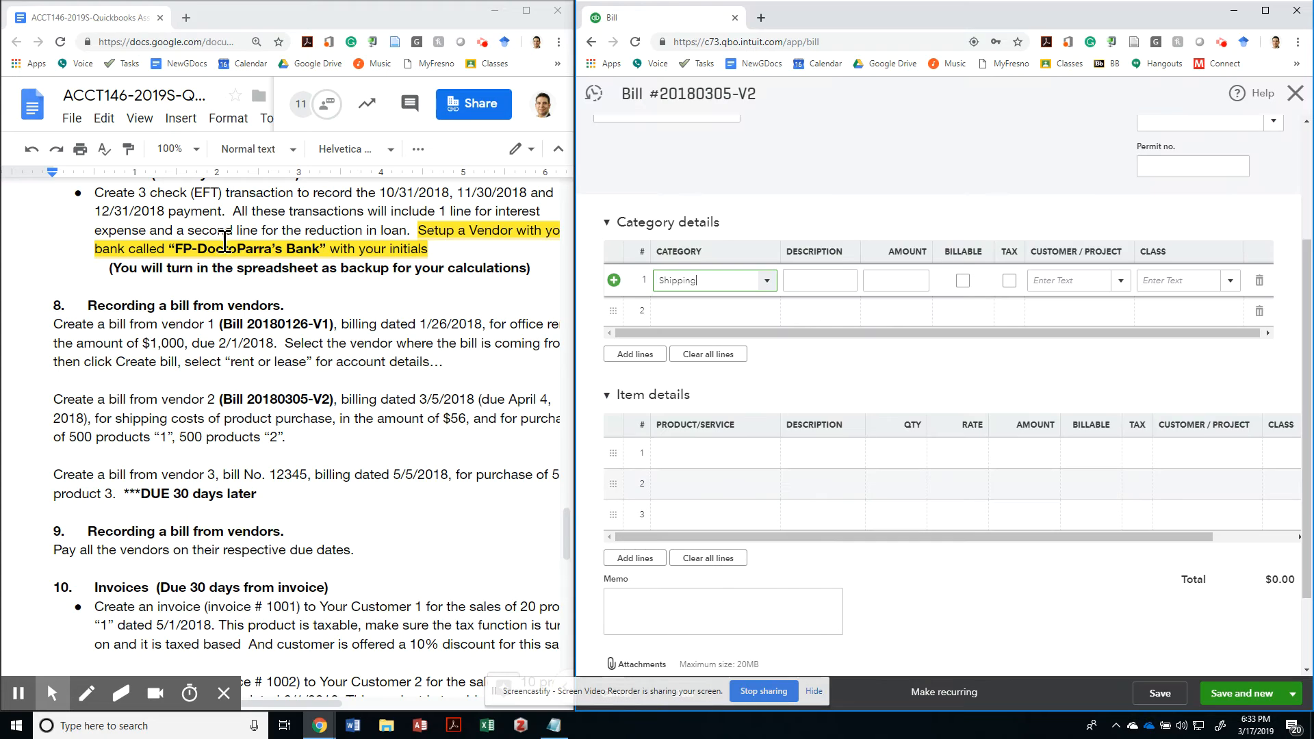
# Give the Shipping line the description 'Shipping of Products Quickbooks Software and Books'.
pyautogui.click(896, 280)
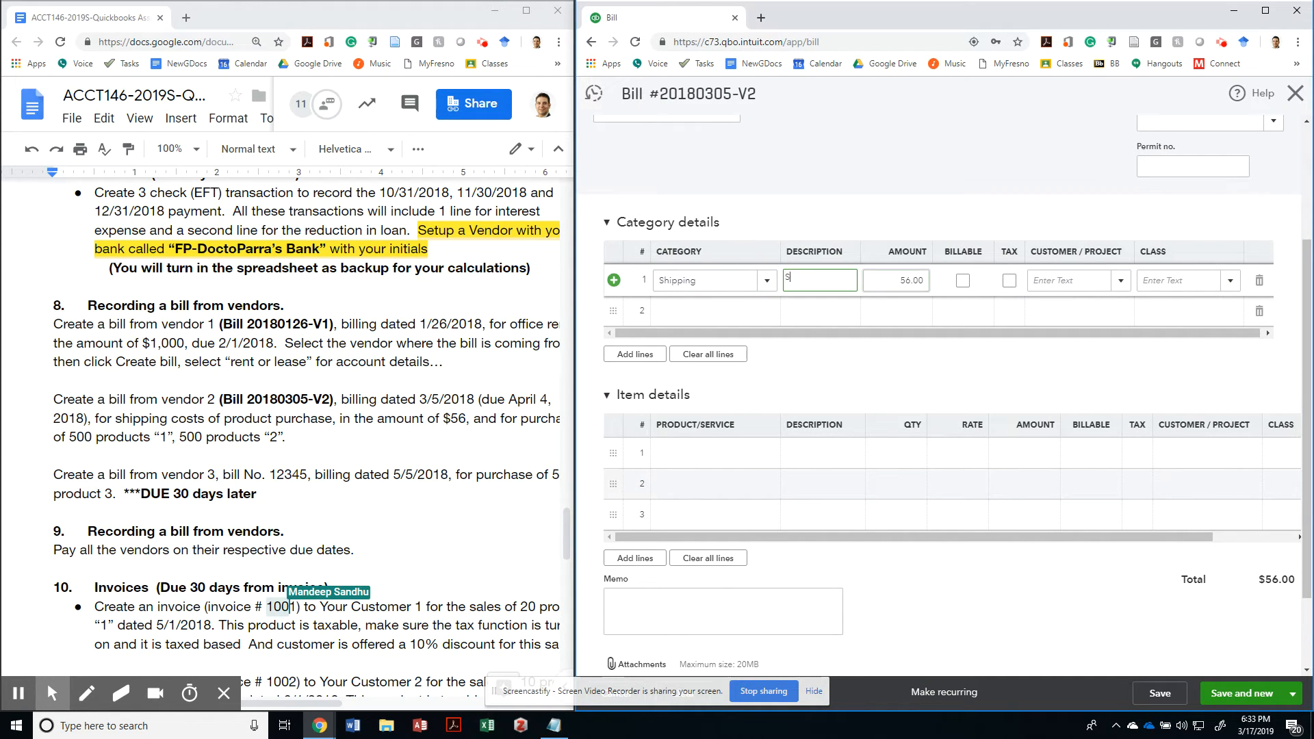
pyautogui.write('Shipping of Products Quickbooks')
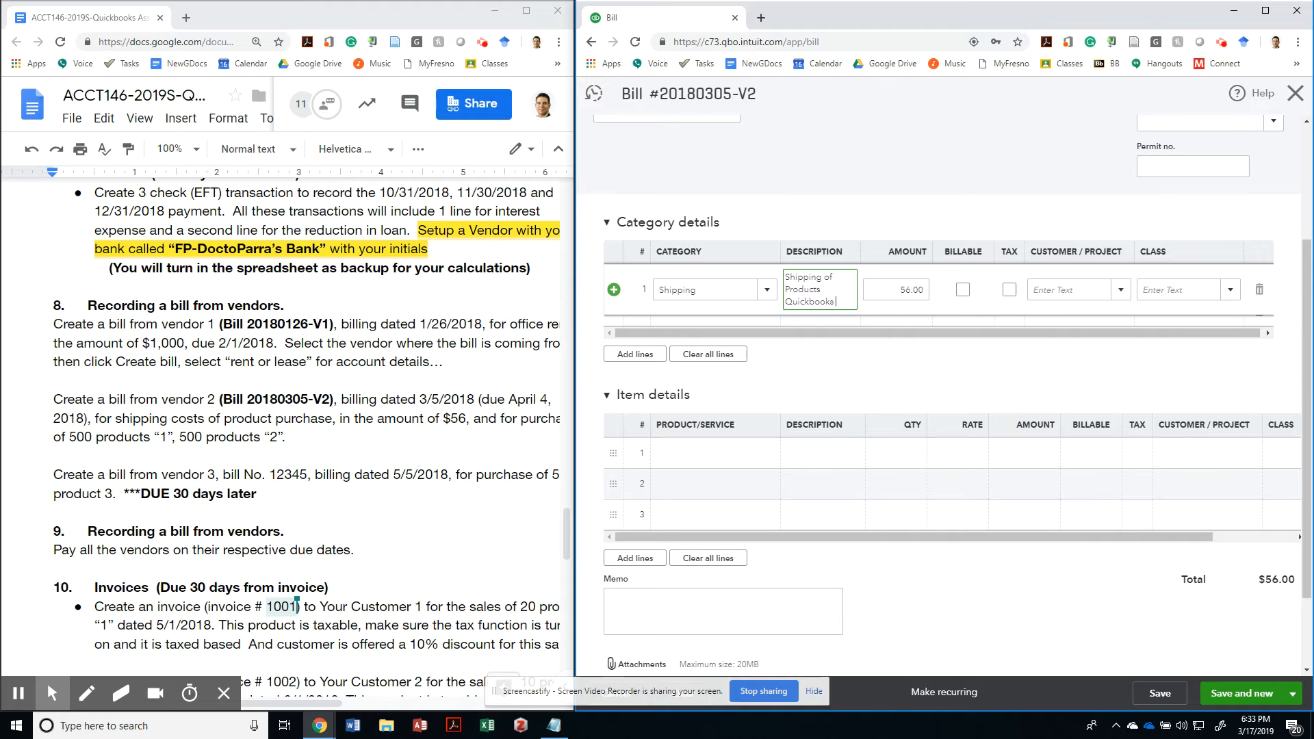
pyautogui.write('Software and Books')
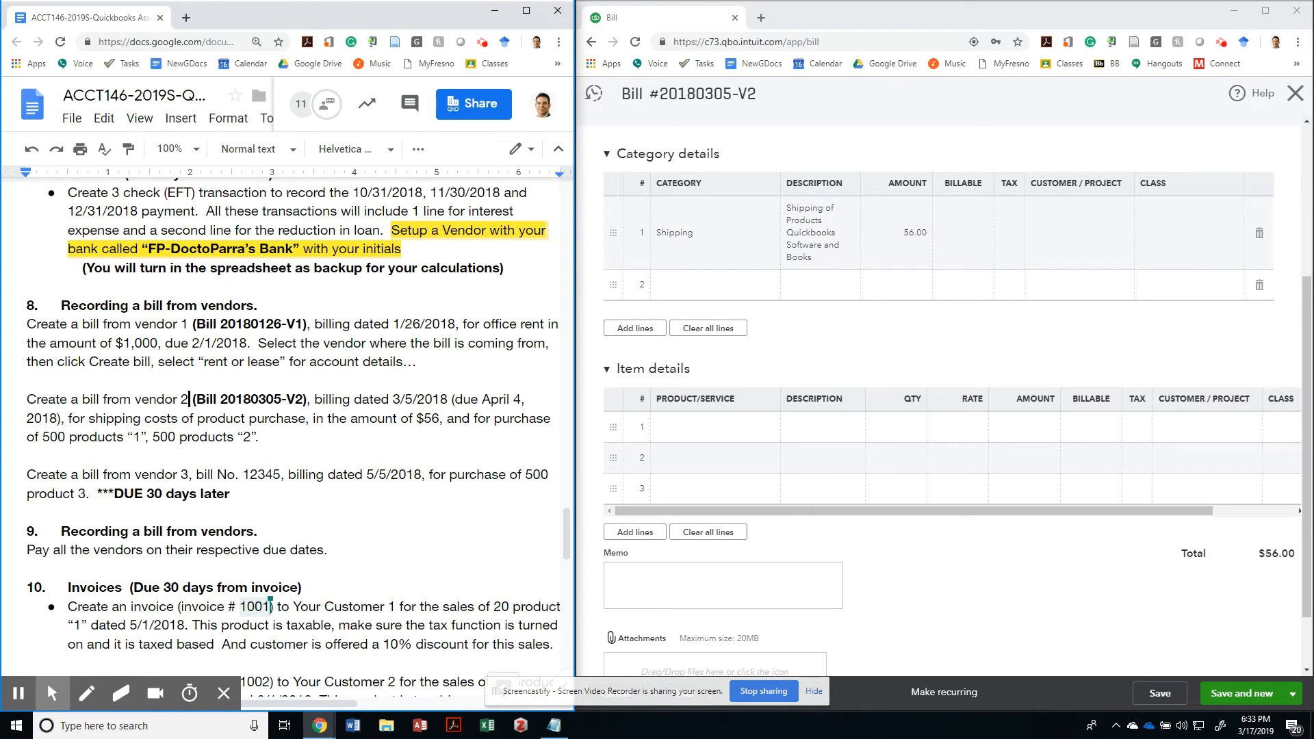
# Add FP-Quickbooks Software as item line 1 with quantity 500.
pyautogui.click(712, 427)
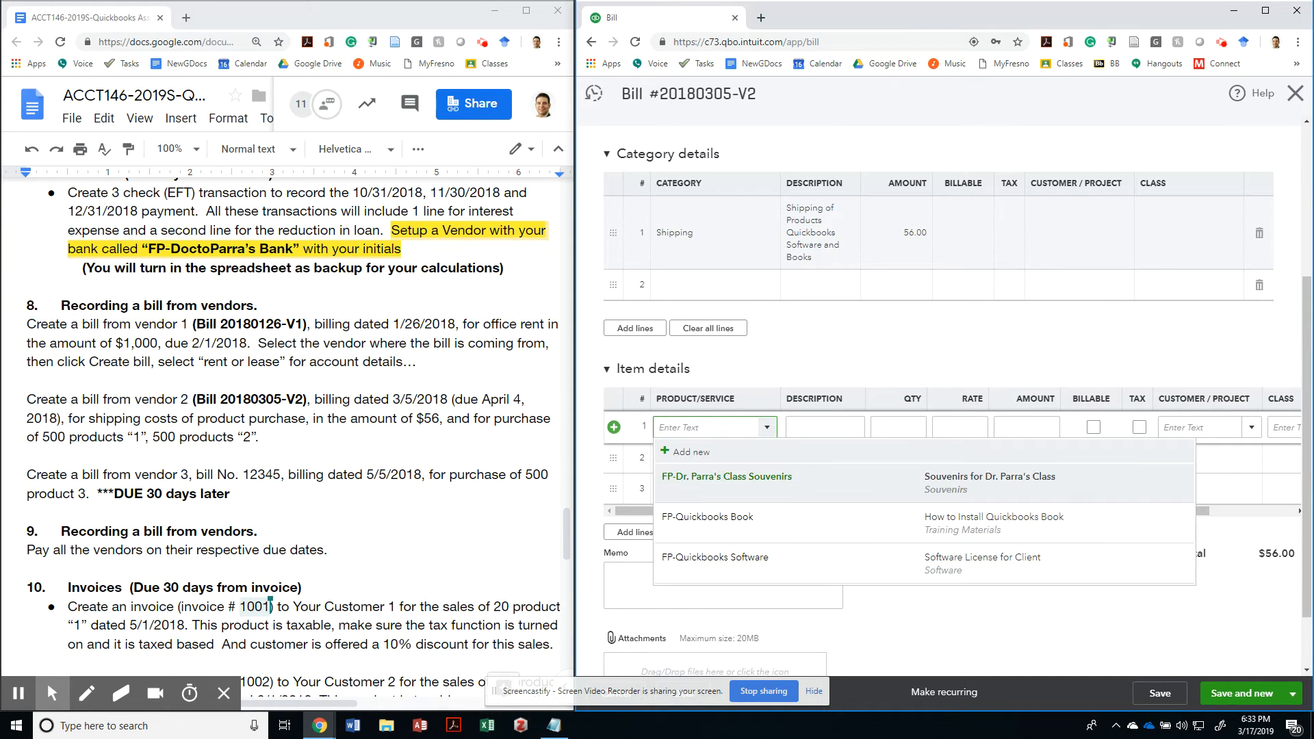
pyautogui.click(715, 557)
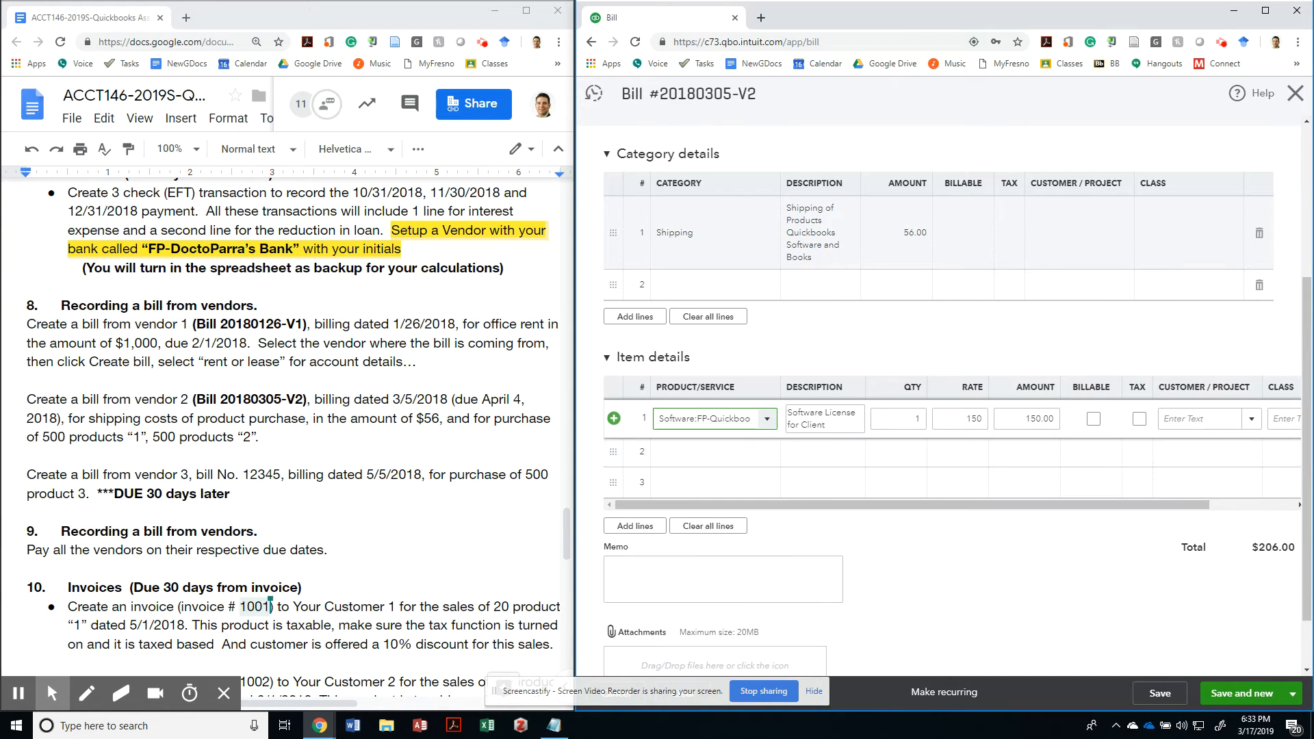
pyautogui.click(898, 418)
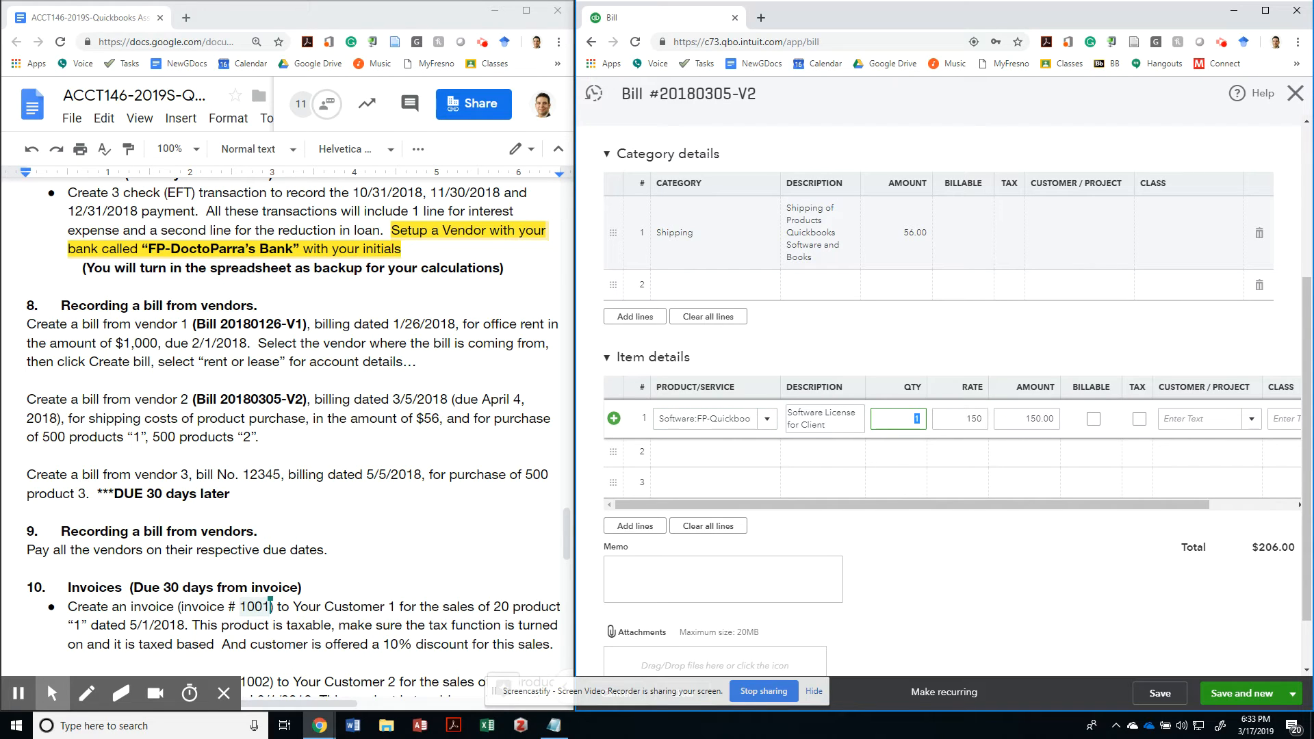
pyautogui.write('500')
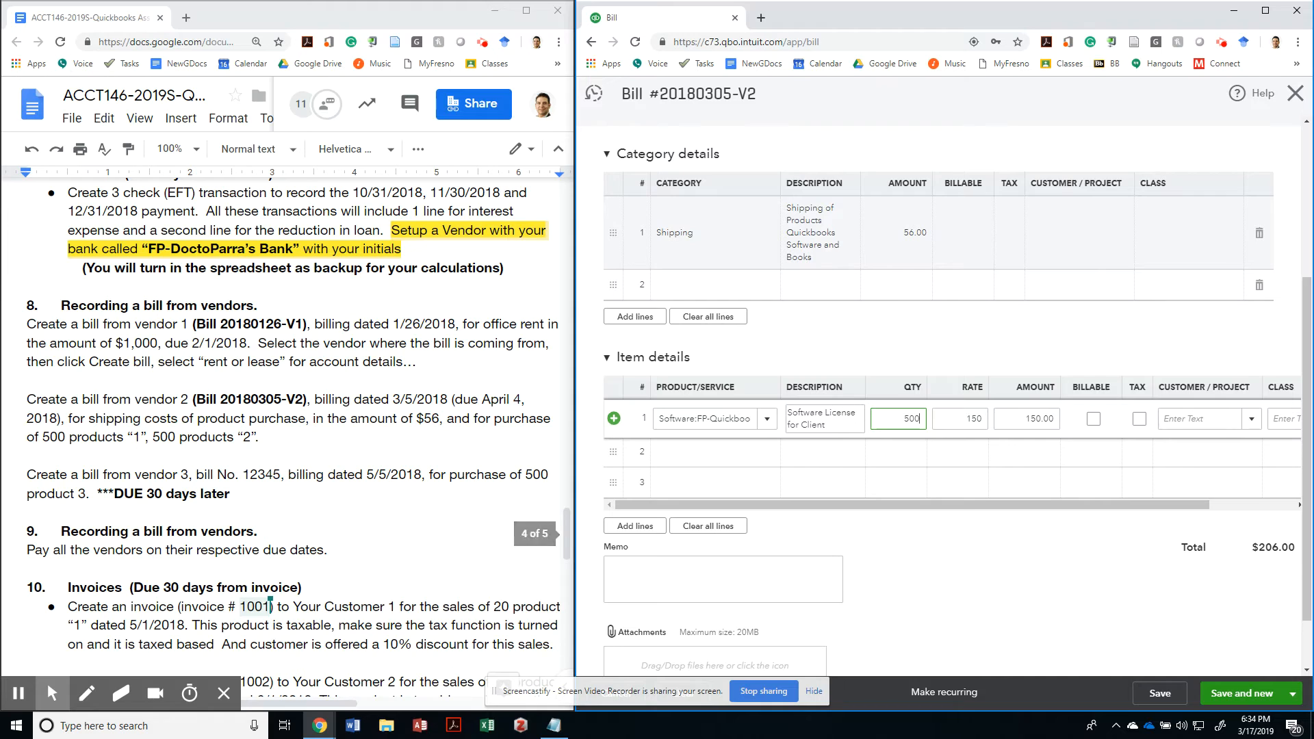
# Add FP-Quickbooks Book as item line 2, bringing the bill total to $100,056.
pyautogui.click(706, 452)
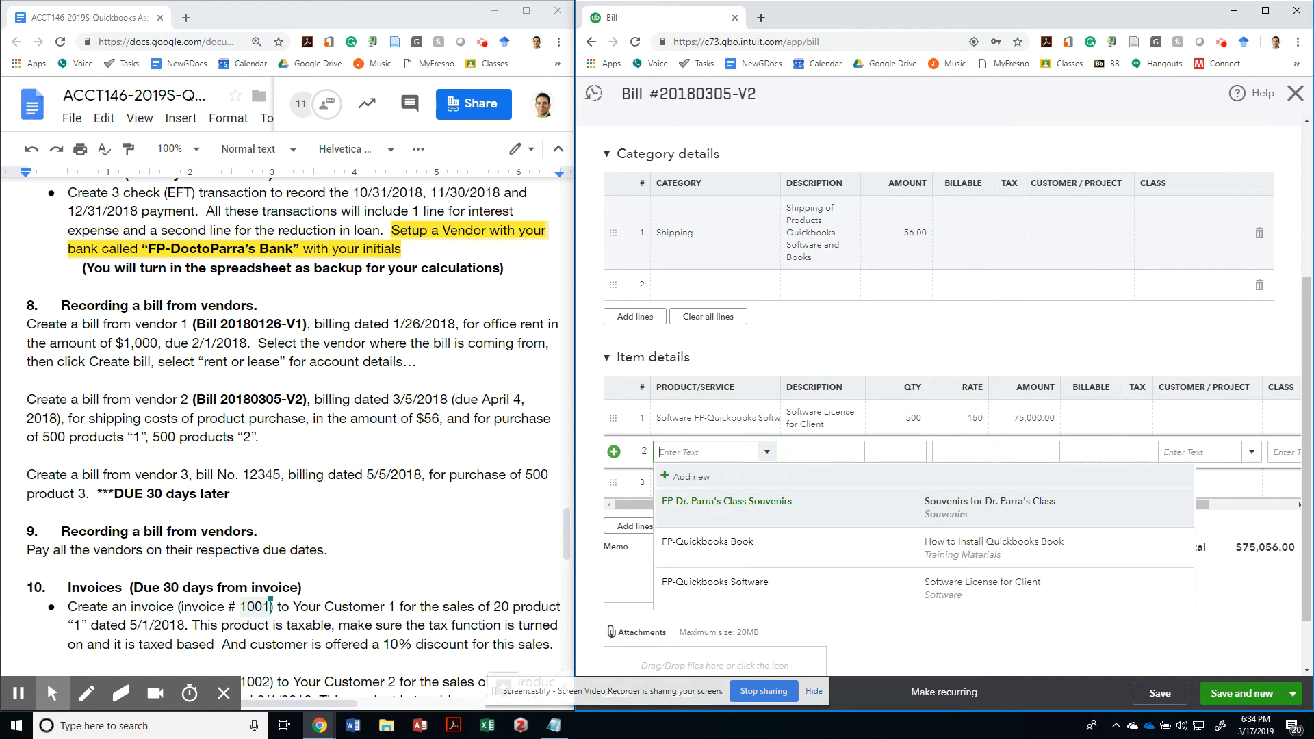
pyautogui.moveTo(708, 542)
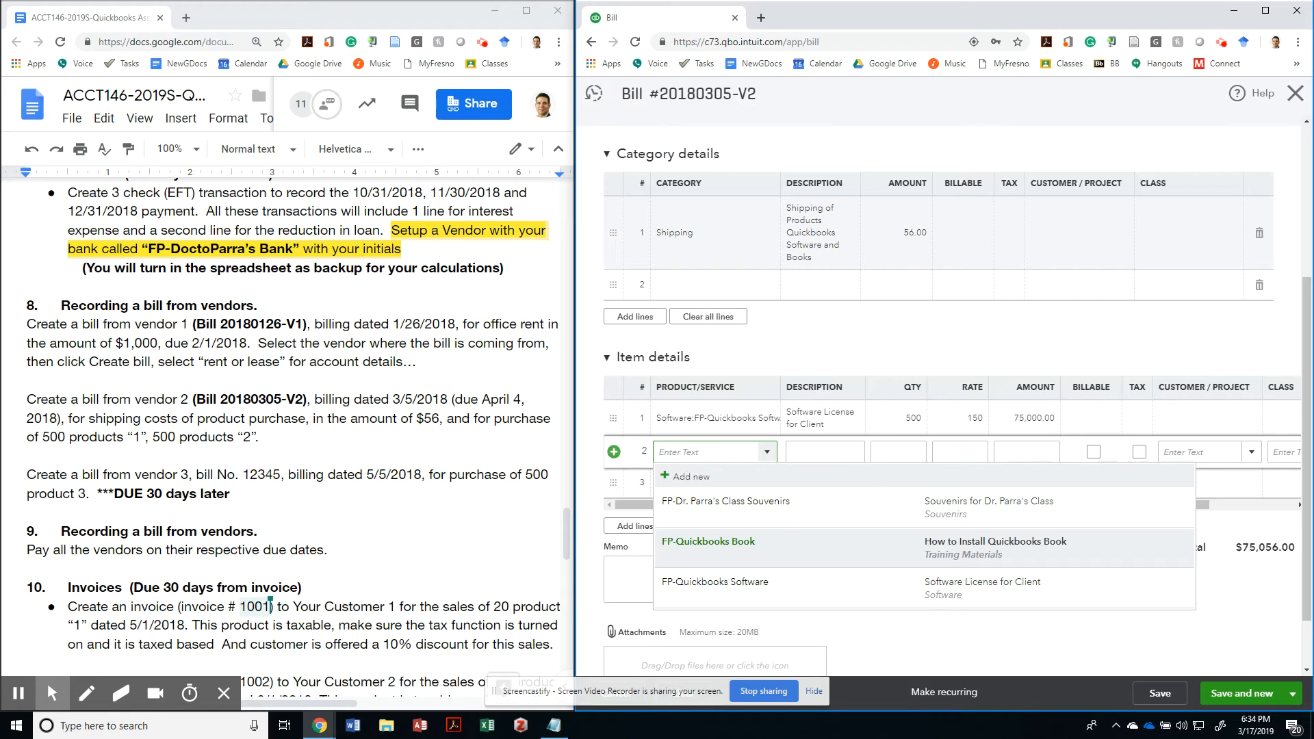
pyautogui.click(708, 541)
pyautogui.write('500')
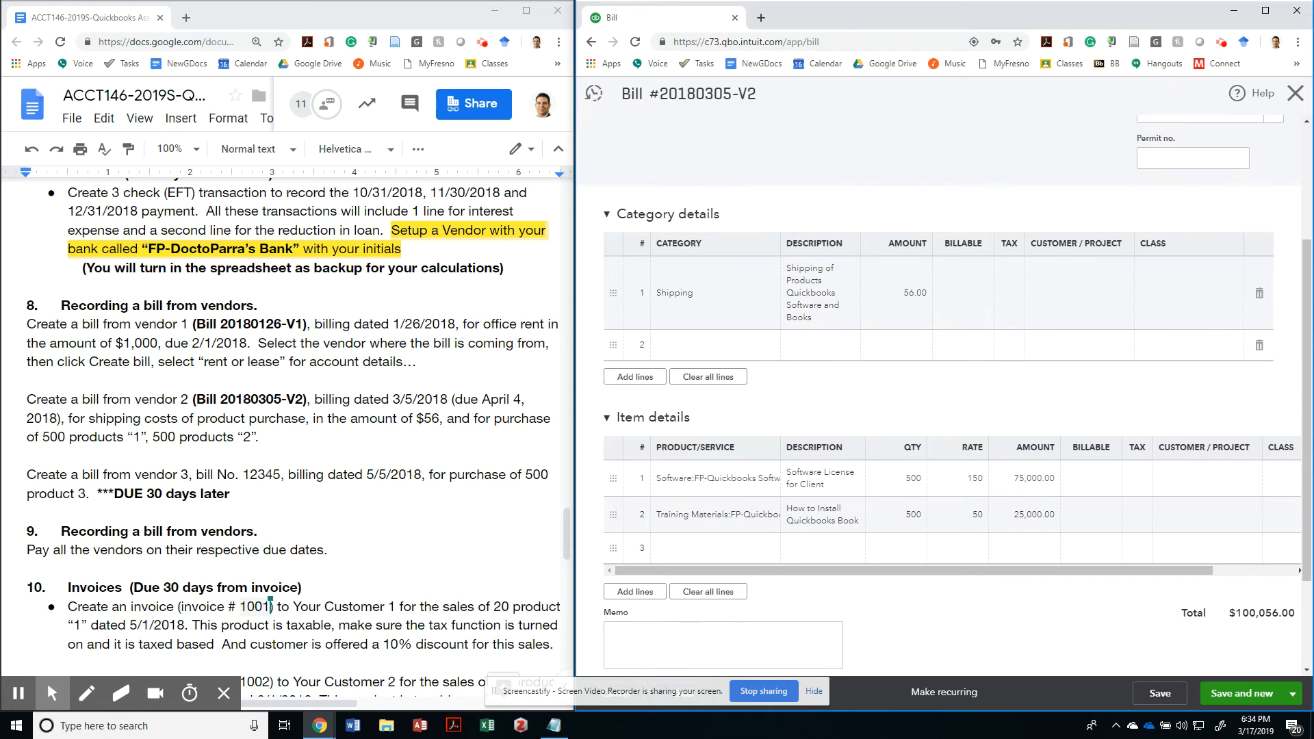
pyautogui.scroll(-3)
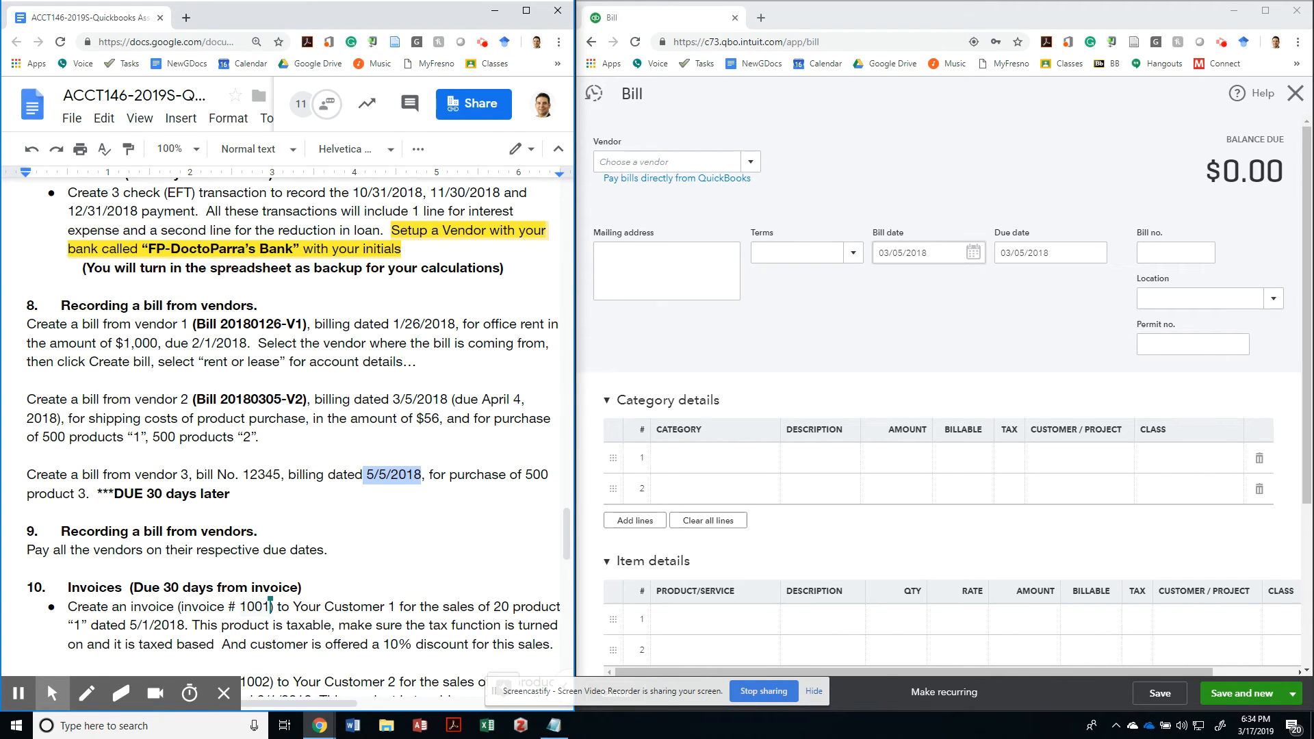
# Date the bill 05/05/2018, number it 12345, and assign vendor FP-GeorgeBush.
pyautogui.click(918, 252)
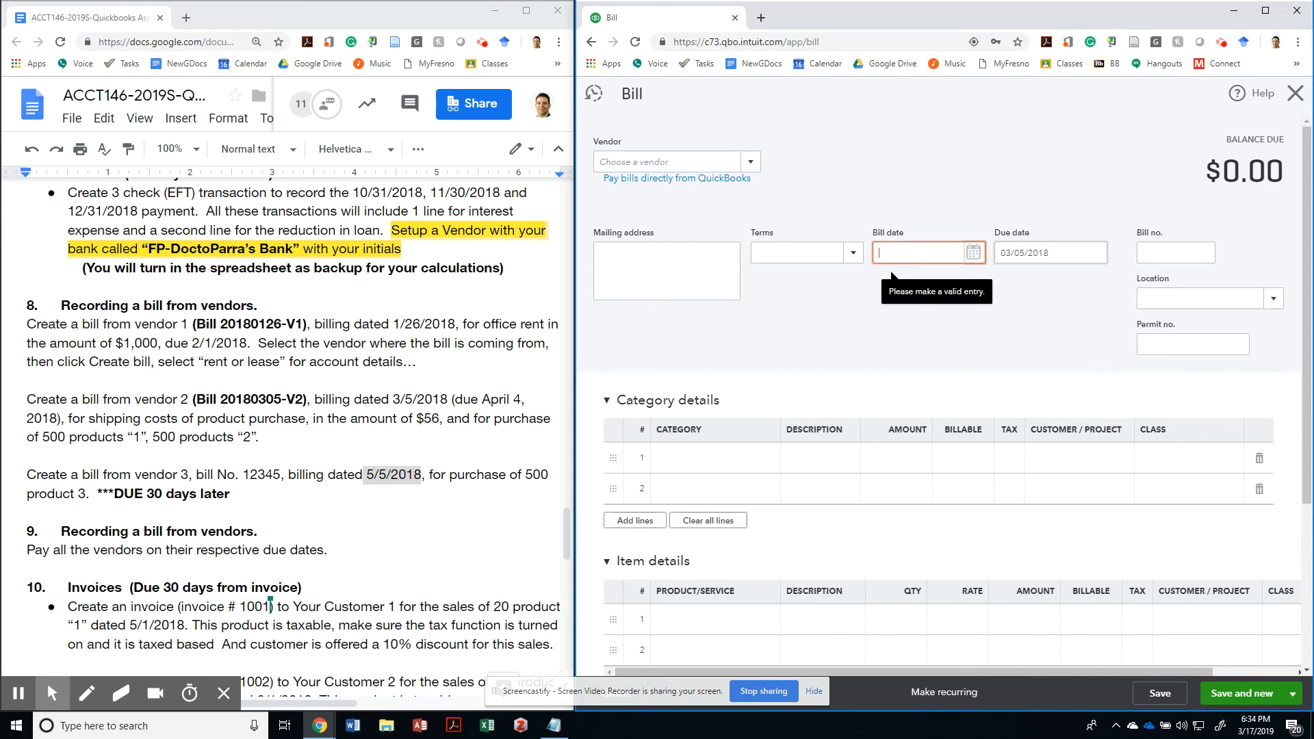
pyautogui.write('5/5/')
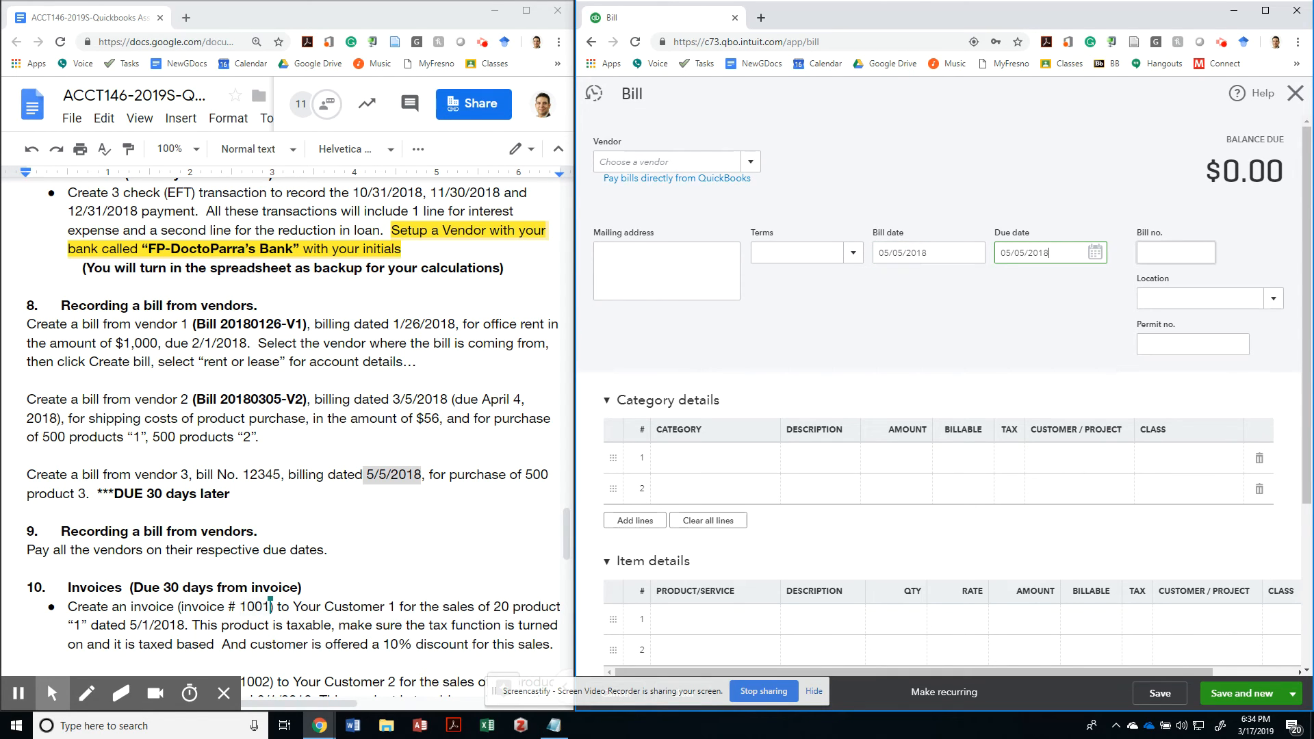
pyautogui.click(1176, 252)
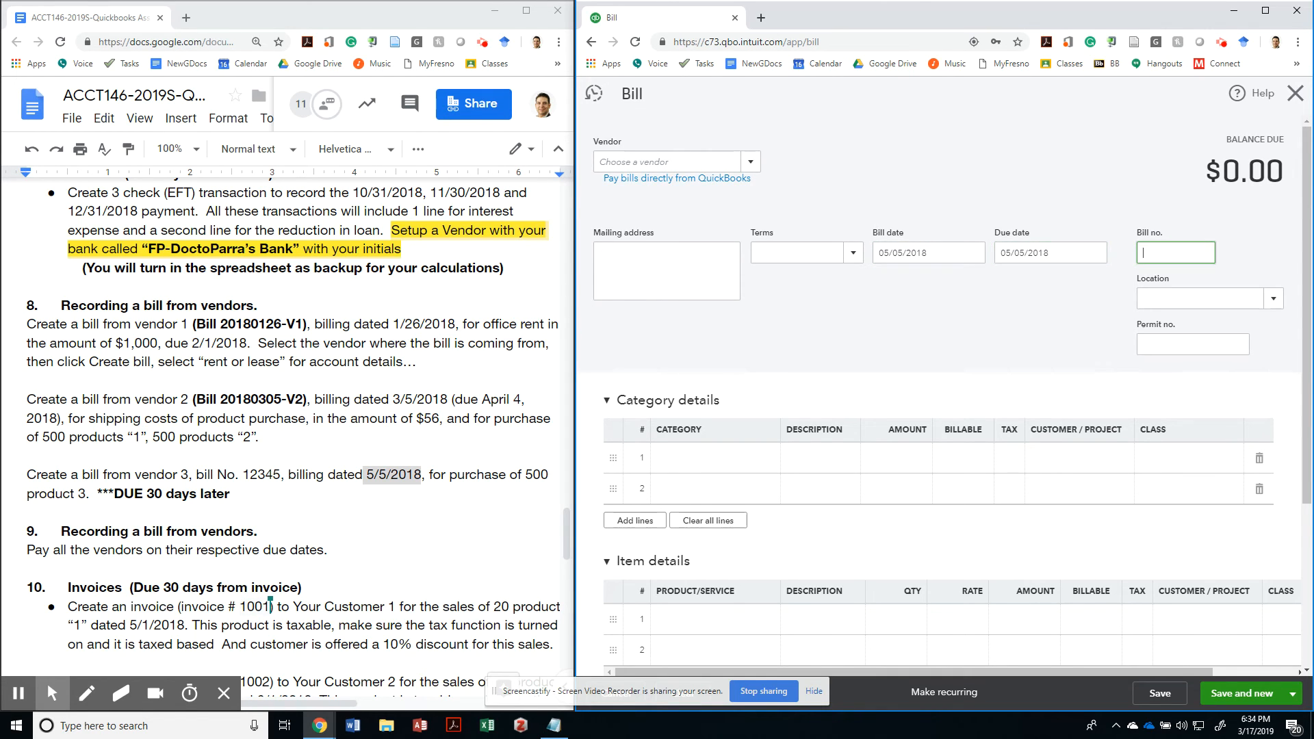
pyautogui.write('12345')
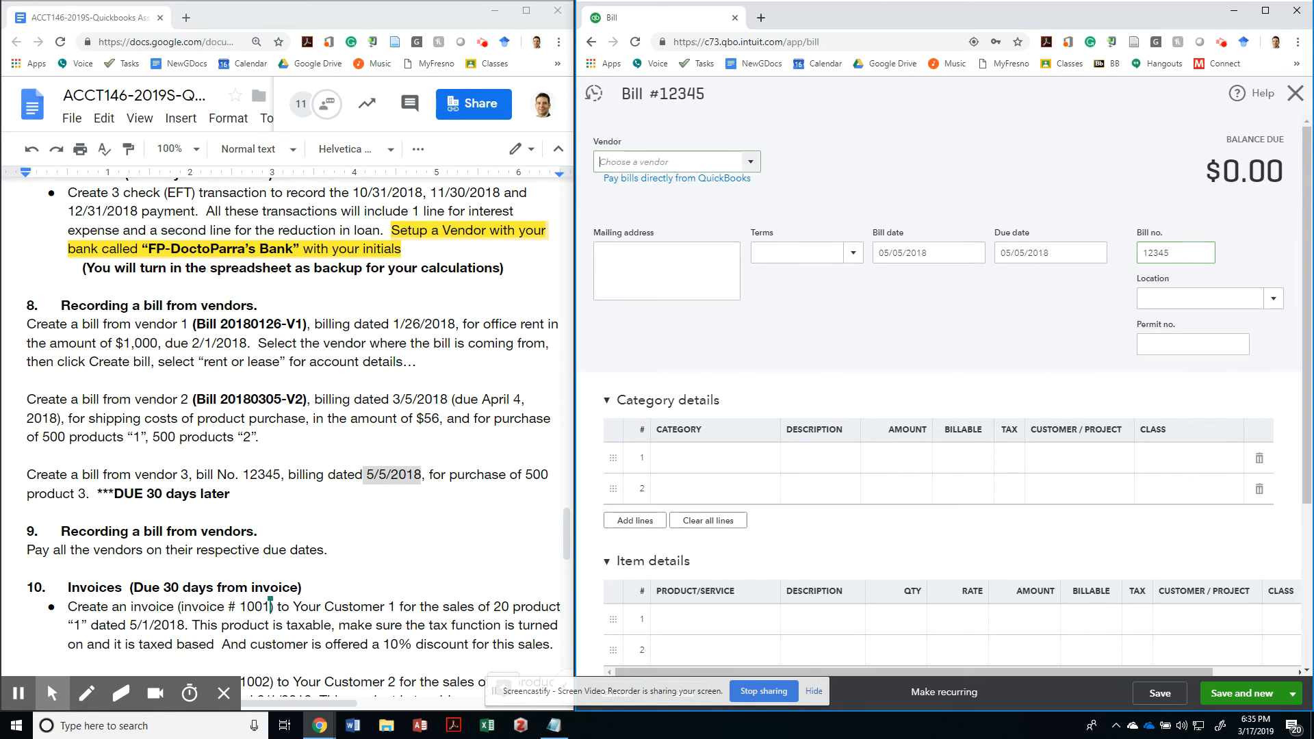
pyautogui.write('FP-GeorgeBush')
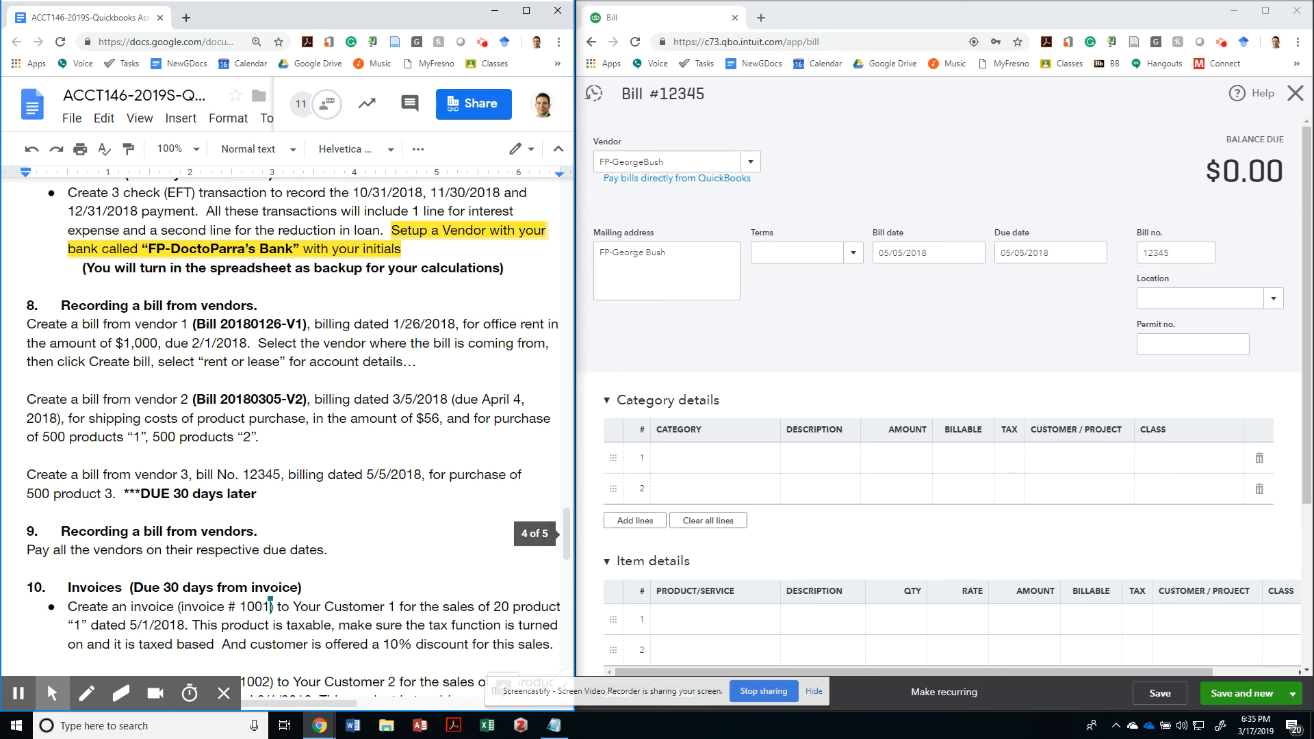
# Hide category details and add 500 FP-Dr. Parra's Class Souvenirs at $10 on line 1.
pyautogui.click(712, 458)
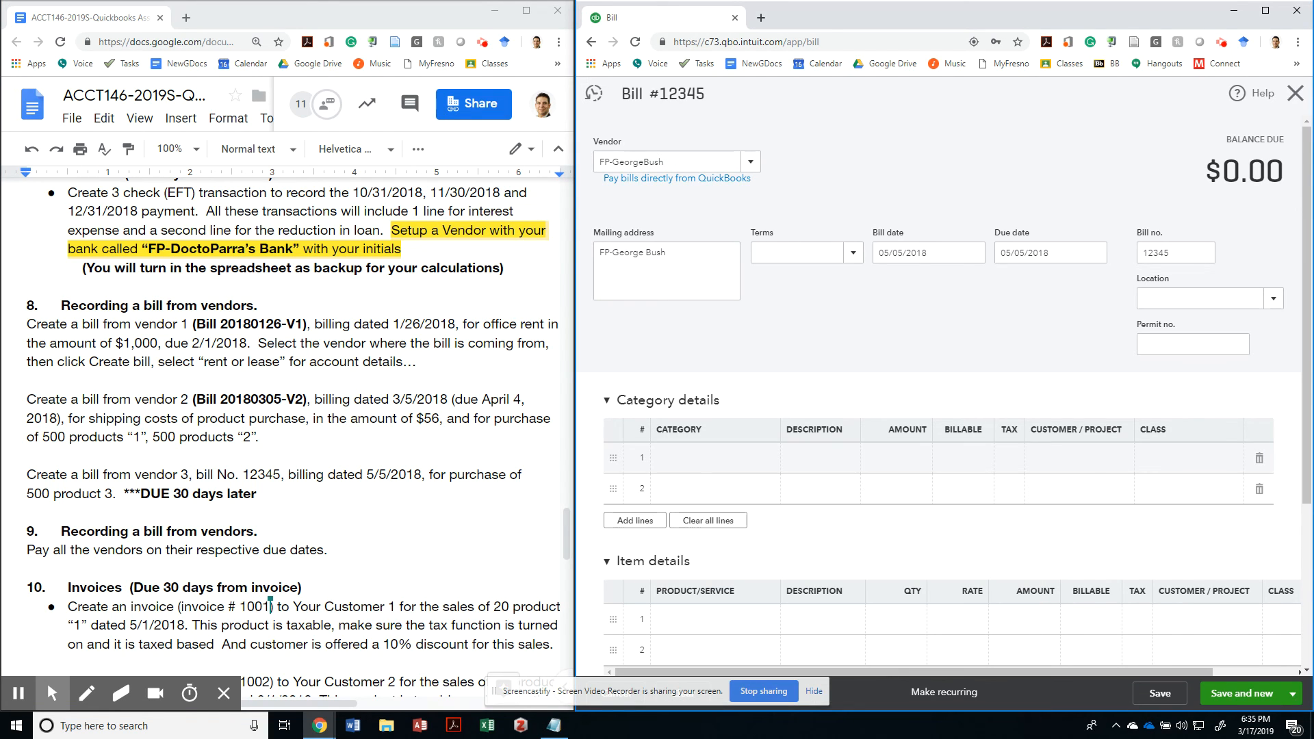
pyautogui.click(608, 401)
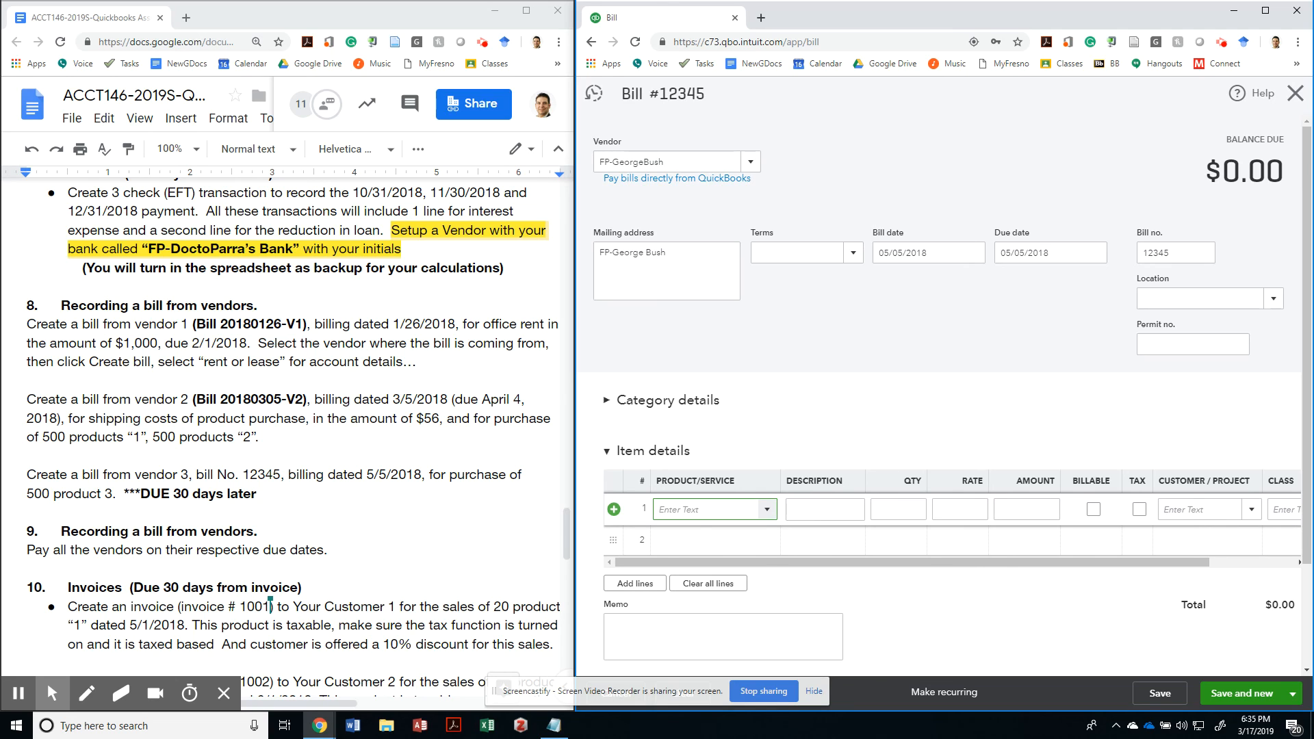
pyautogui.click(712, 509)
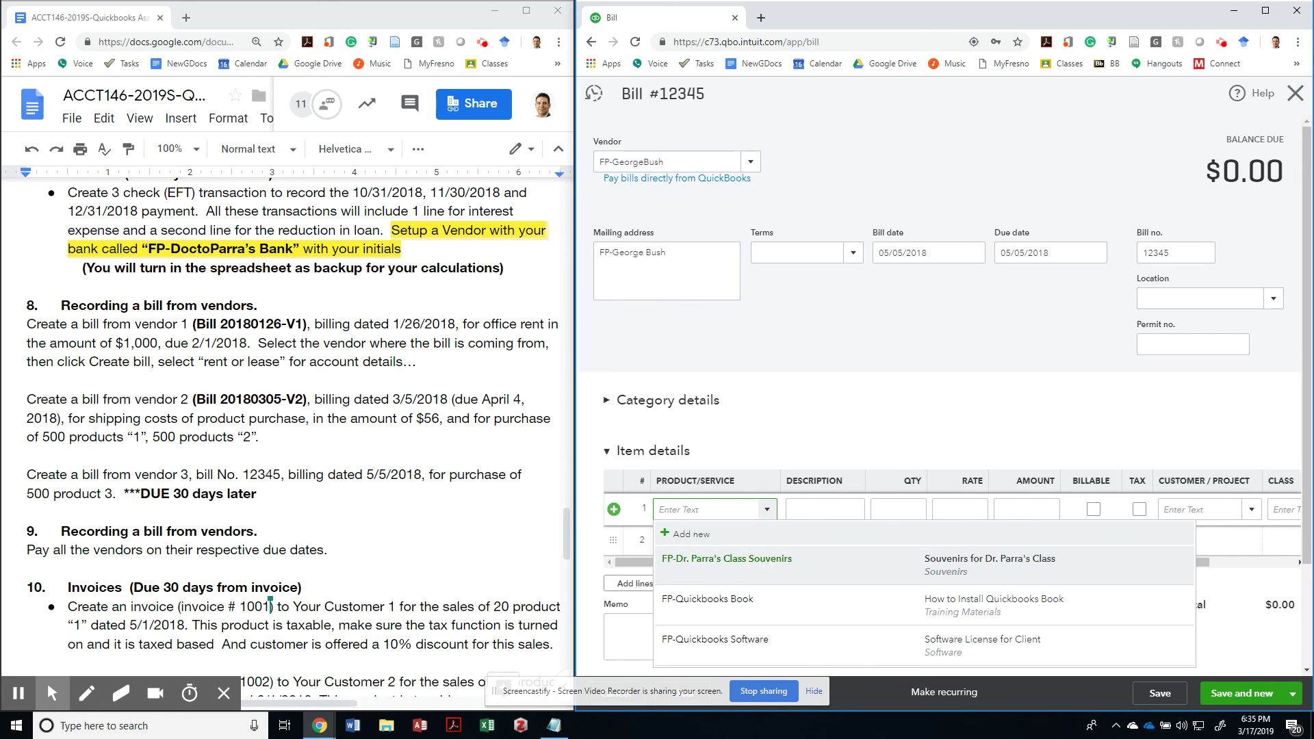
pyautogui.click(727, 559)
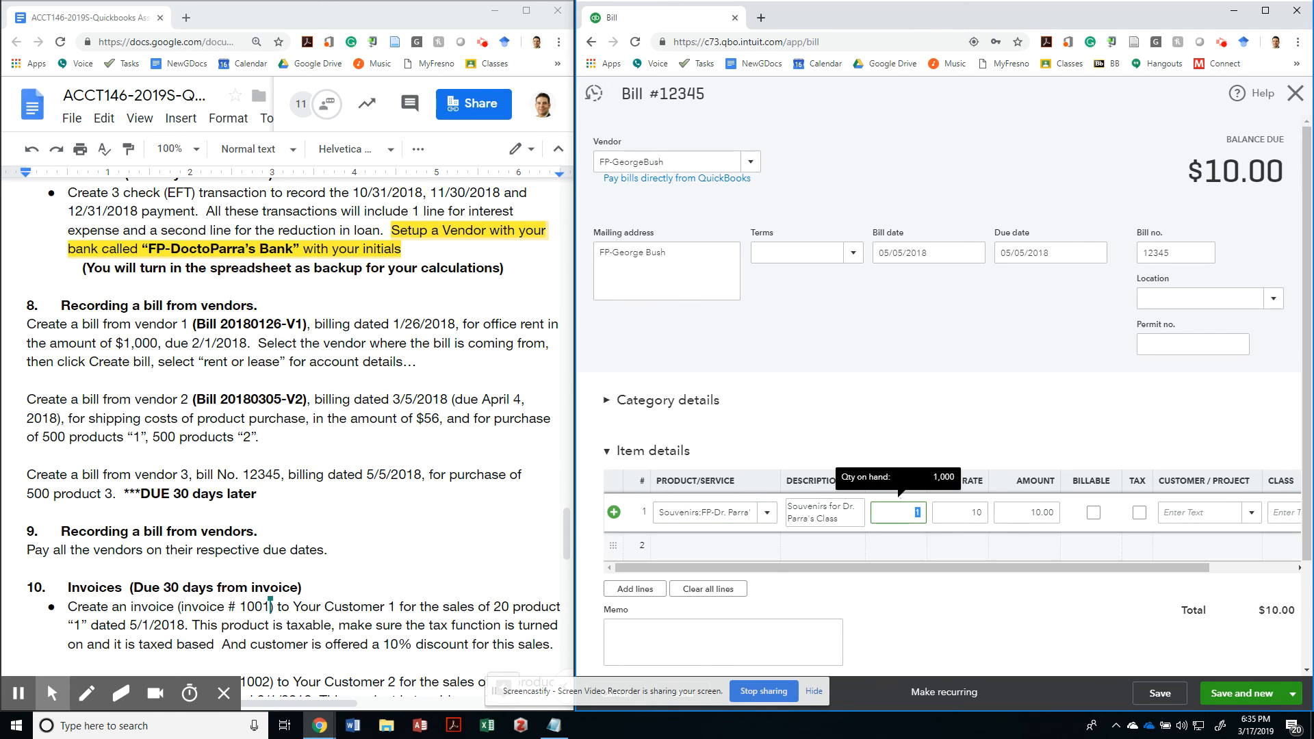
pyautogui.write('500')
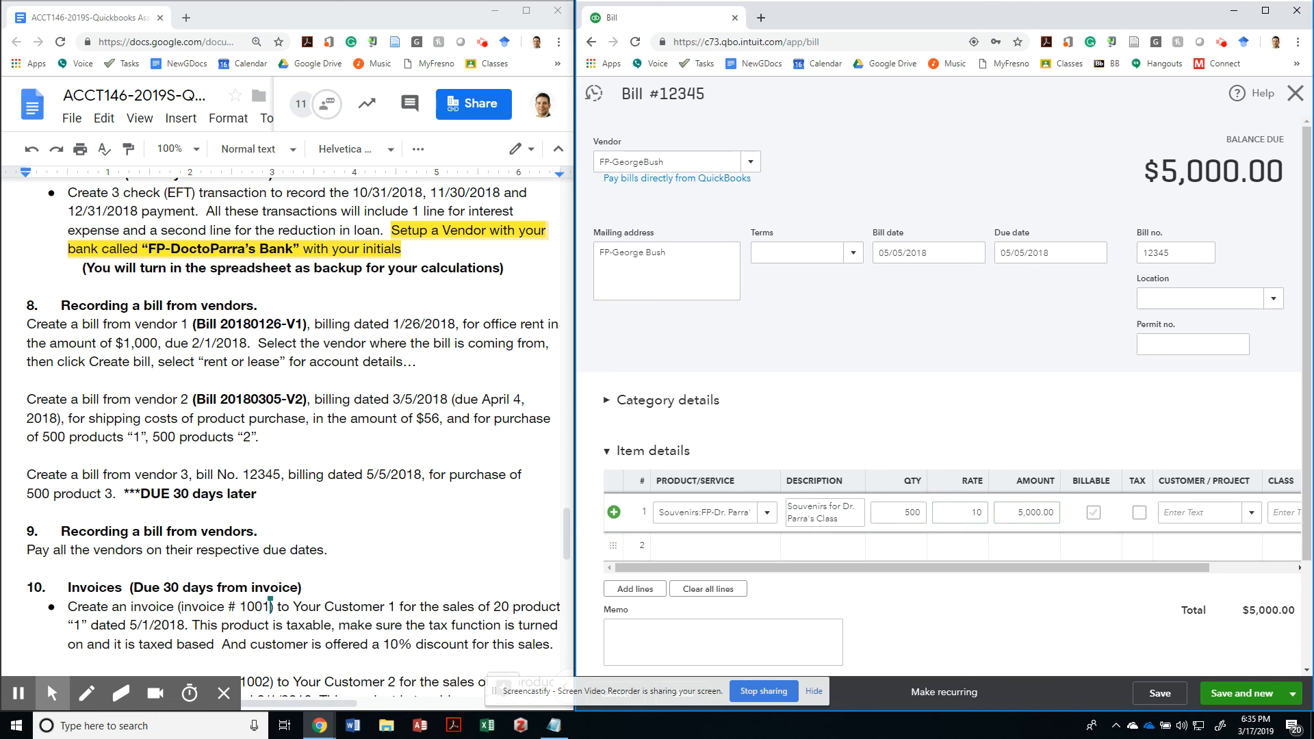
pyautogui.scroll(-3)
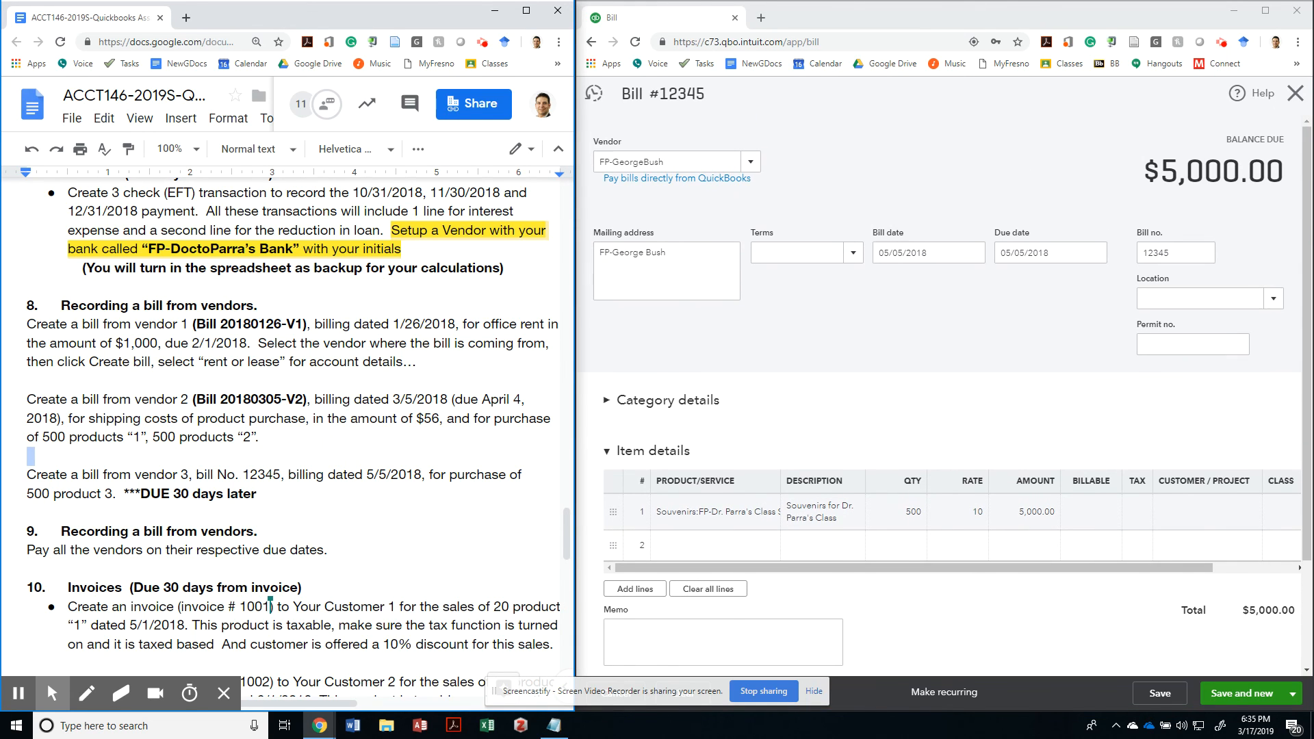
# Set bill 12345's due date to 06/04/2018 and save and close it.
pyautogui.click(1043, 252)
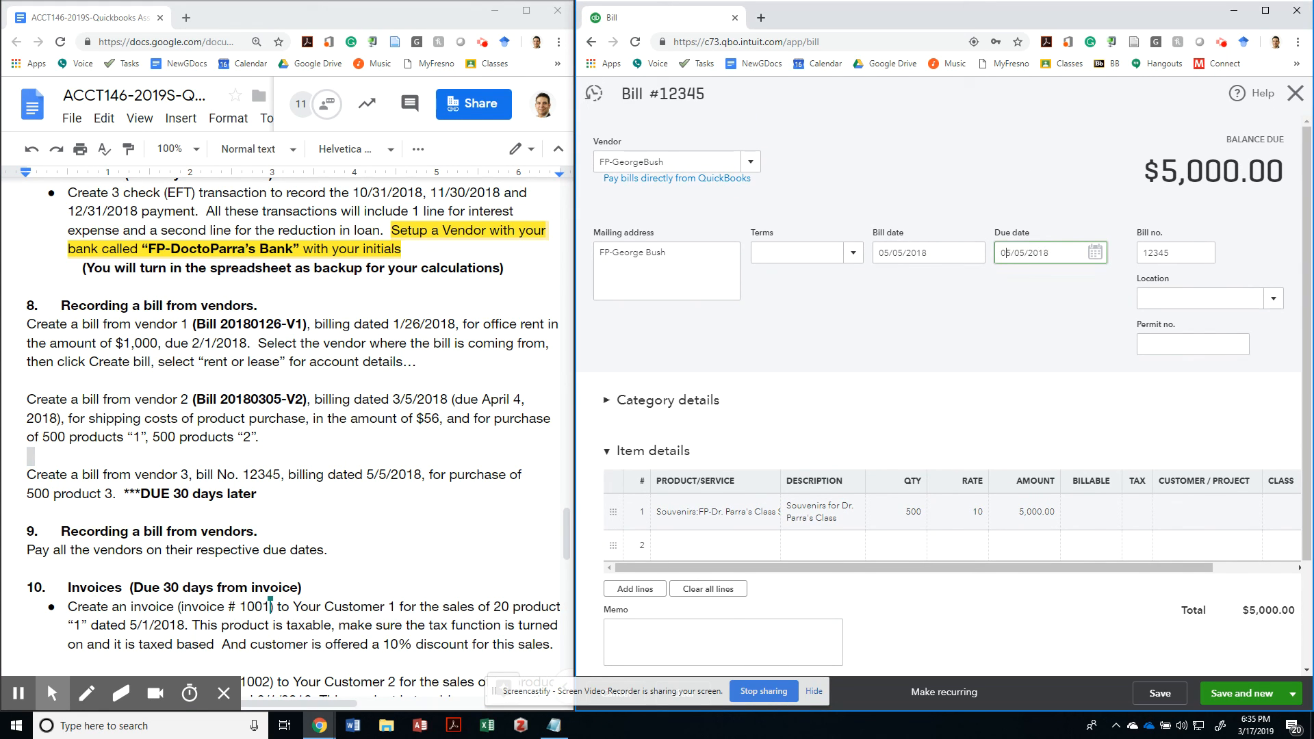
pyautogui.write('06/05/2018')
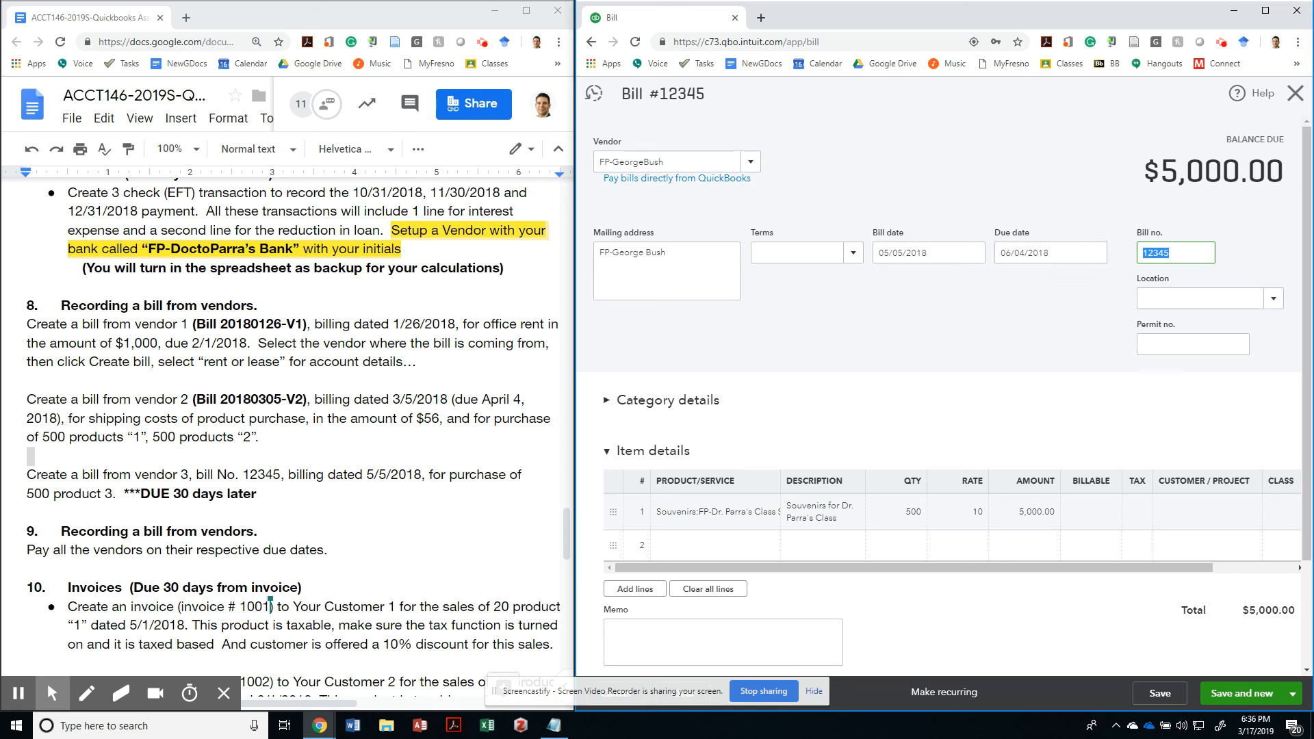
pyautogui.scroll(-3)
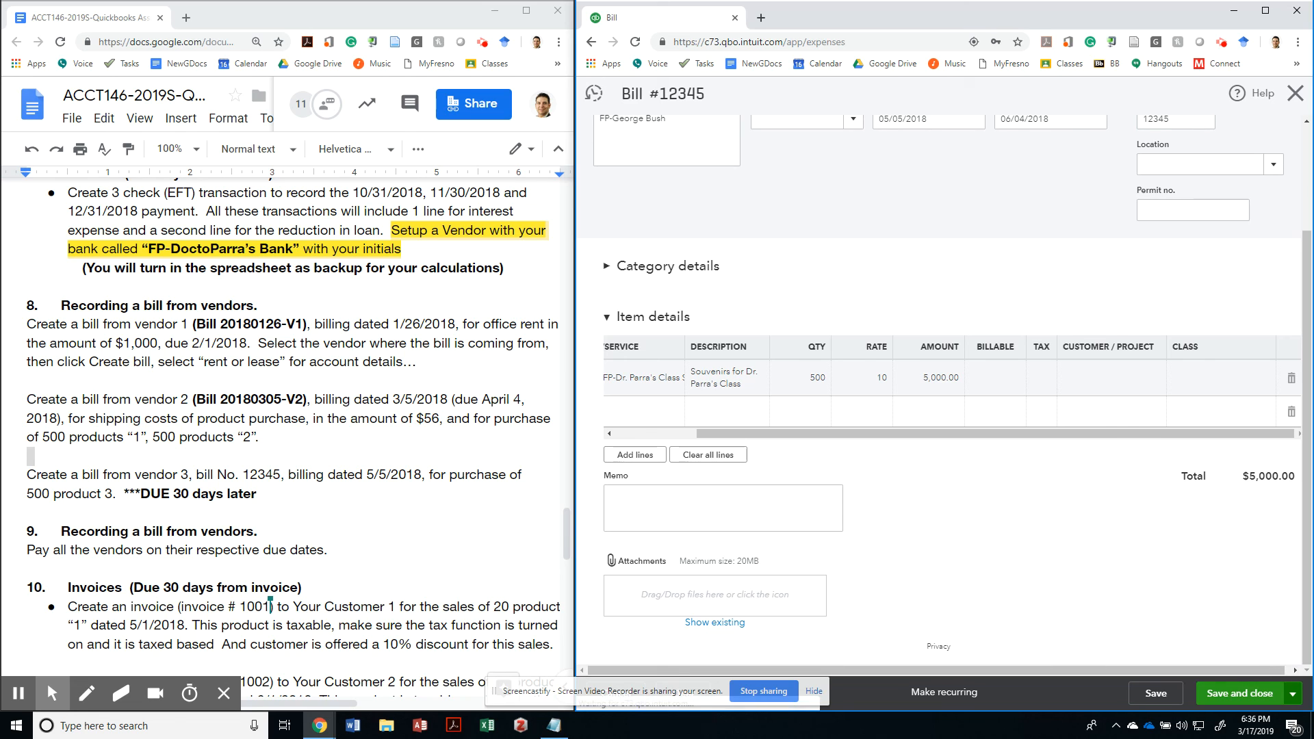
pyautogui.click(1240, 693)
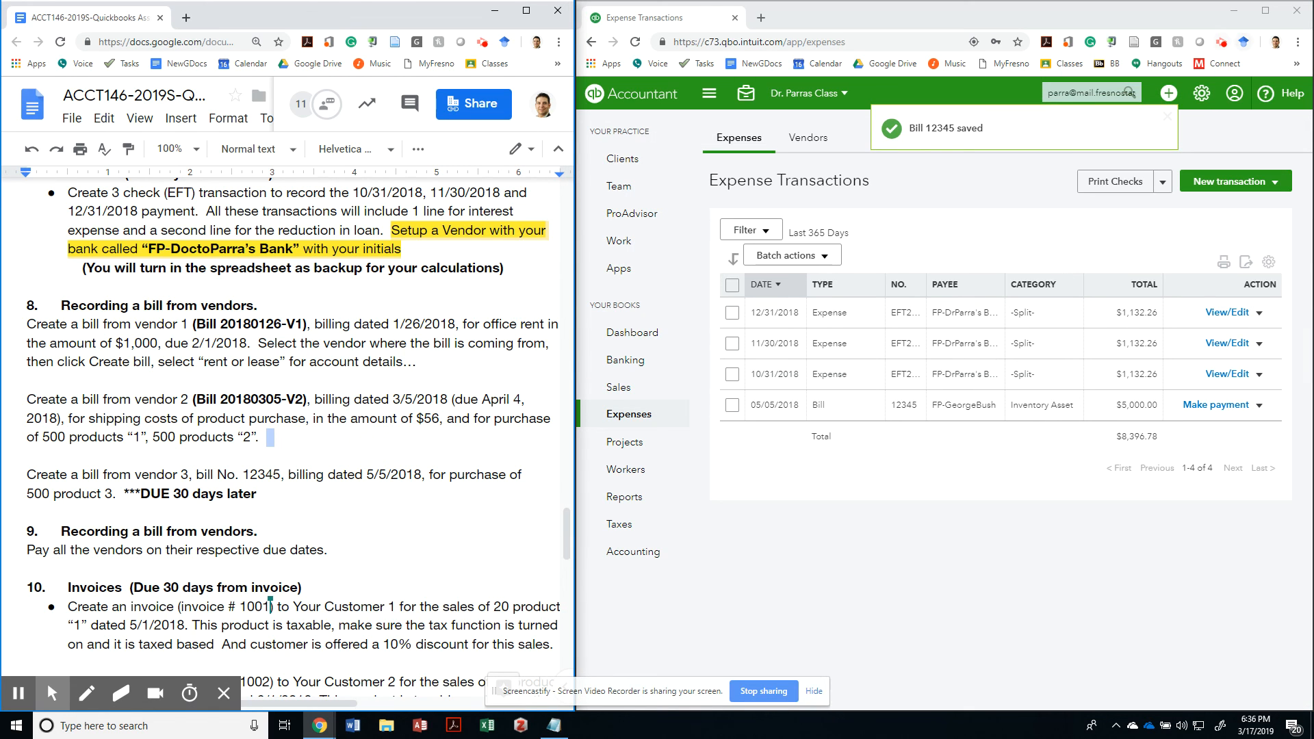